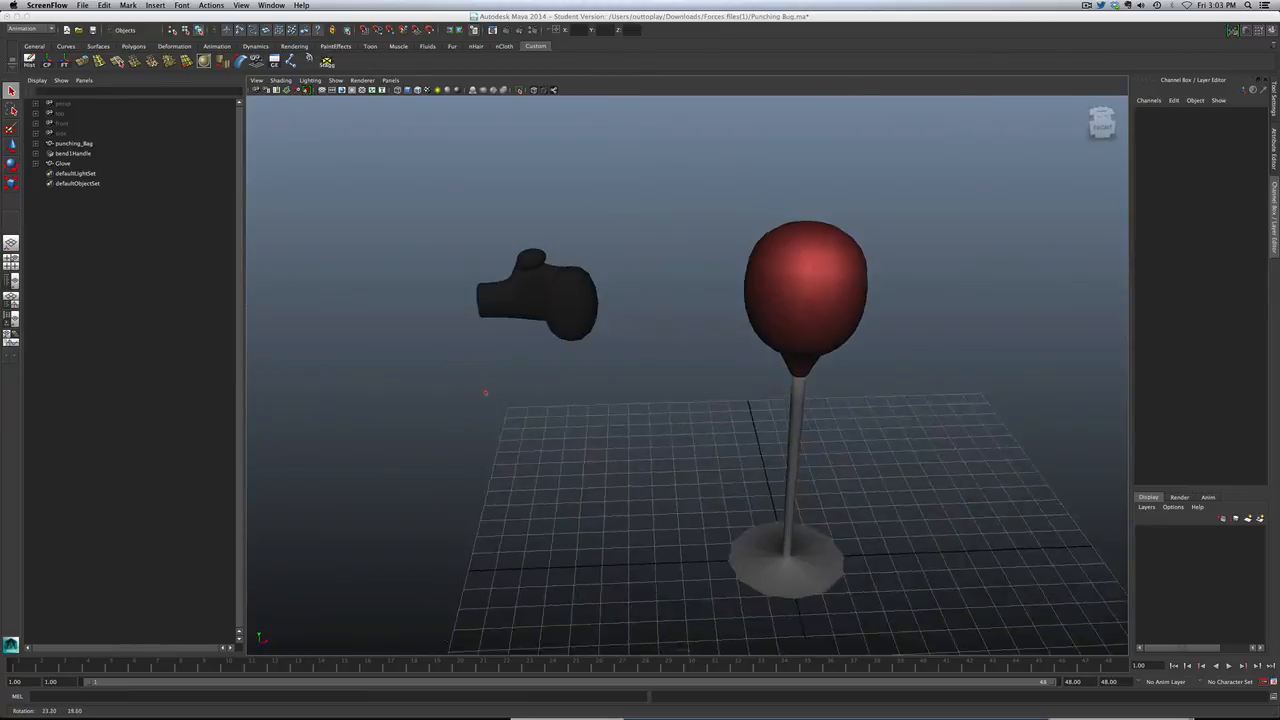
Step: Test-move the glove against the bag, group it into group1, and place it beside the bag
{"action": "left_click", "coordinate": [540, 290]}
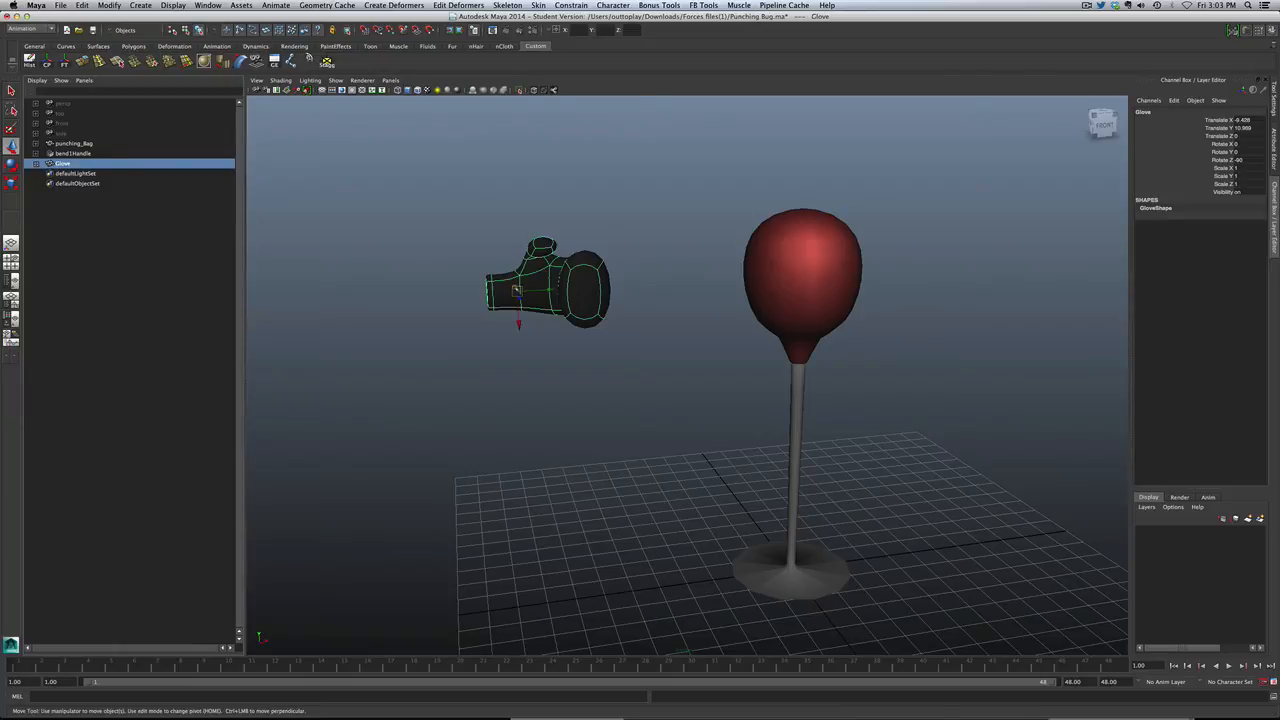
{"action": "left_click_drag", "start_coordinate": [545, 290], "coordinate": [510, 250]}
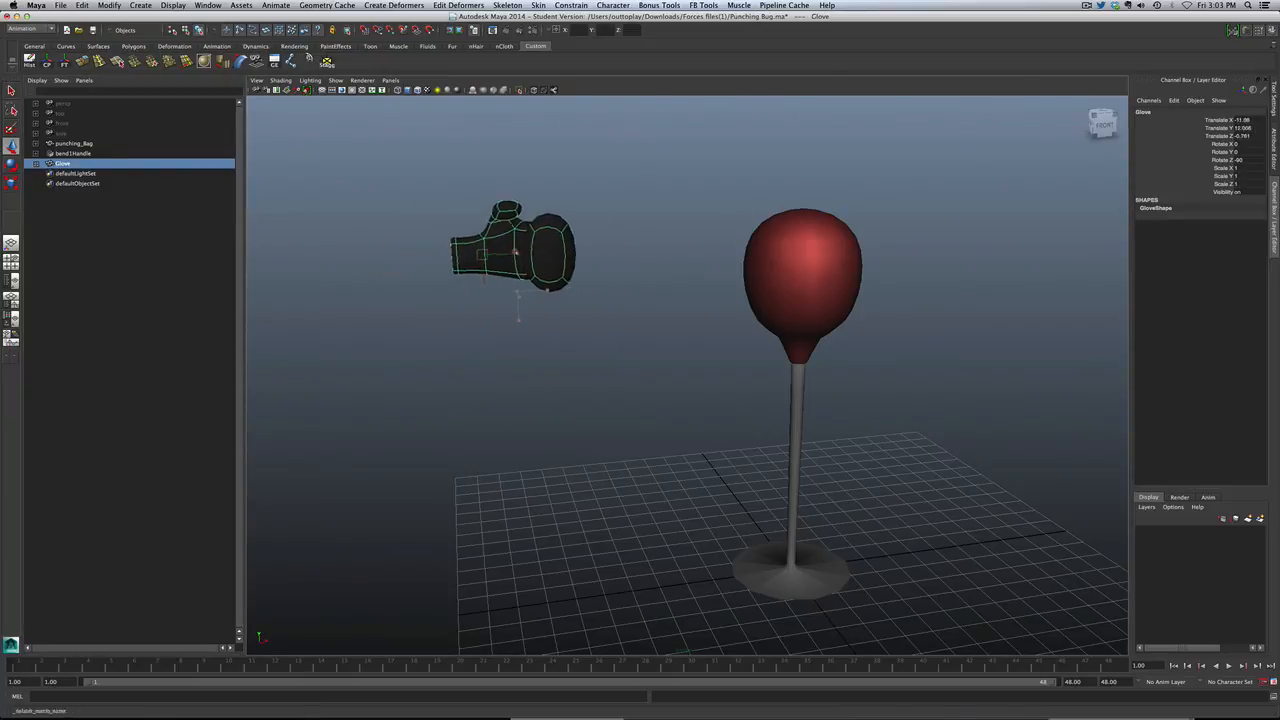
{"action": "left_click_drag", "start_coordinate": [510, 250], "coordinate": [530, 285]}
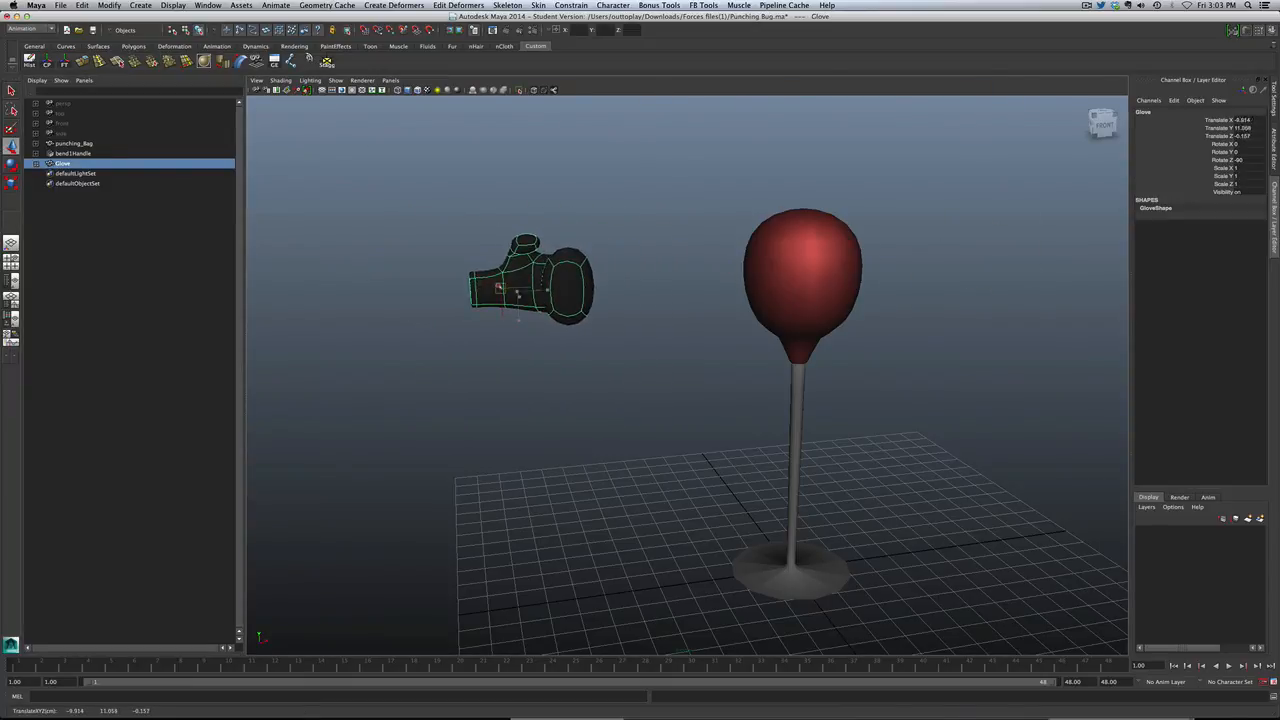
{"action": "left_click_drag", "start_coordinate": [530, 285], "coordinate": [780, 295]}
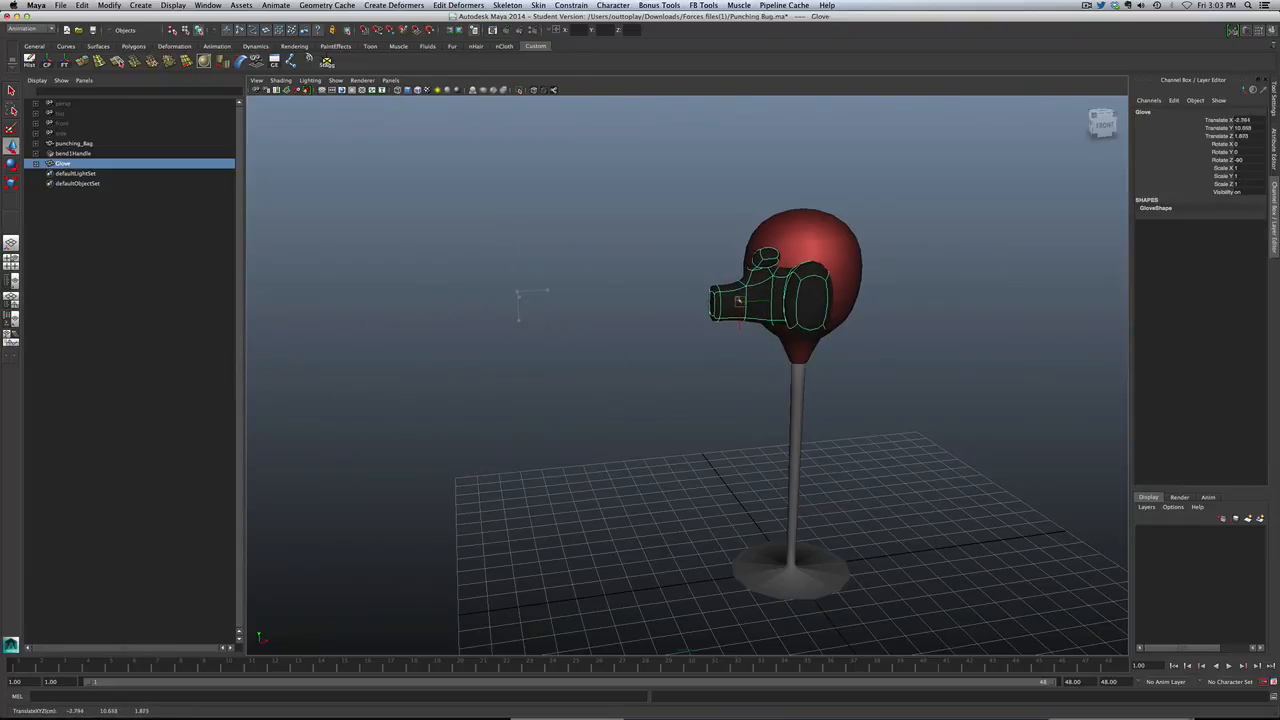
{"action": "left_click_drag", "start_coordinate": [780, 290], "coordinate": [520, 290]}
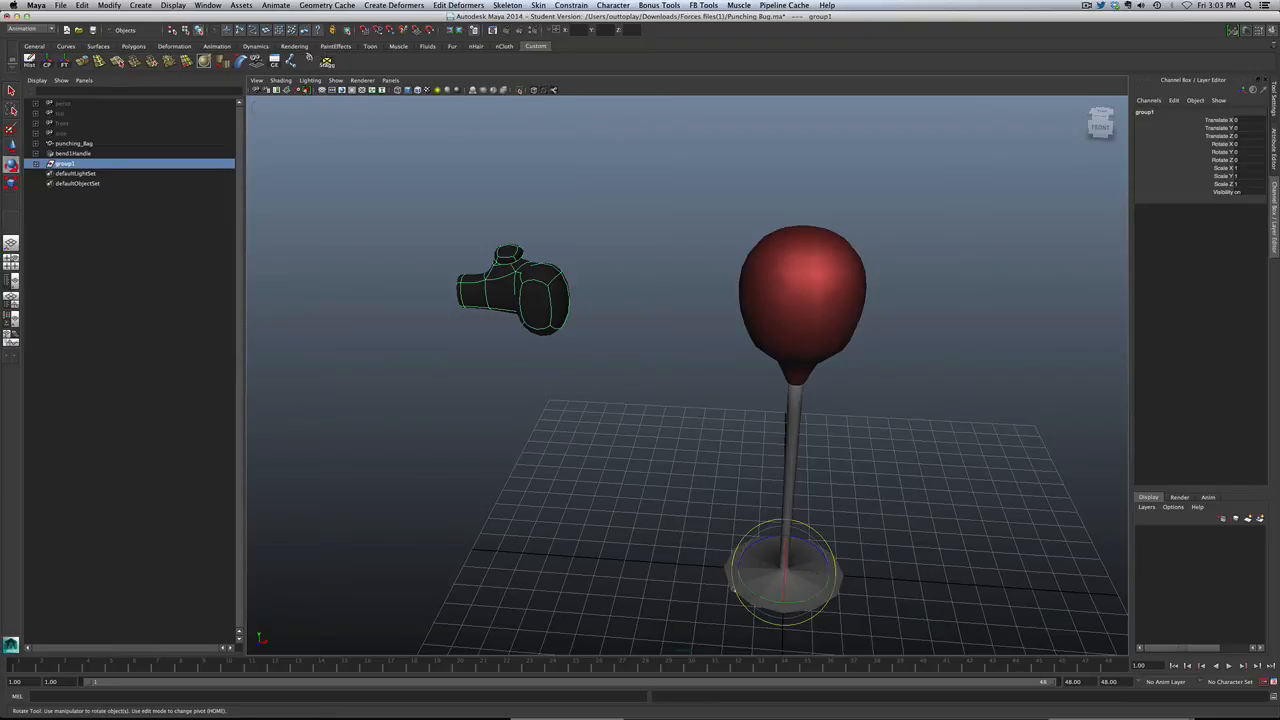
{"action": "left_click_drag", "start_coordinate": [515, 290], "coordinate": [1040, 435]}
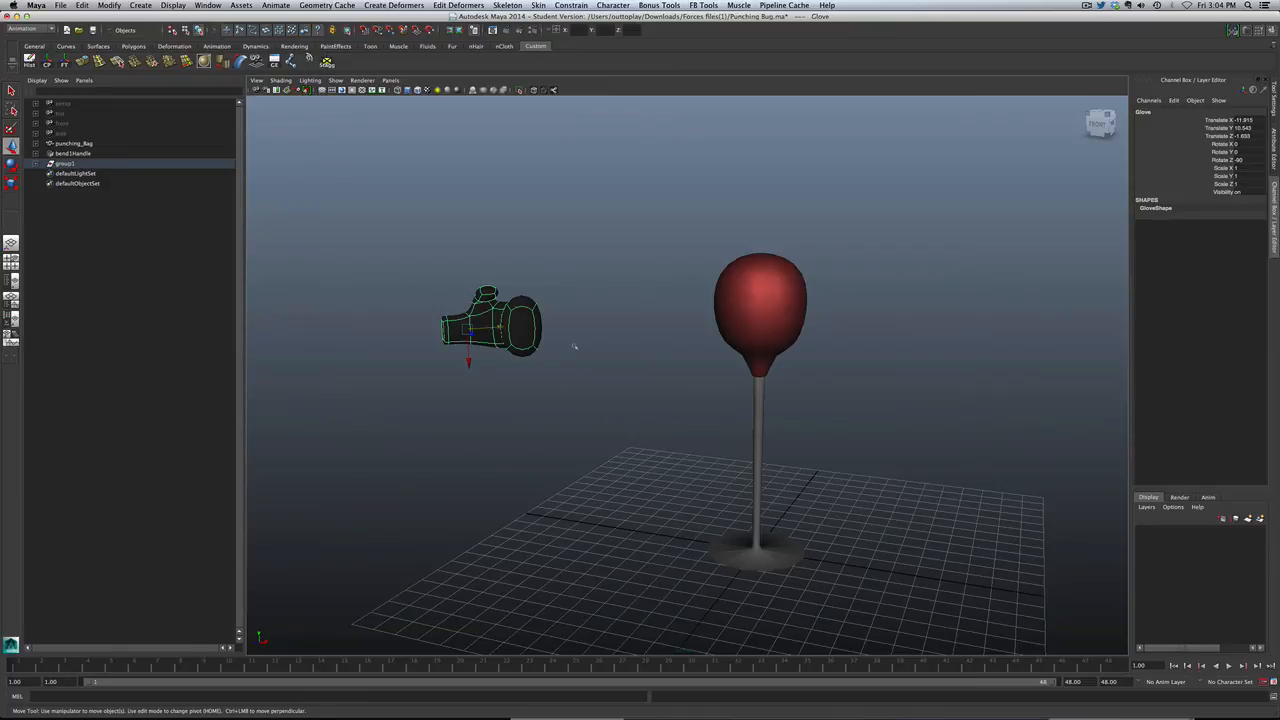
{"action": "mouse_move", "coordinate": [645, 340]}
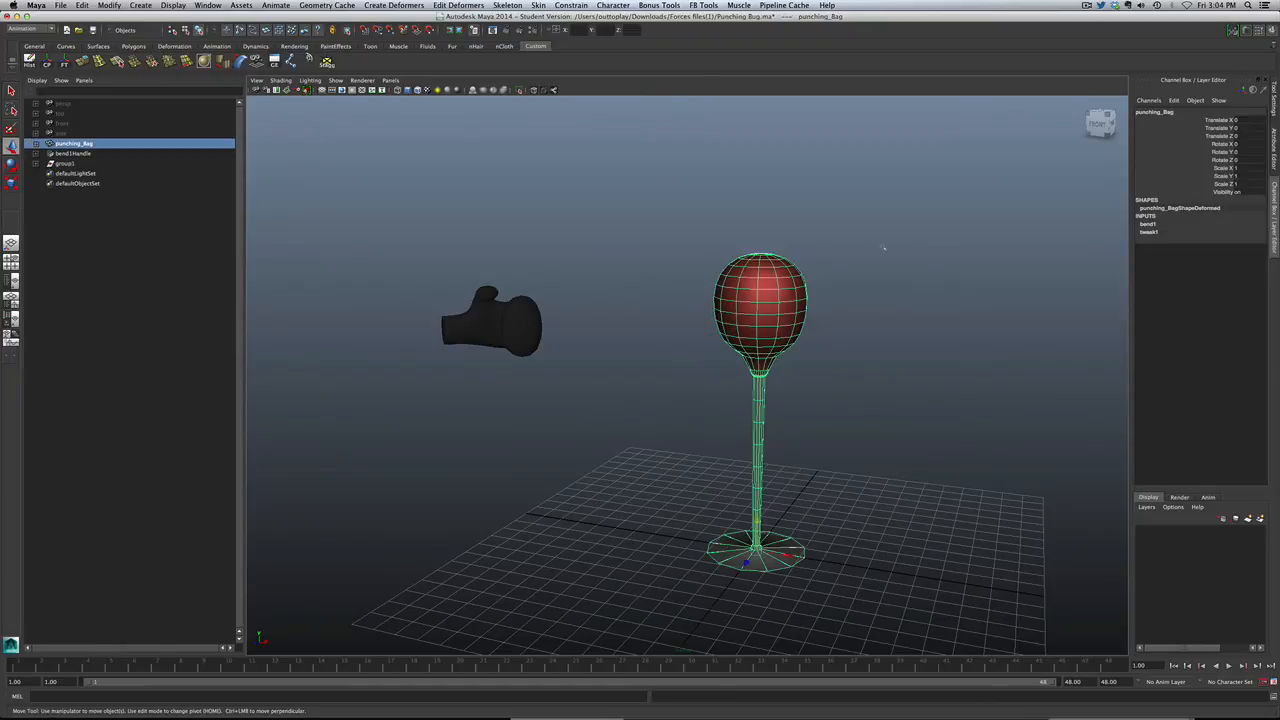
{"action": "mouse_move", "coordinate": [714, 389]}
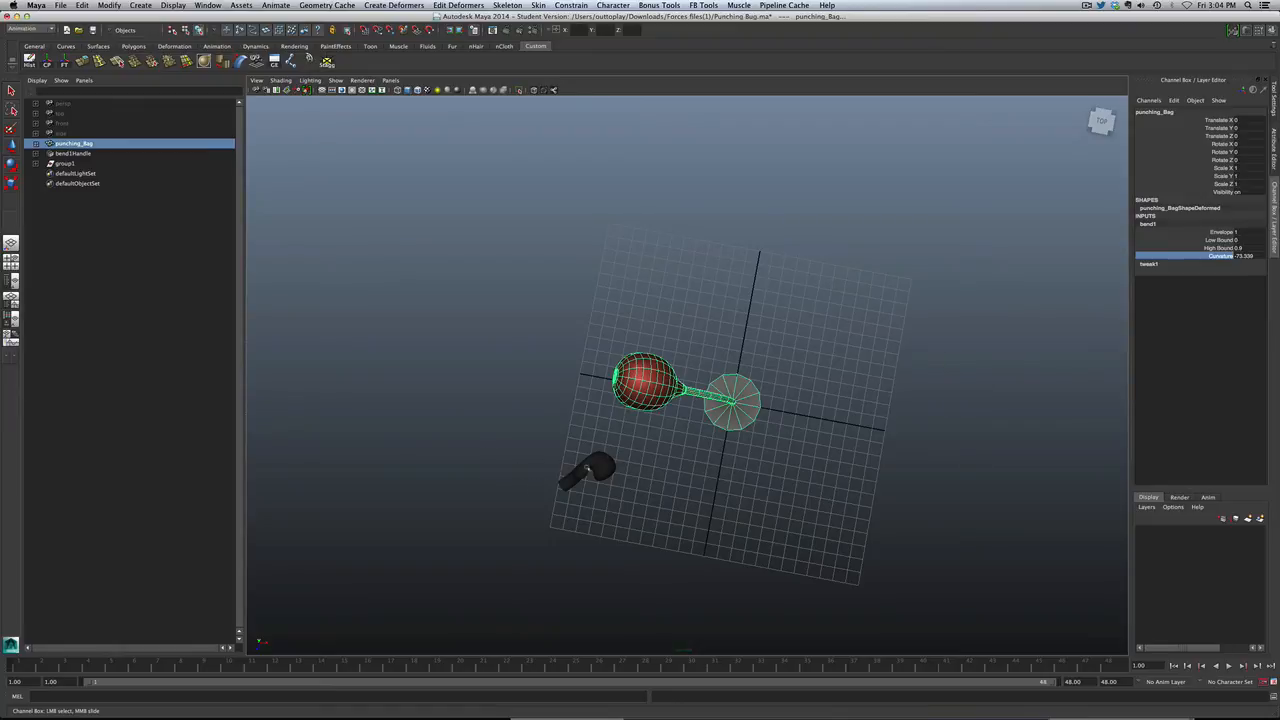
{"action": "mouse_move", "coordinate": [716, 434]}
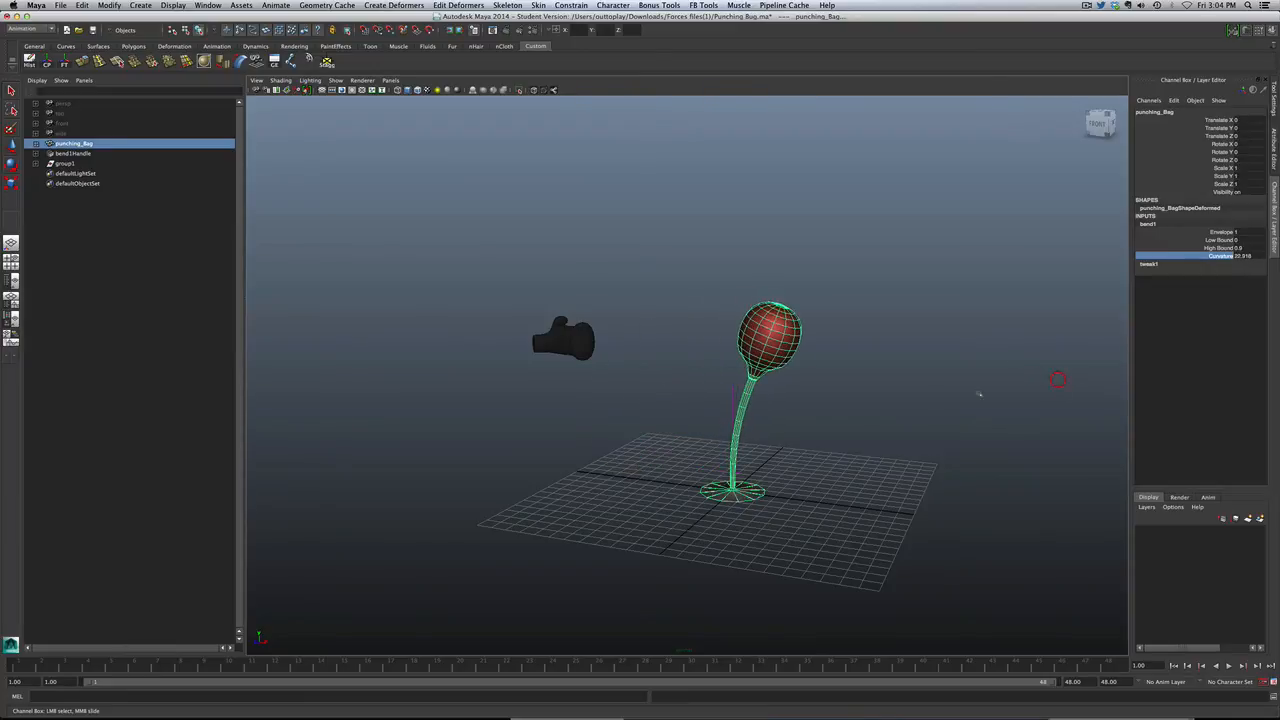
Step: Rotate bend1Handle about 33.5° in Y and raise curvature to about 44.6, then deselect
{"action": "left_click", "coordinate": [73, 153]}
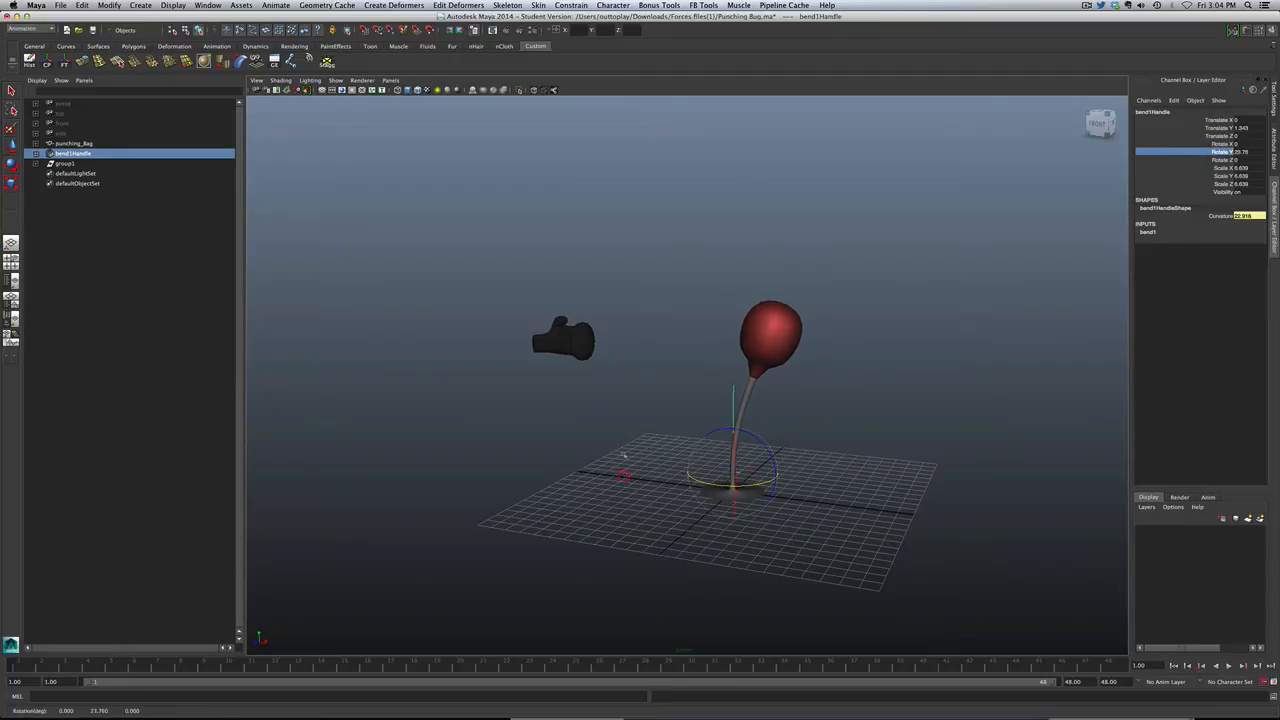
{"action": "left_click_drag", "start_coordinate": [700, 400], "coordinate": [680, 300]}
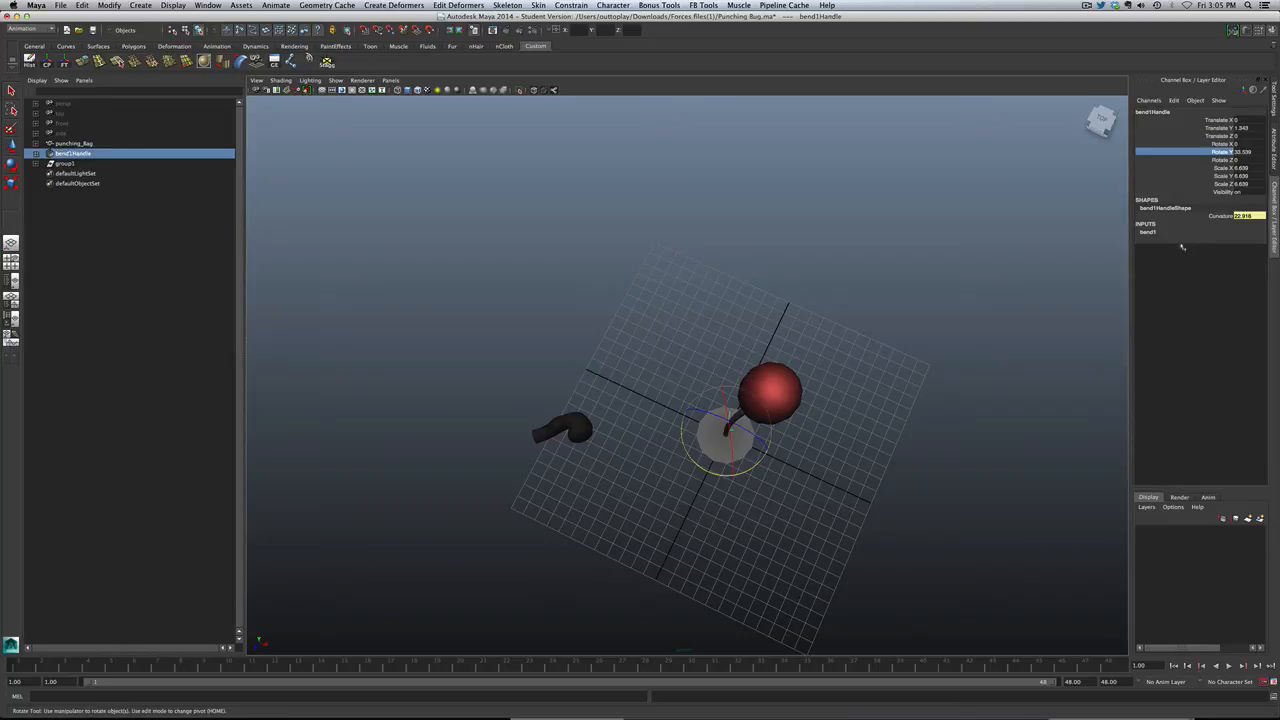
{"action": "left_click", "coordinate": [1148, 231]}
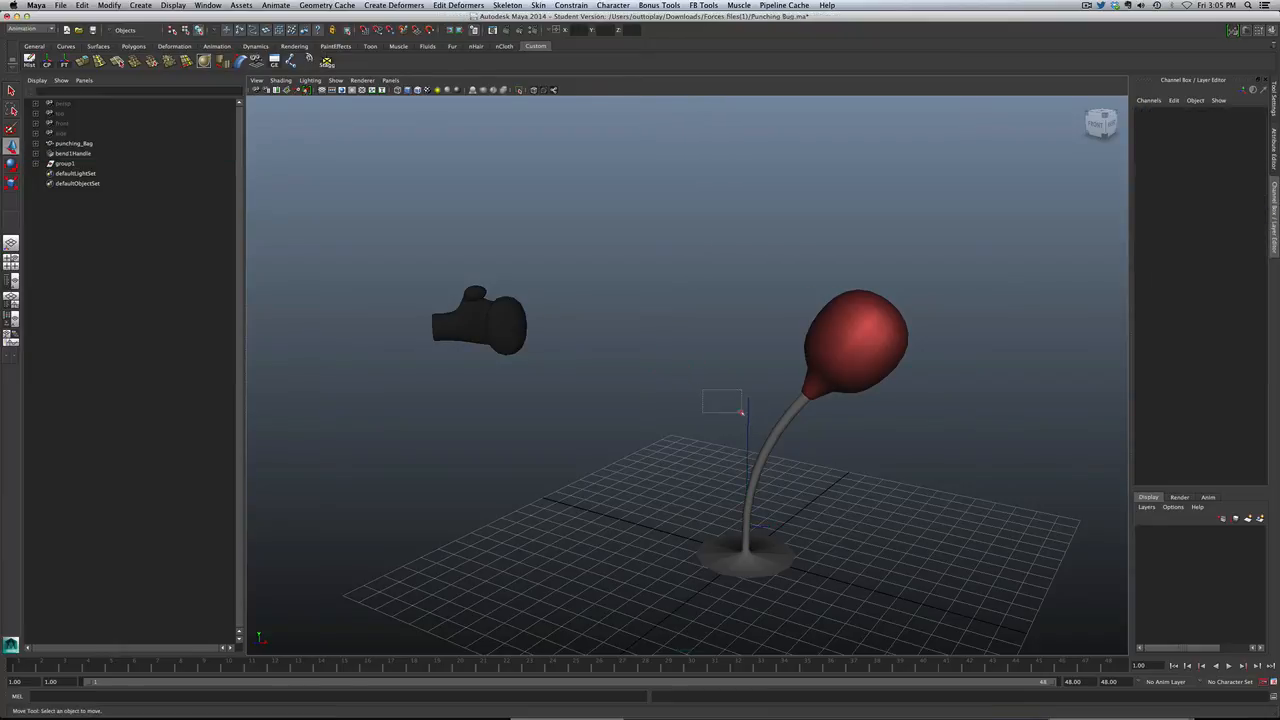
{"action": "left_click", "coordinate": [72, 153]}
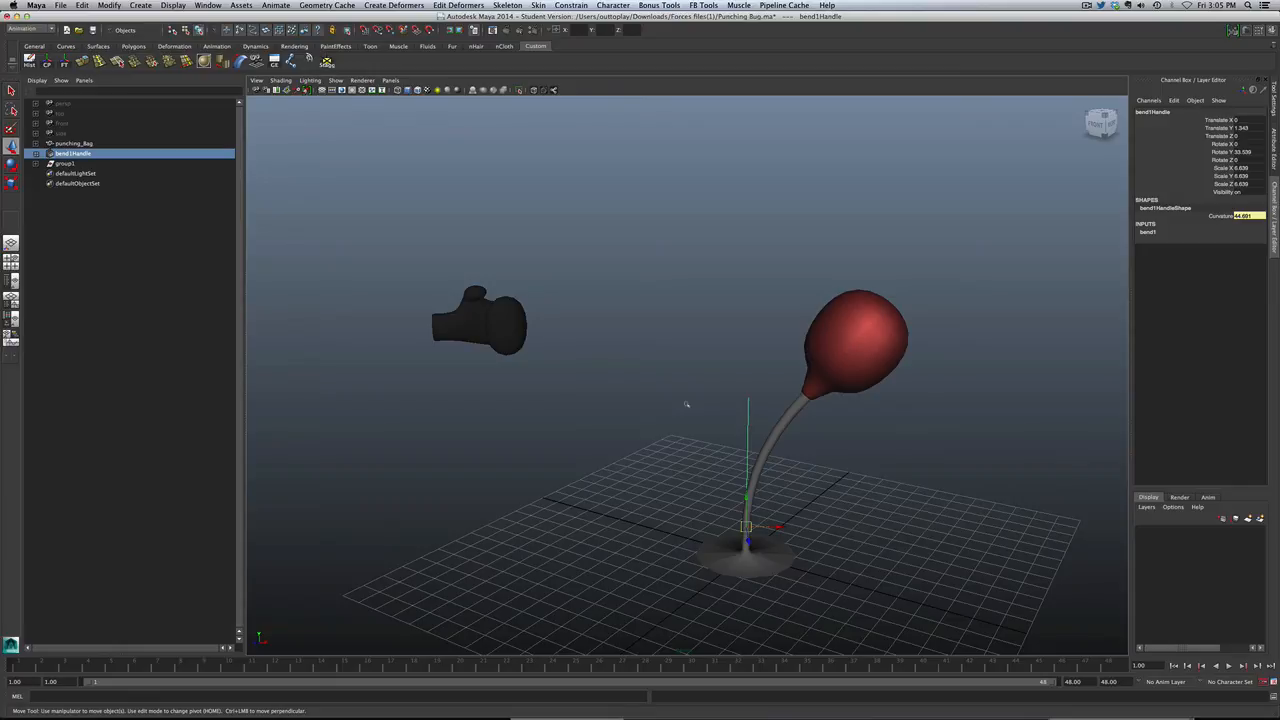
{"action": "left_click", "coordinate": [680, 388]}
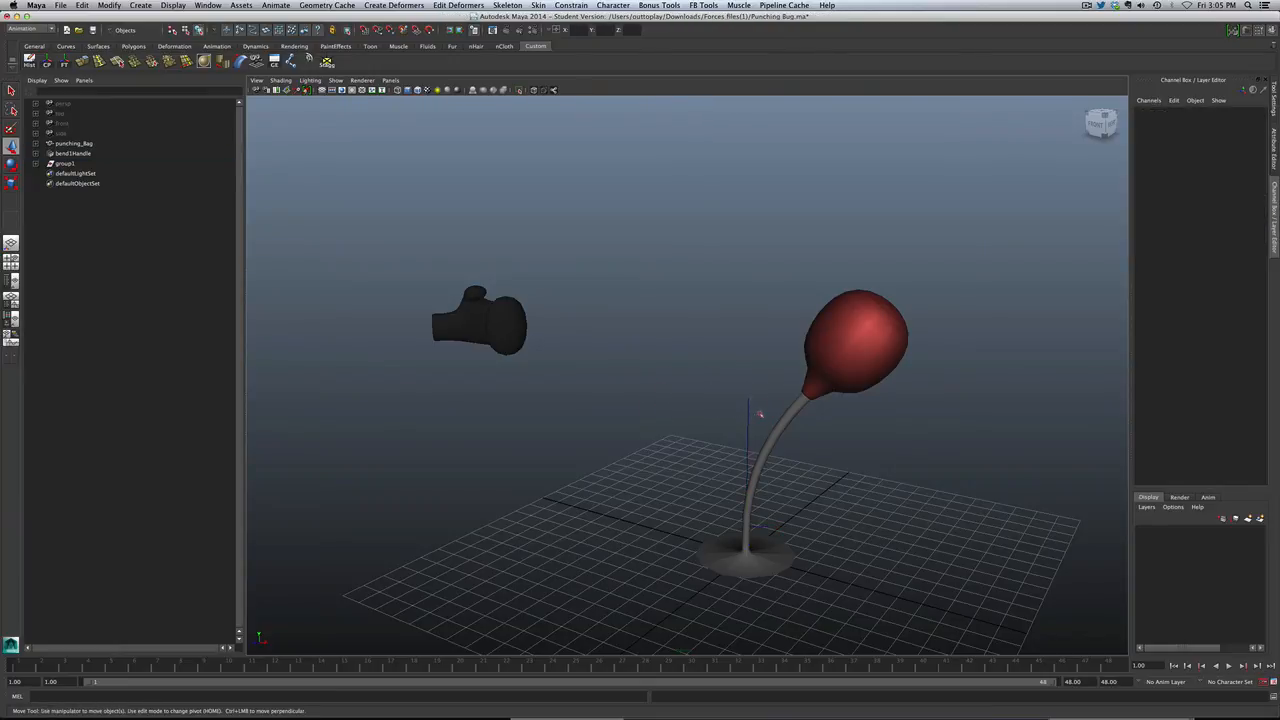
{"action": "left_click", "coordinate": [692, 393]}
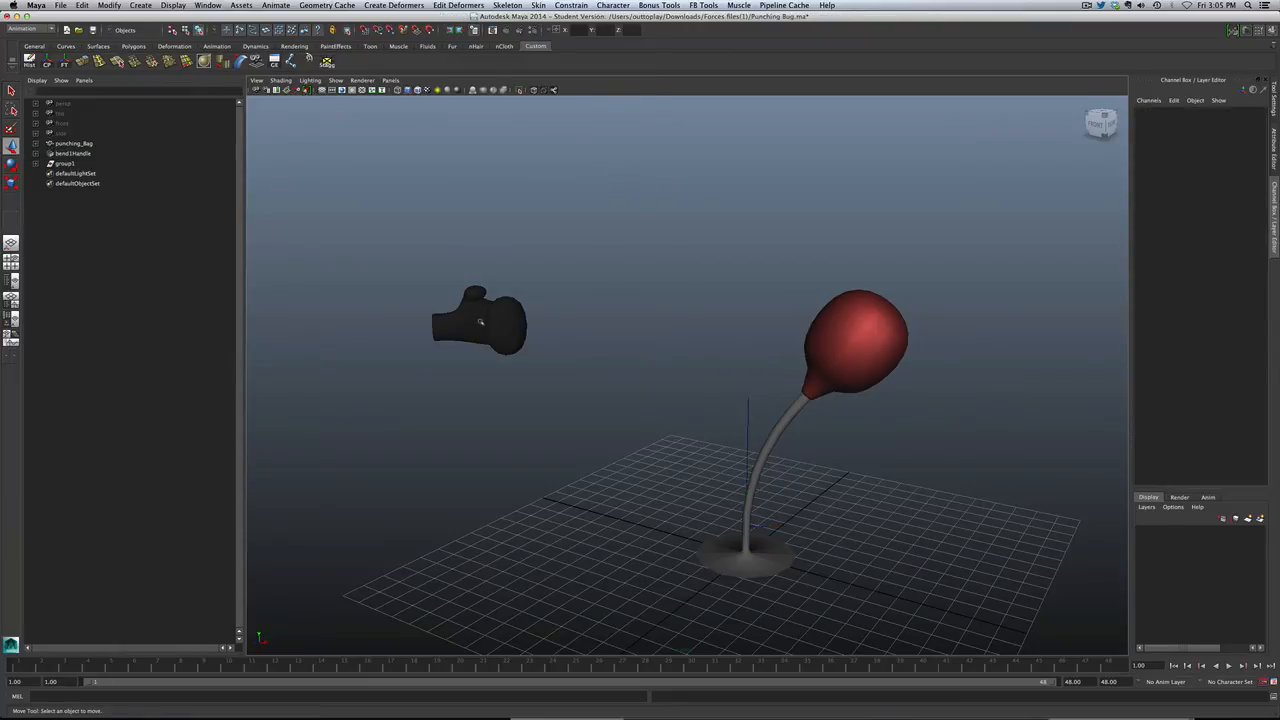
Step: Slide the glove toward the bag and back, leaving it left of the bag
{"action": "left_click", "coordinate": [480, 322]}
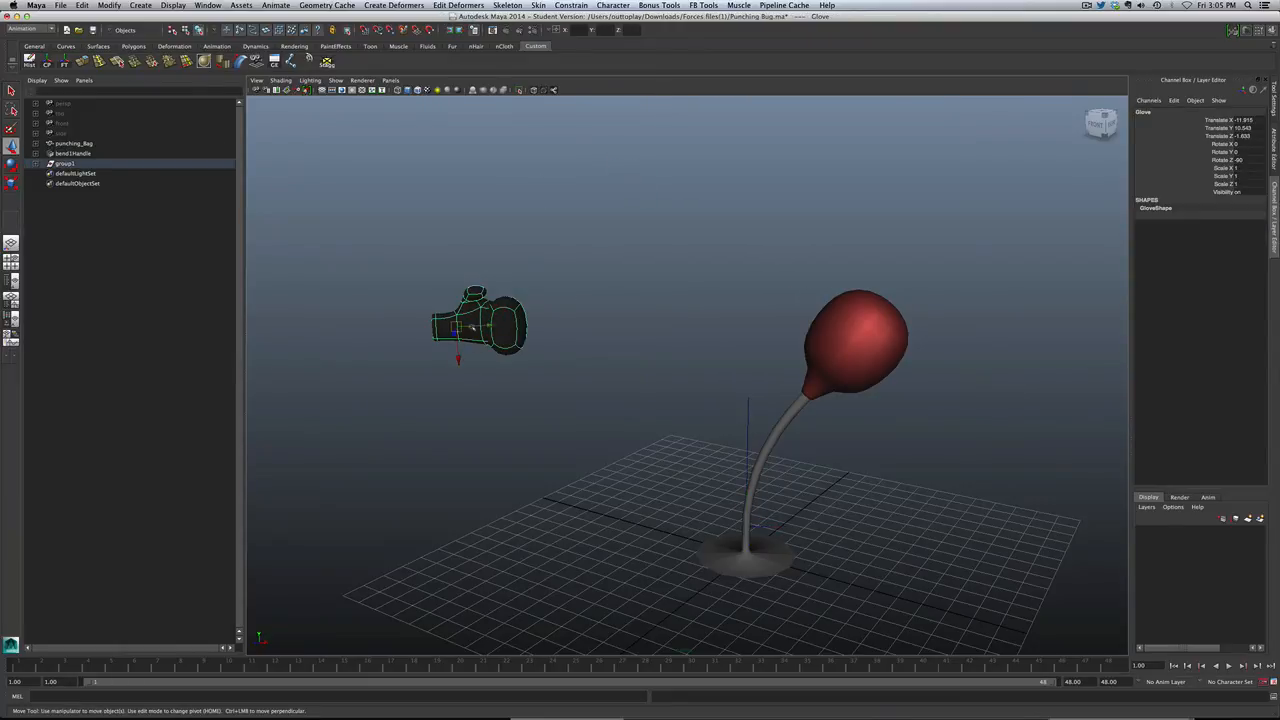
{"action": "left_click_drag", "start_coordinate": [478, 325], "coordinate": [555, 320]}
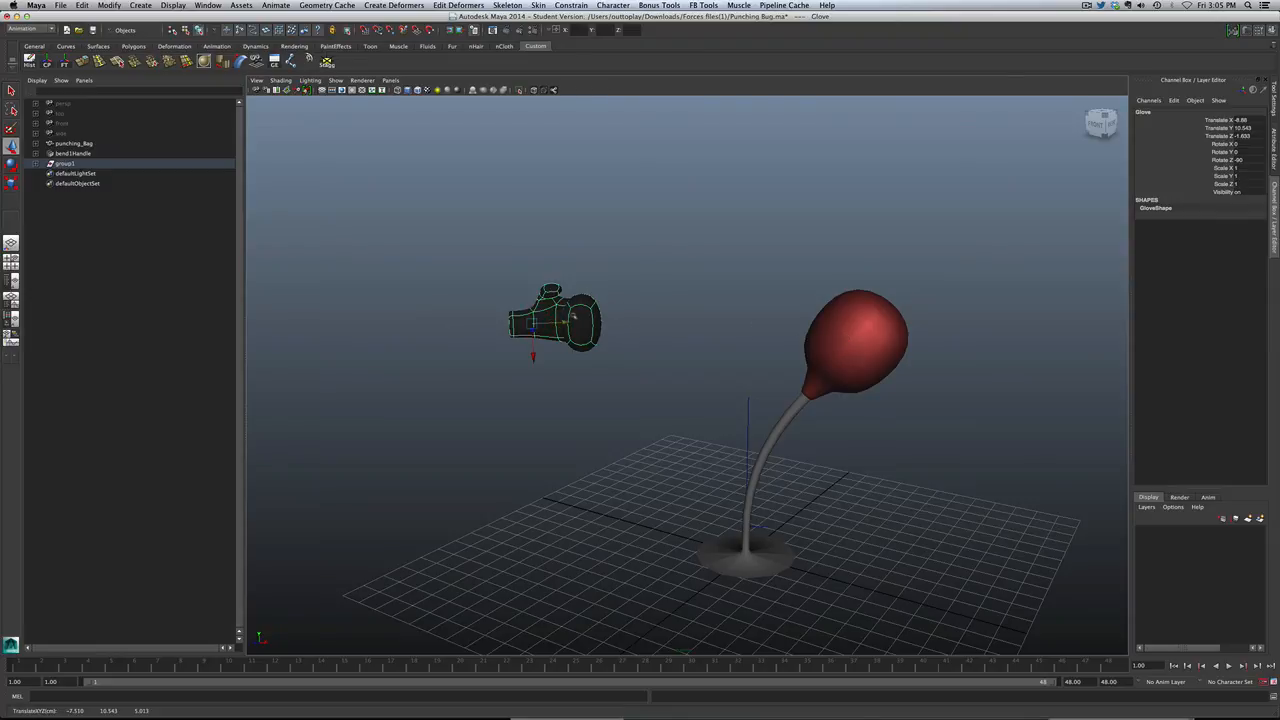
{"action": "mouse_move", "coordinate": [727, 312]}
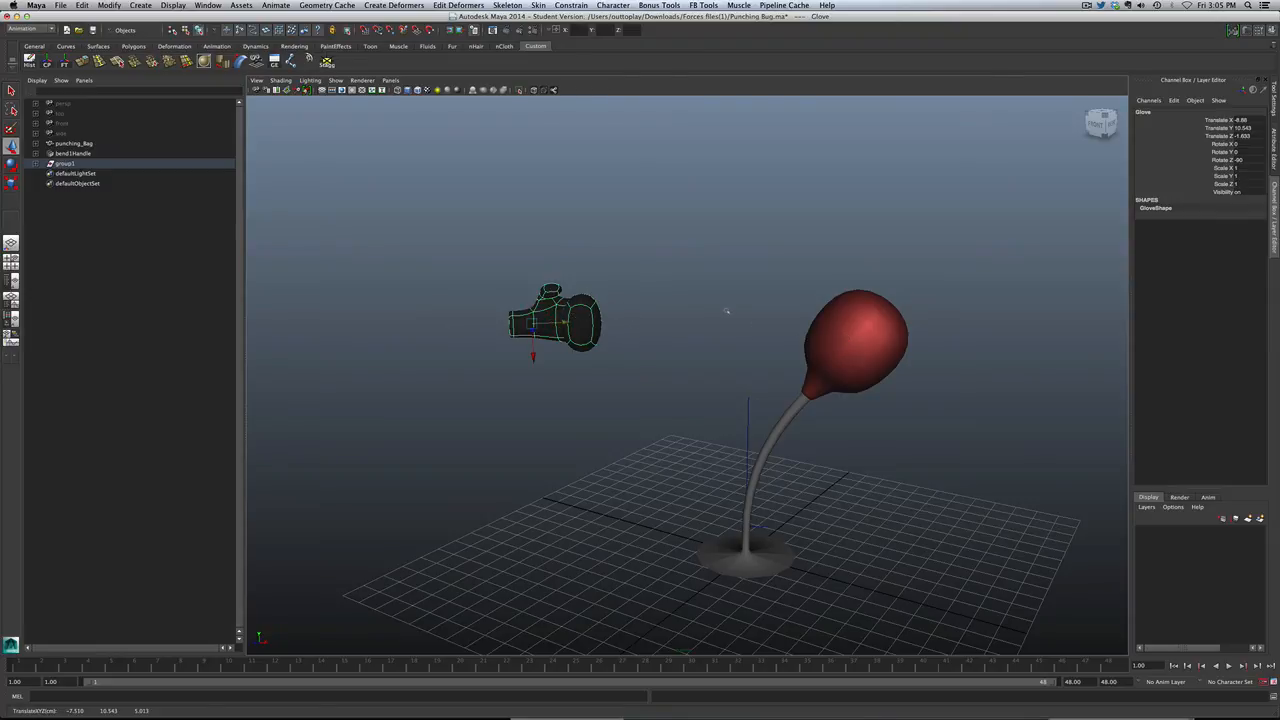
{"action": "mouse_move", "coordinate": [583, 333]}
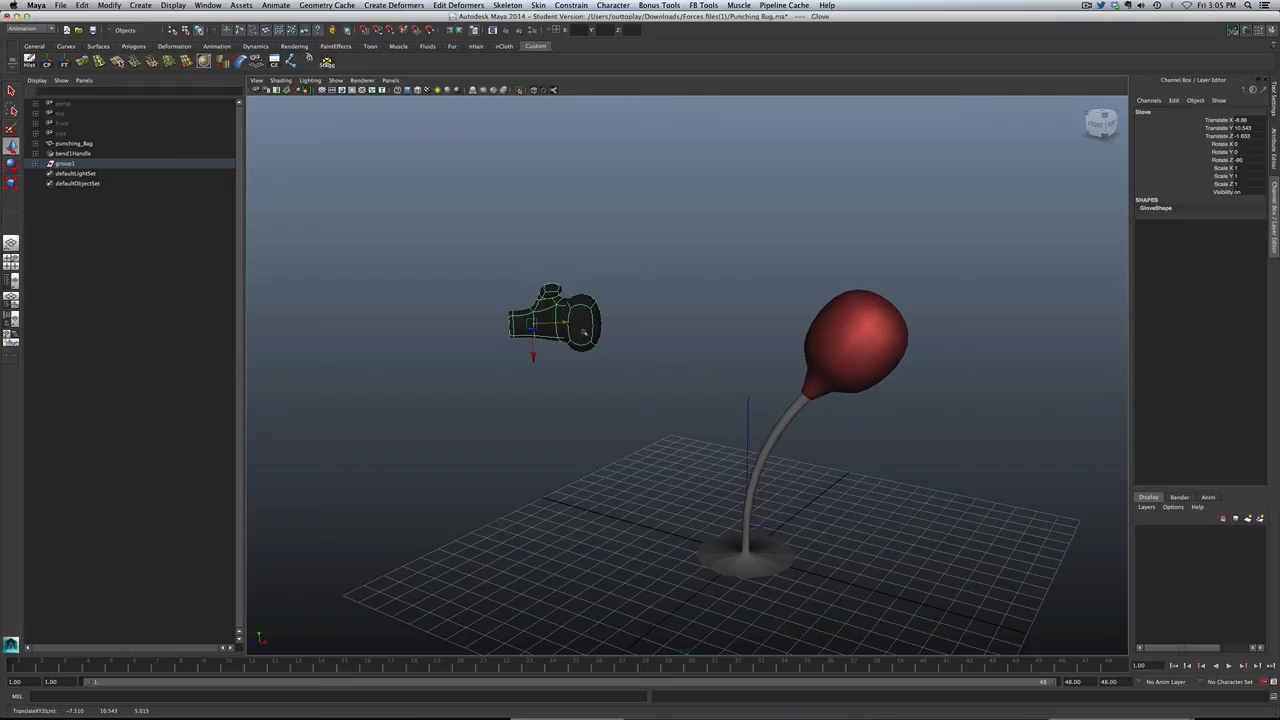
{"action": "left_click_drag", "start_coordinate": [553, 320], "coordinate": [693, 315]}
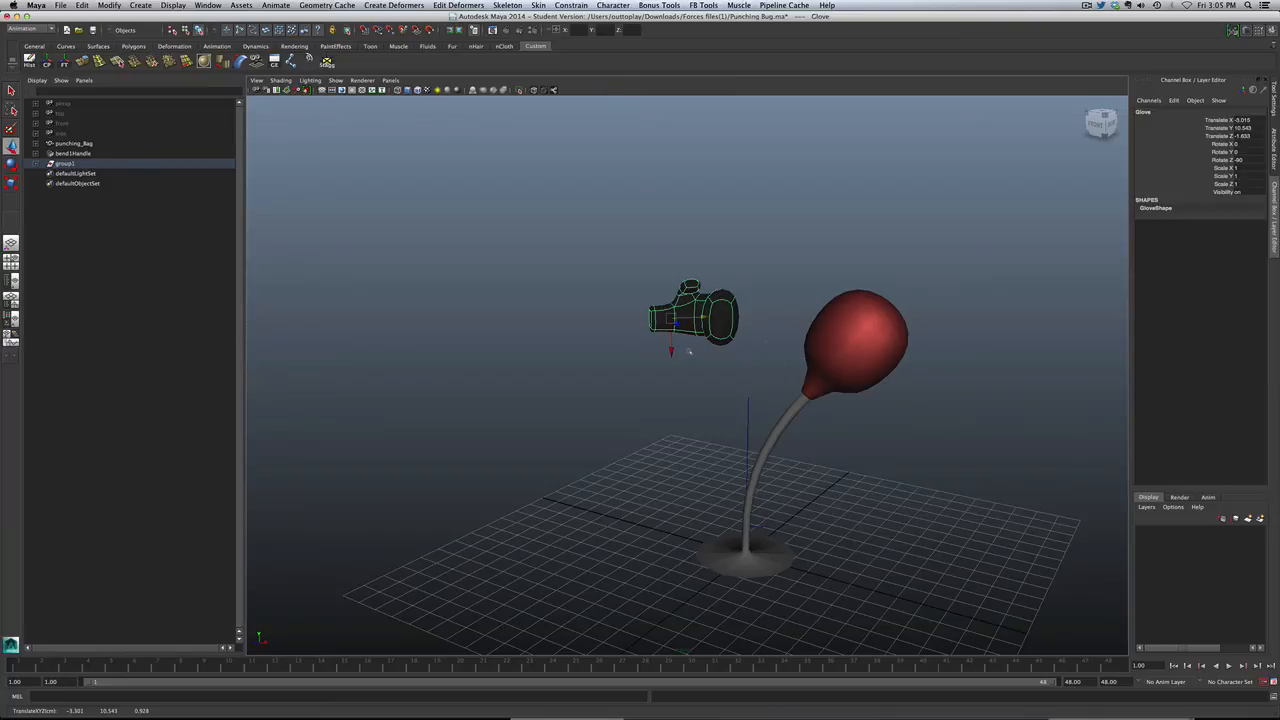
{"action": "left_click_drag", "start_coordinate": [693, 315], "coordinate": [450, 325]}
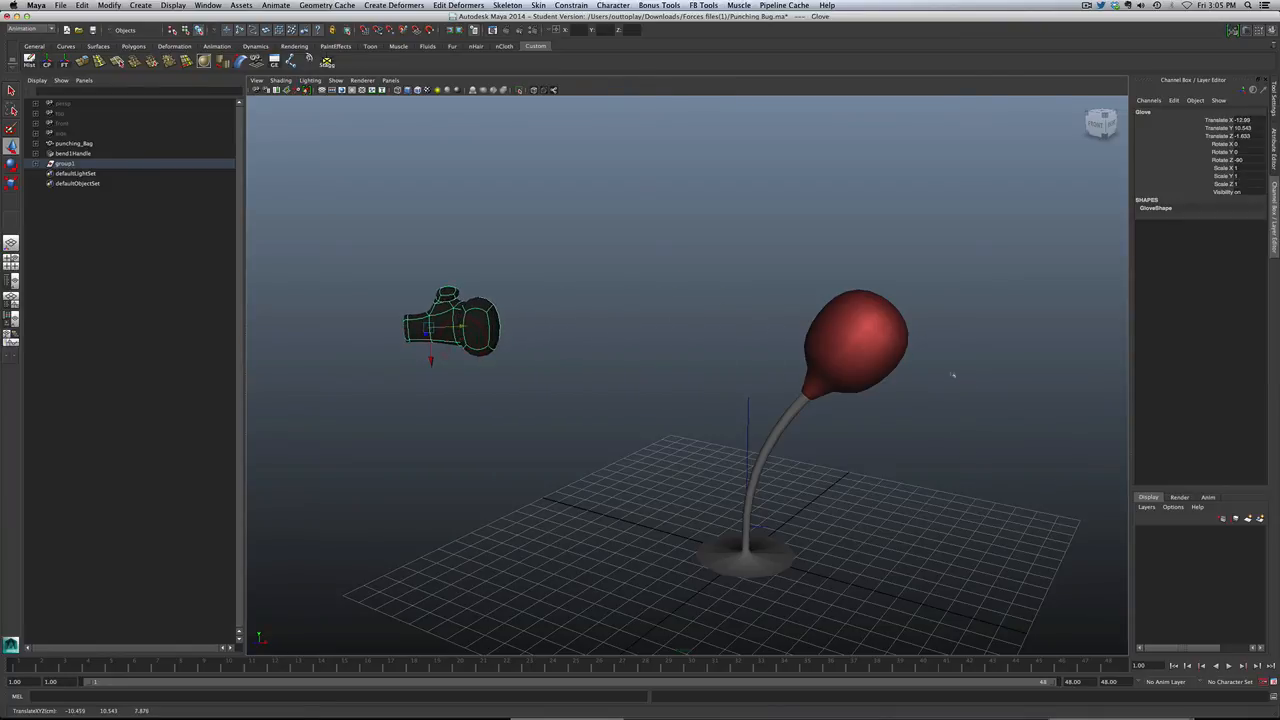
{"action": "mouse_move", "coordinate": [945, 365]}
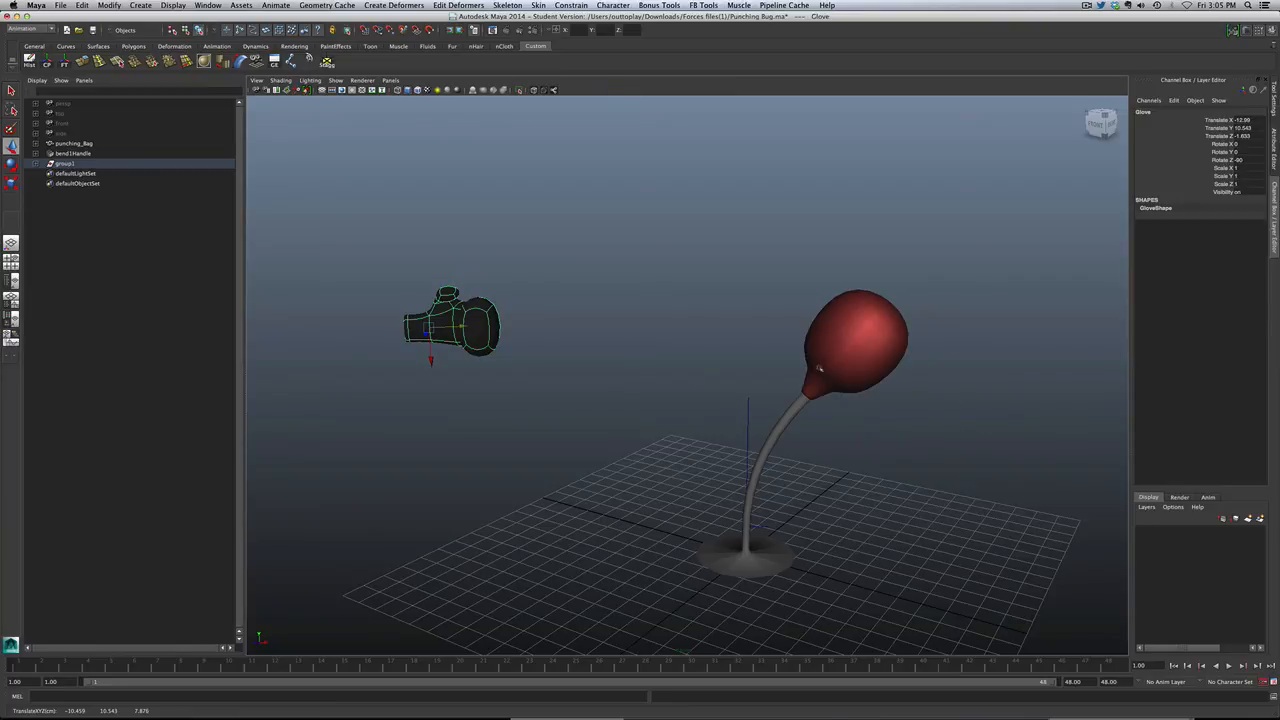
{"action": "mouse_move", "coordinate": [646, 376]}
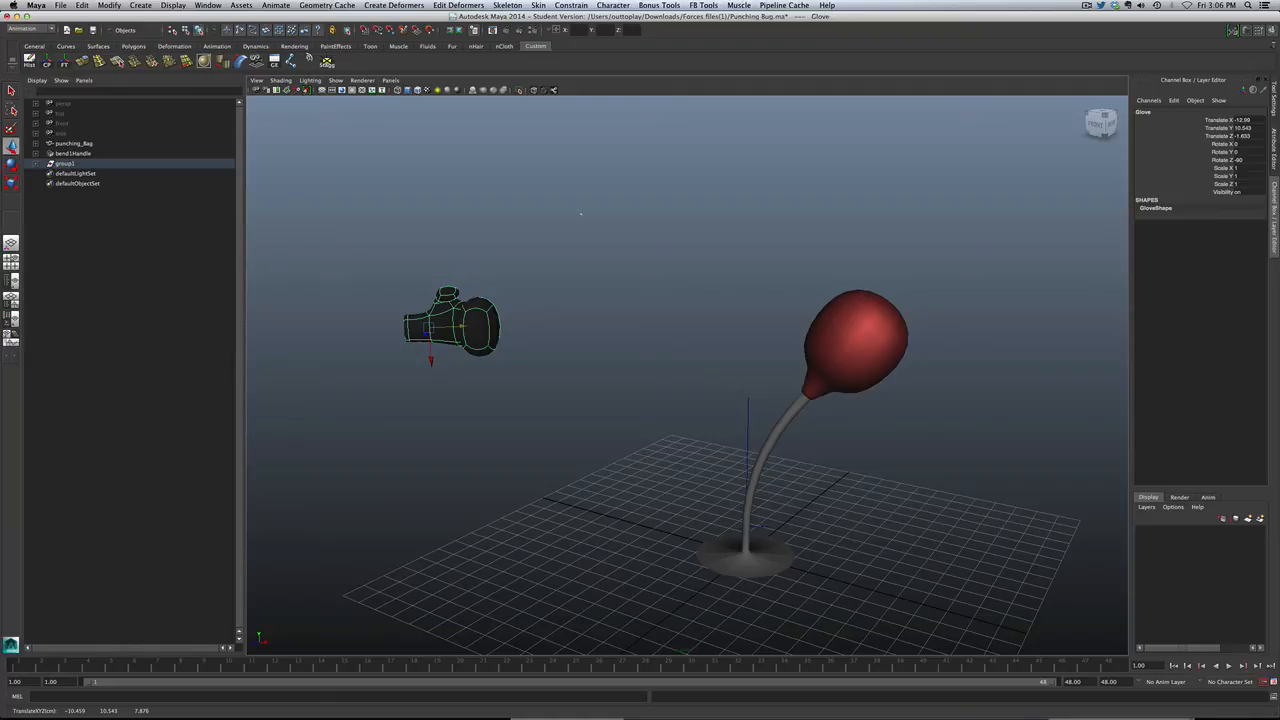
Step: Open the Connection Editor with the Glove loaded on the output side
{"action": "left_click", "coordinate": [207, 6]}
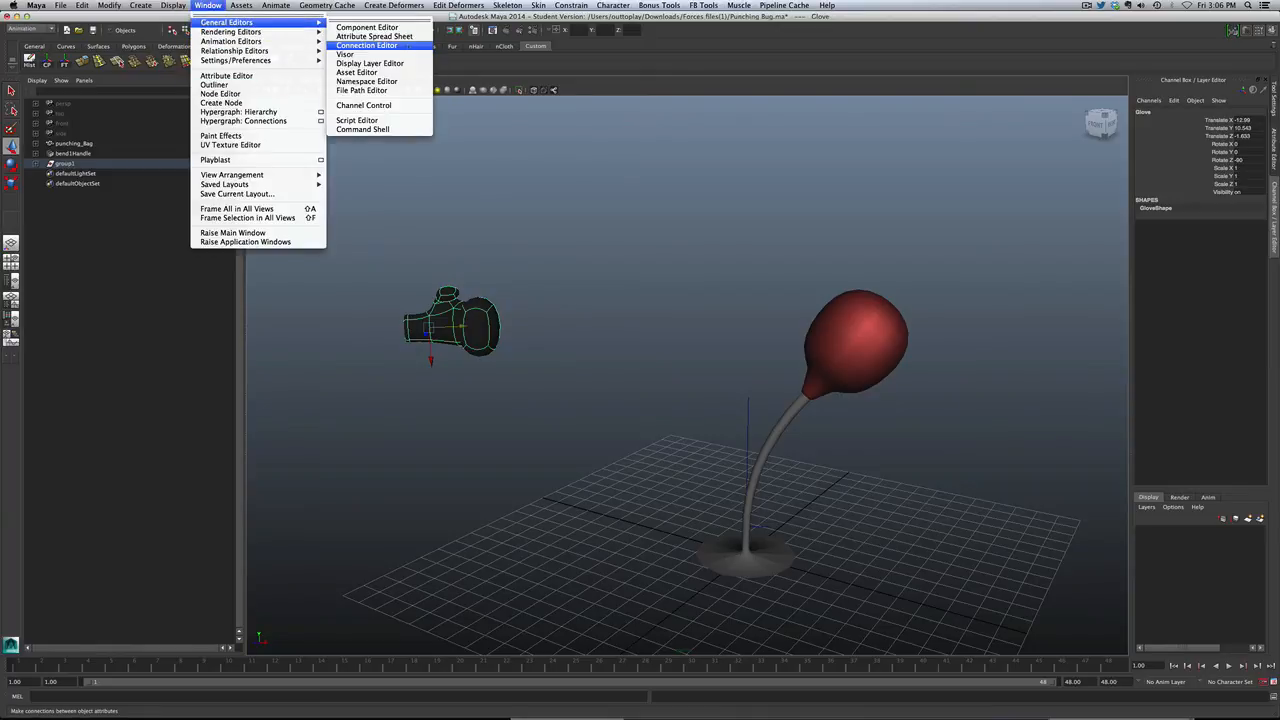
{"action": "left_click", "coordinate": [367, 45]}
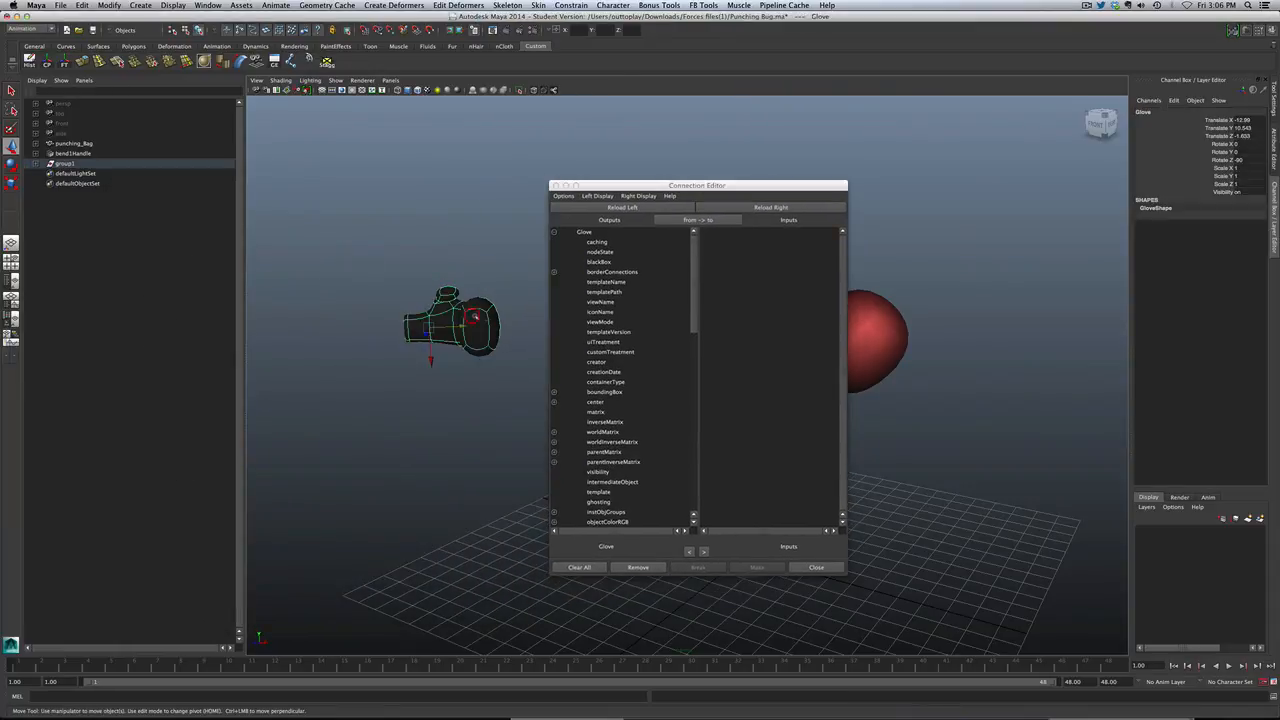
{"action": "left_click", "coordinate": [621, 207]}
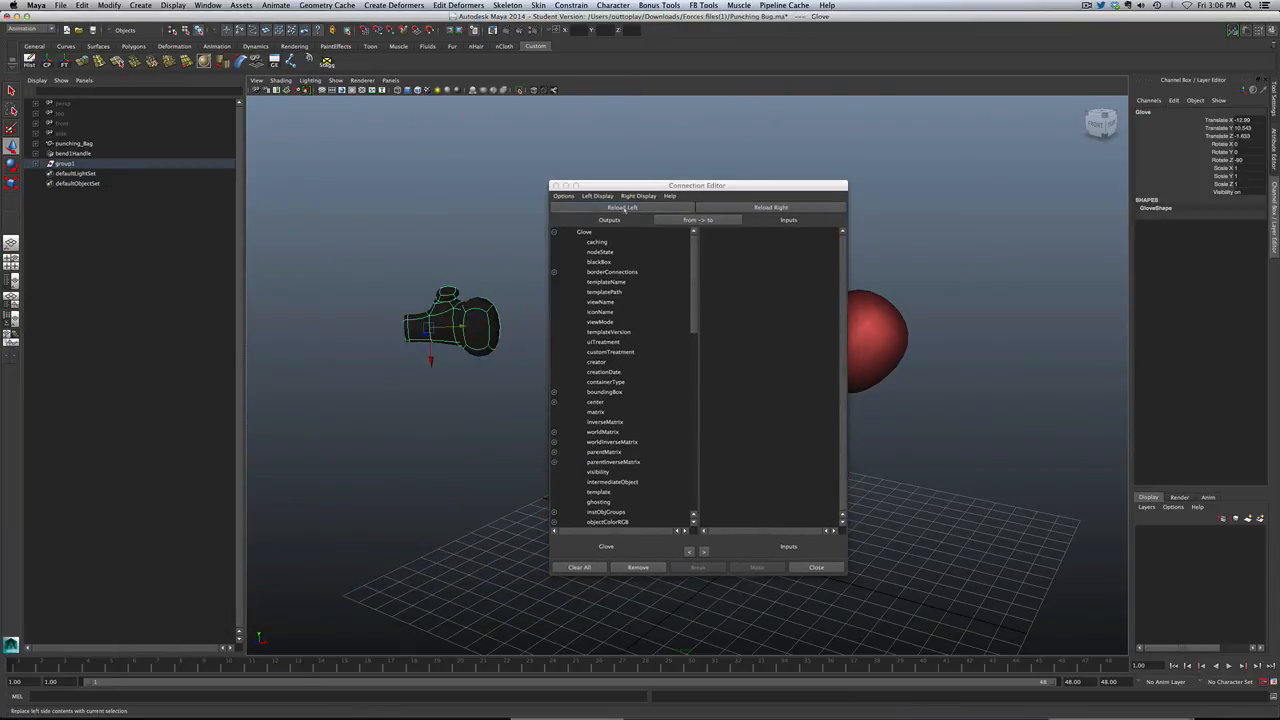
{"action": "left_click", "coordinate": [622, 207]}
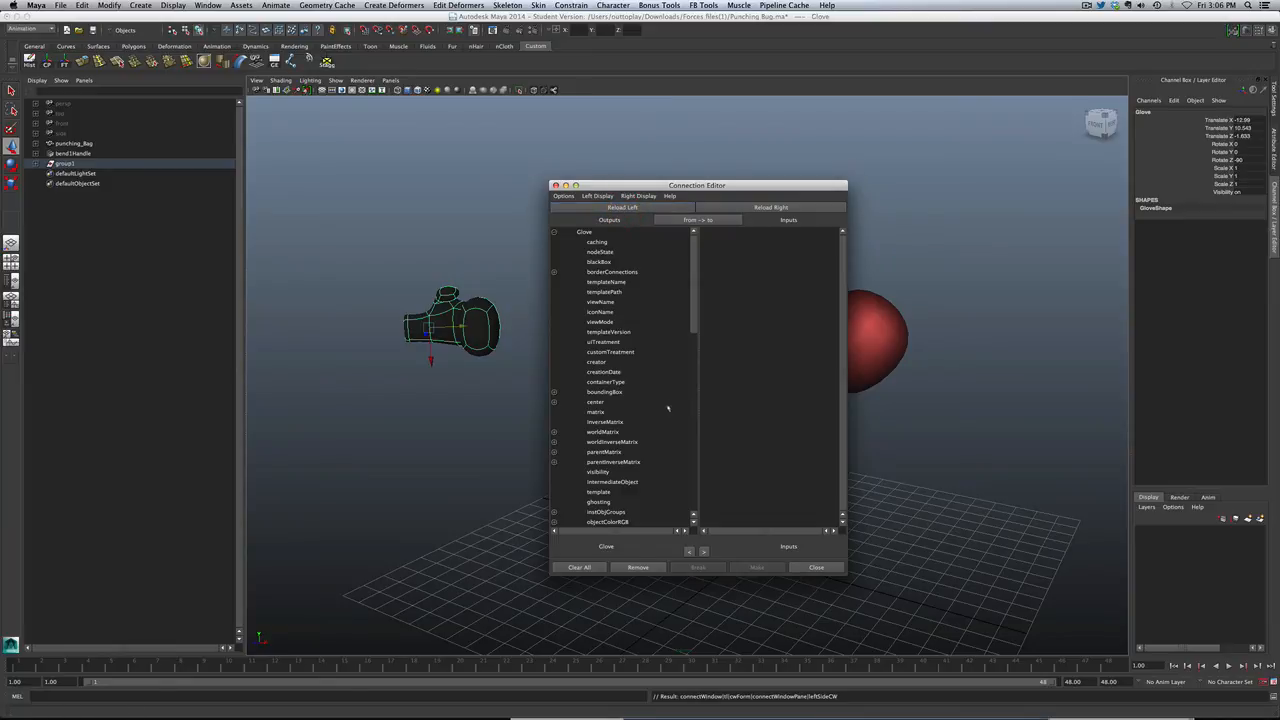
Step: Load punching_Bag into the input side of the Connection Editor
{"action": "scroll", "scroll_direction": "down", "scroll_amount": 3}
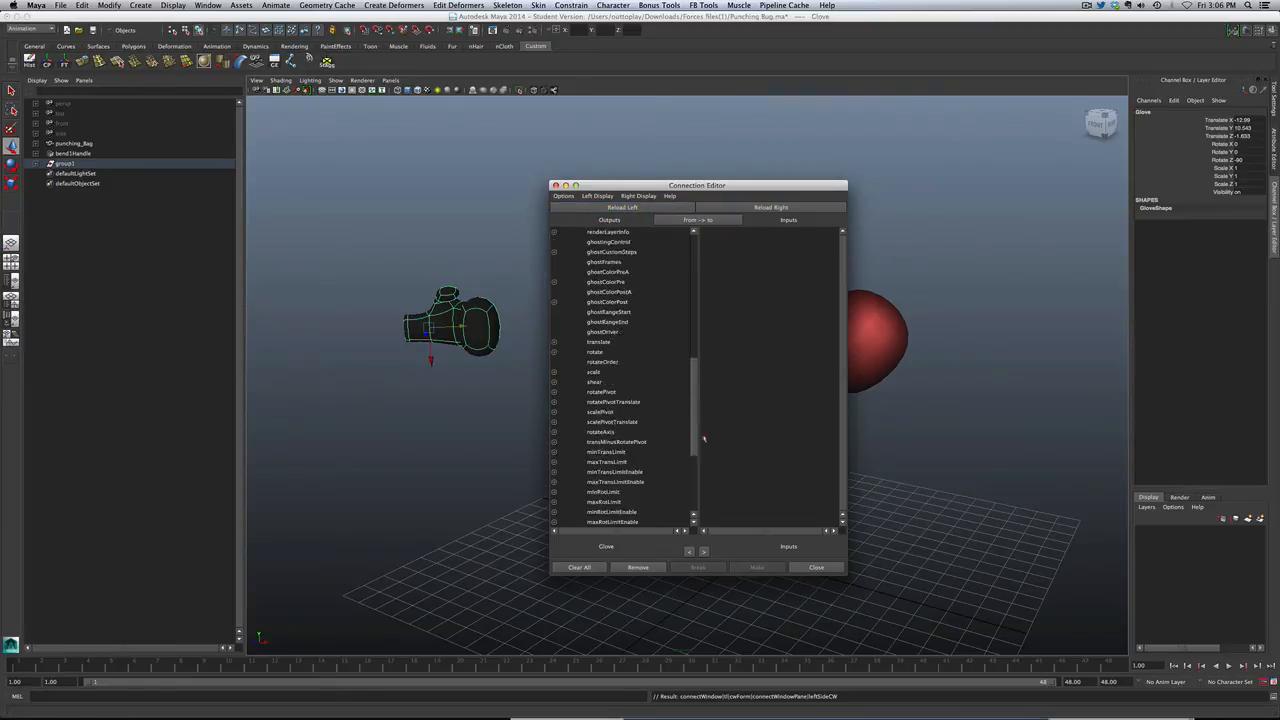
{"action": "scroll", "scroll_direction": "down", "scroll_amount": 3}
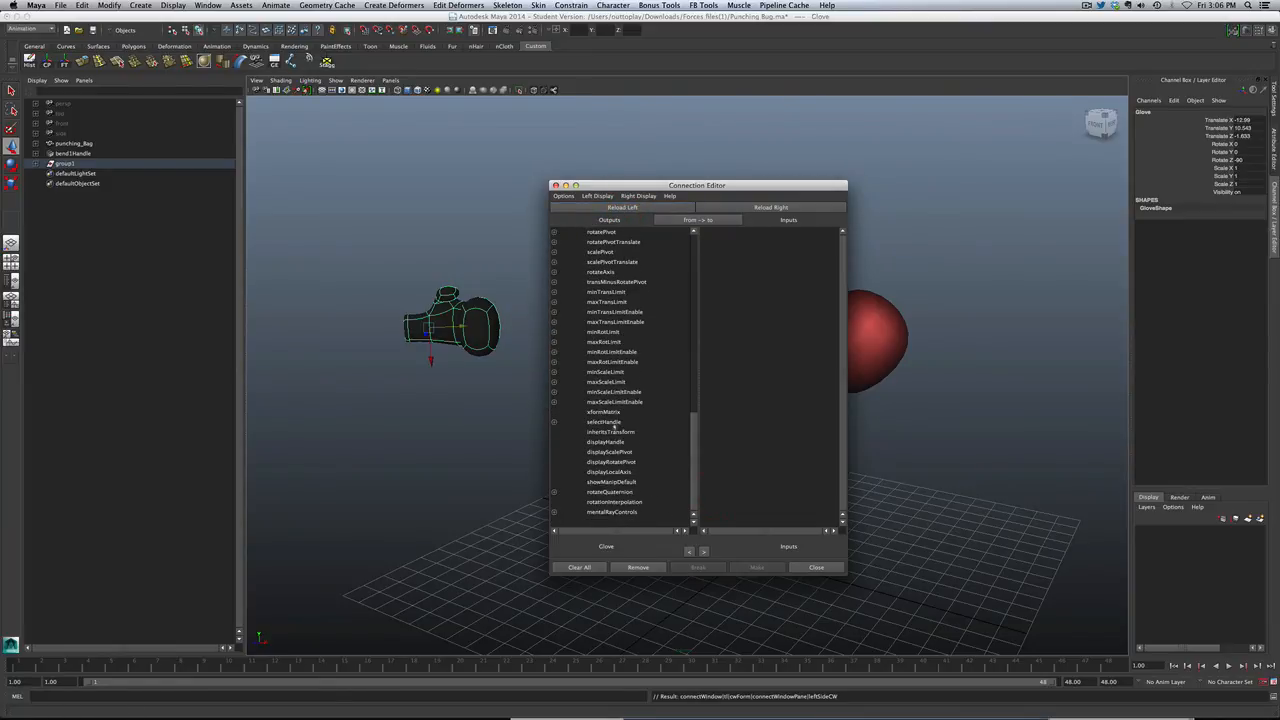
{"action": "left_click_drag", "start_coordinate": [697, 185], "coordinate": [601, 176]}
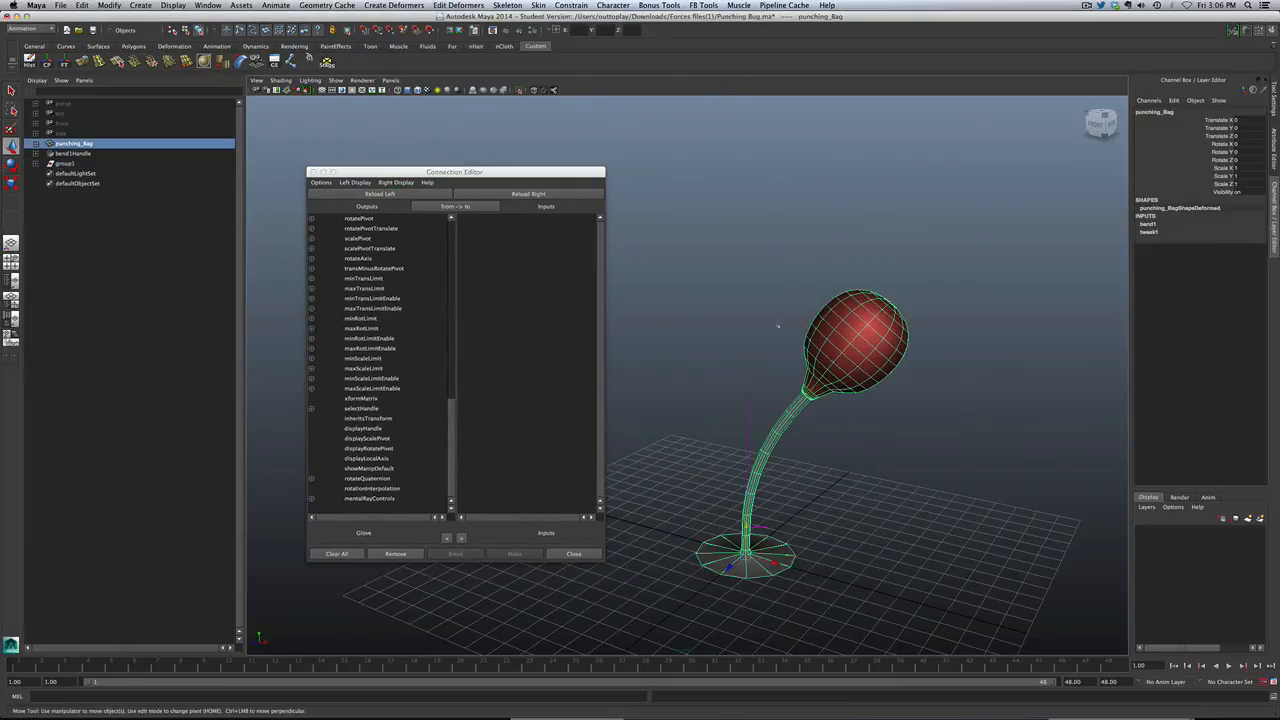
{"action": "left_click", "coordinate": [528, 193]}
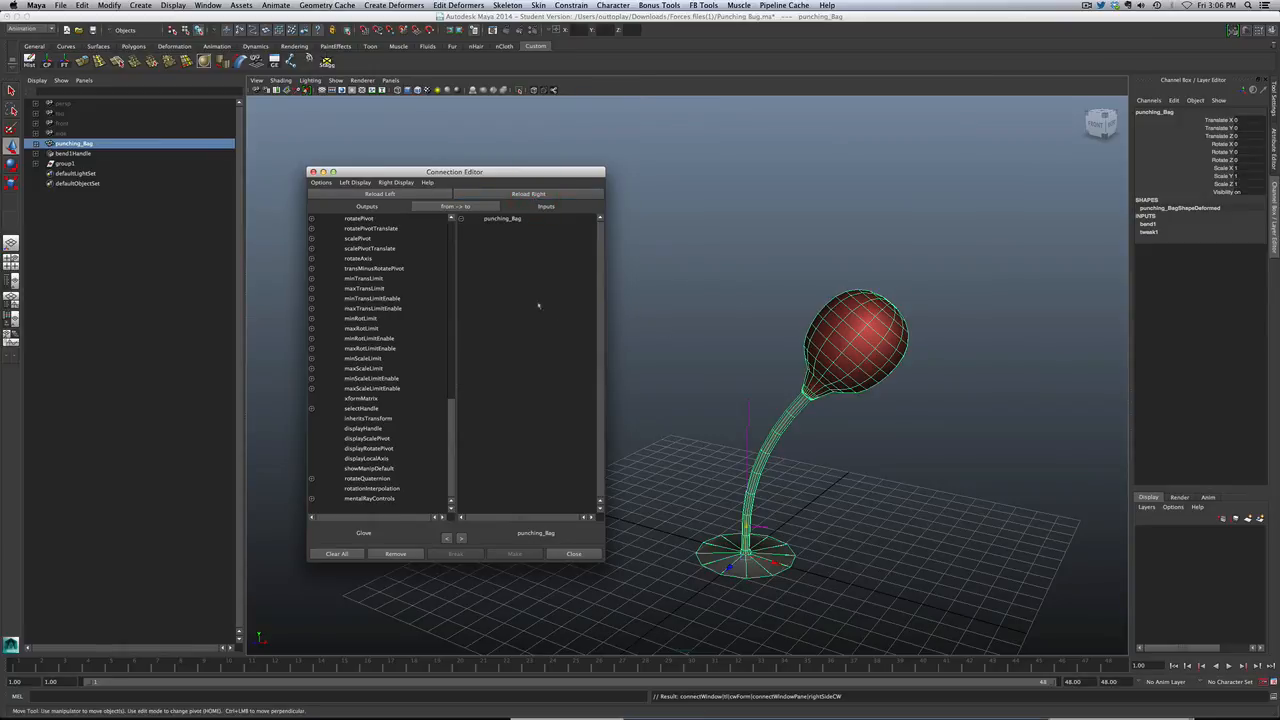
{"action": "mouse_move", "coordinate": [508, 270]}
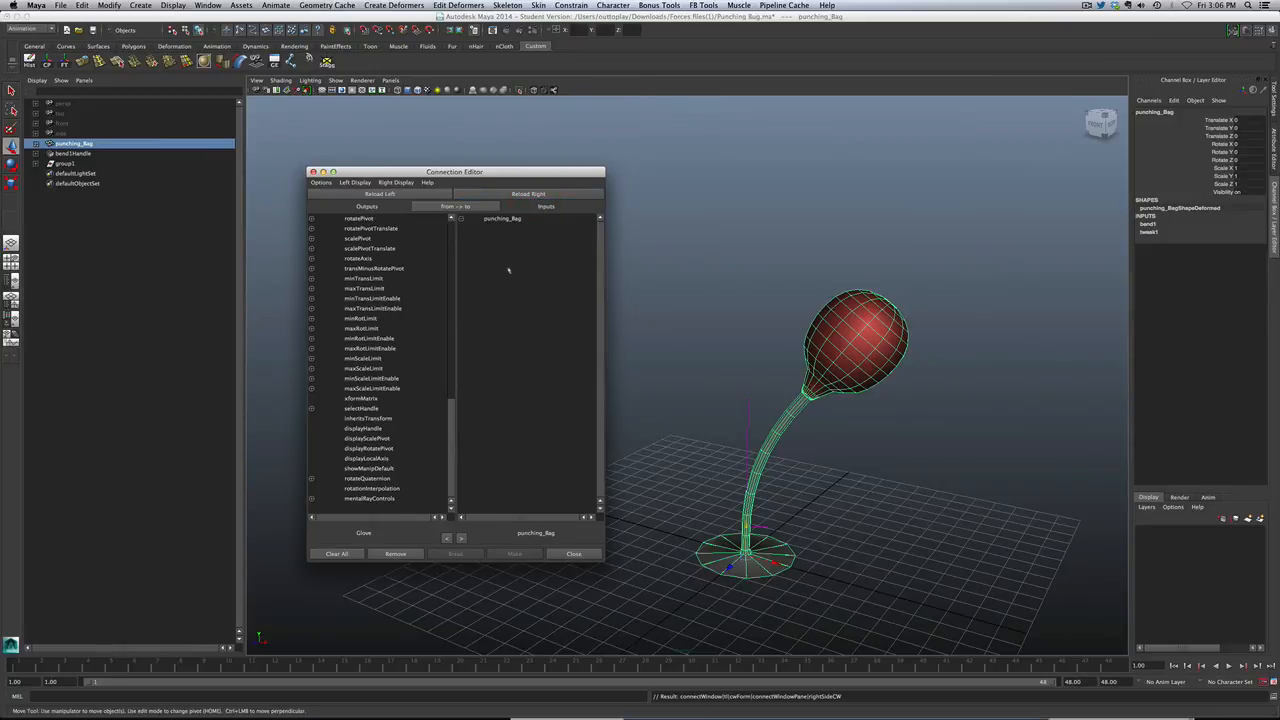
{"action": "mouse_move", "coordinate": [543, 369]}
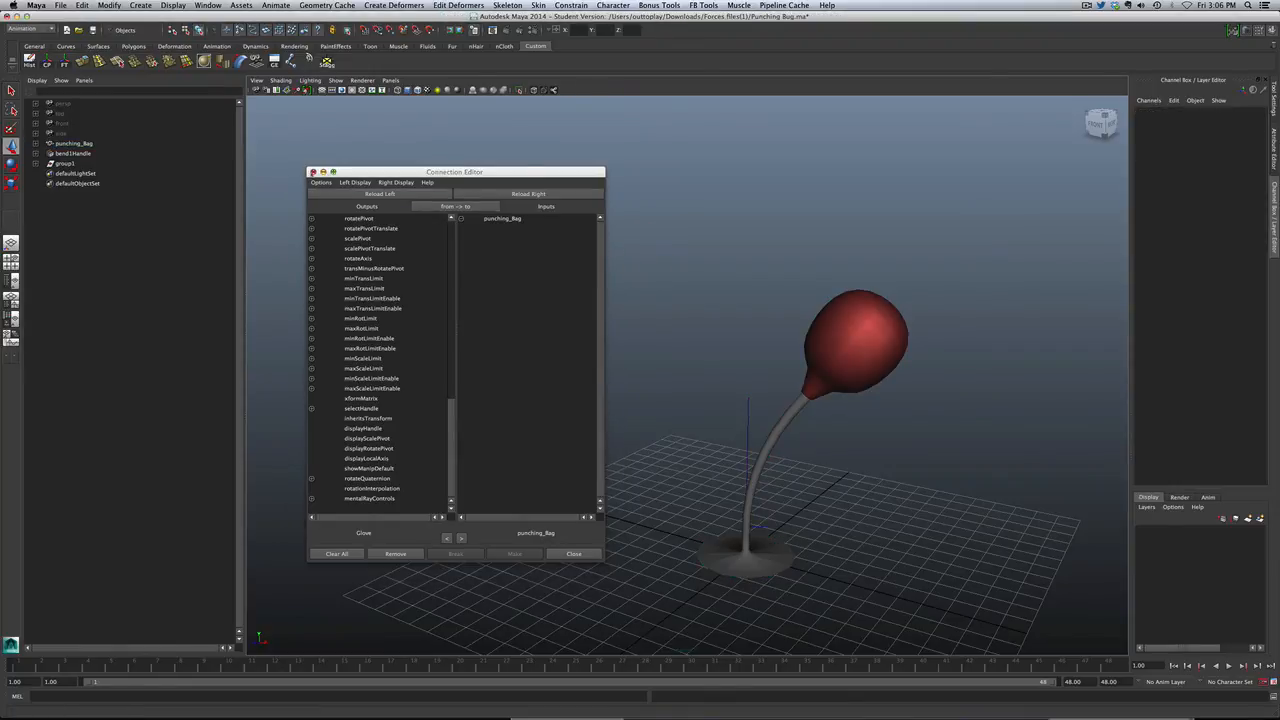
Step: Close the Connection Editor, set bend1 Curvature to 0, then select bend1Handle and the glove
{"action": "left_click", "coordinate": [573, 553]}
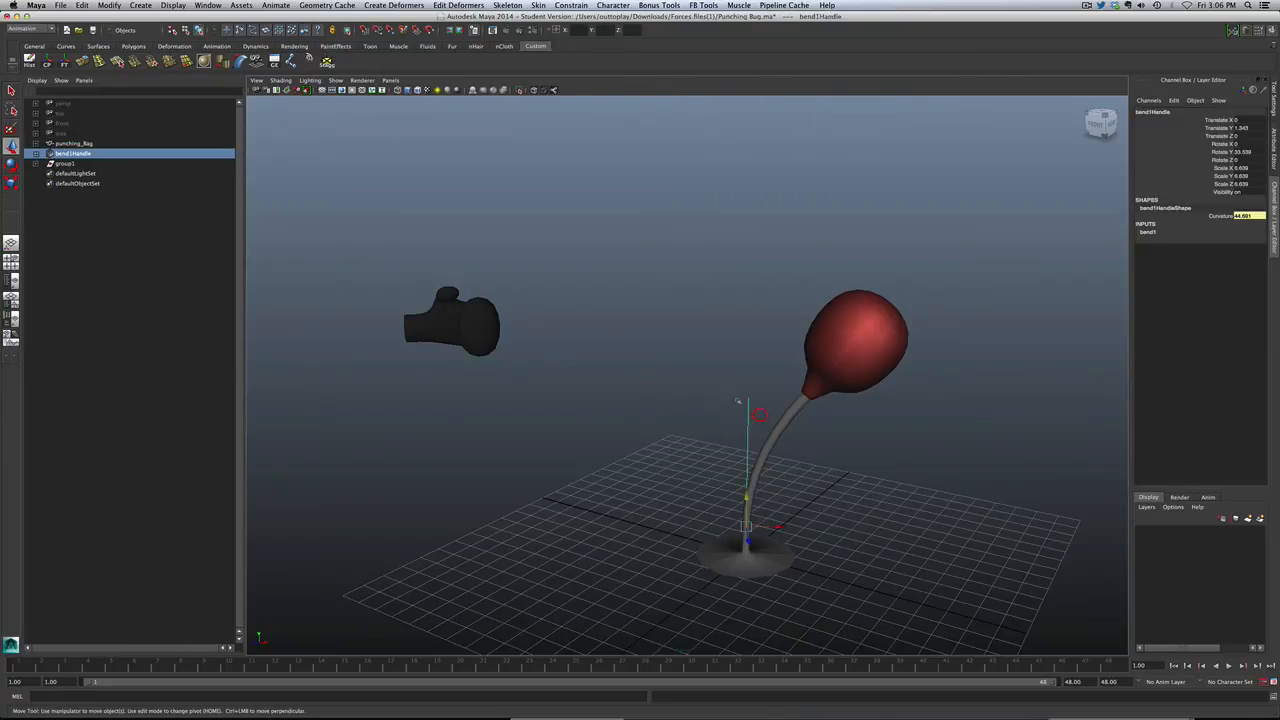
{"action": "left_click", "coordinate": [653, 365]}
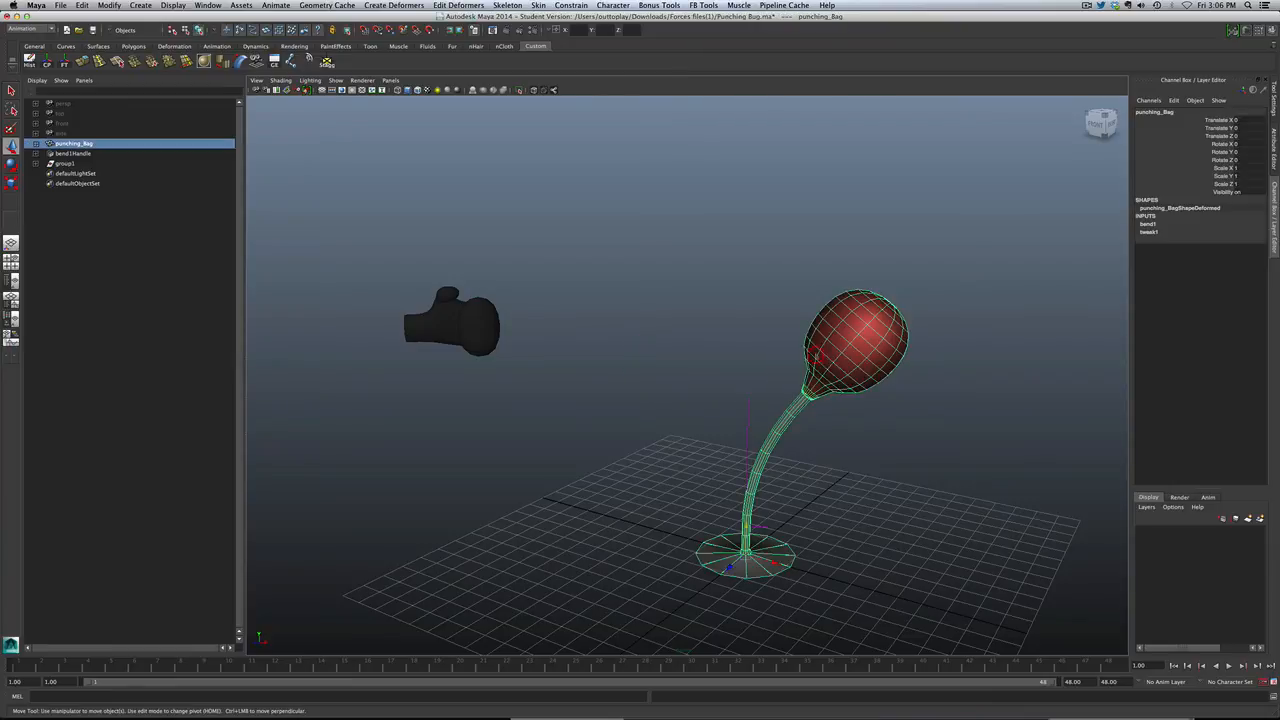
{"action": "left_click", "coordinate": [1147, 223]}
{"action": "type", "text": "0"}
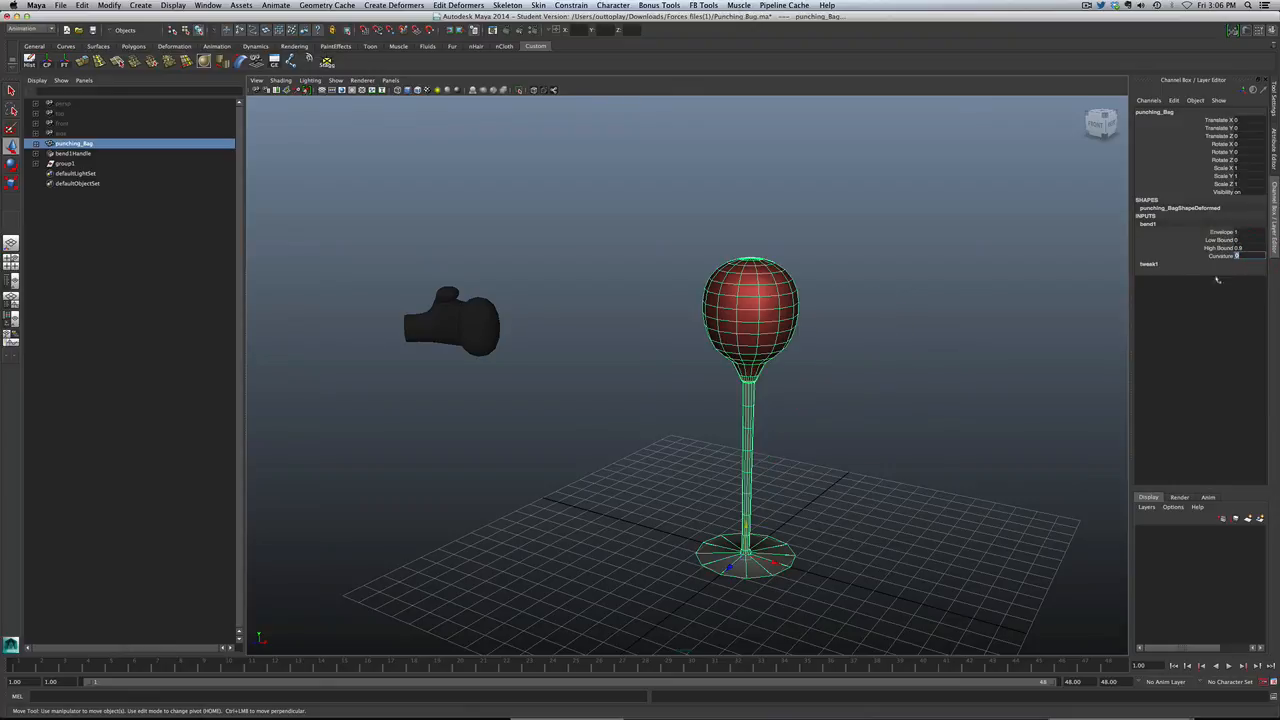
{"action": "left_click", "coordinate": [78, 153]}
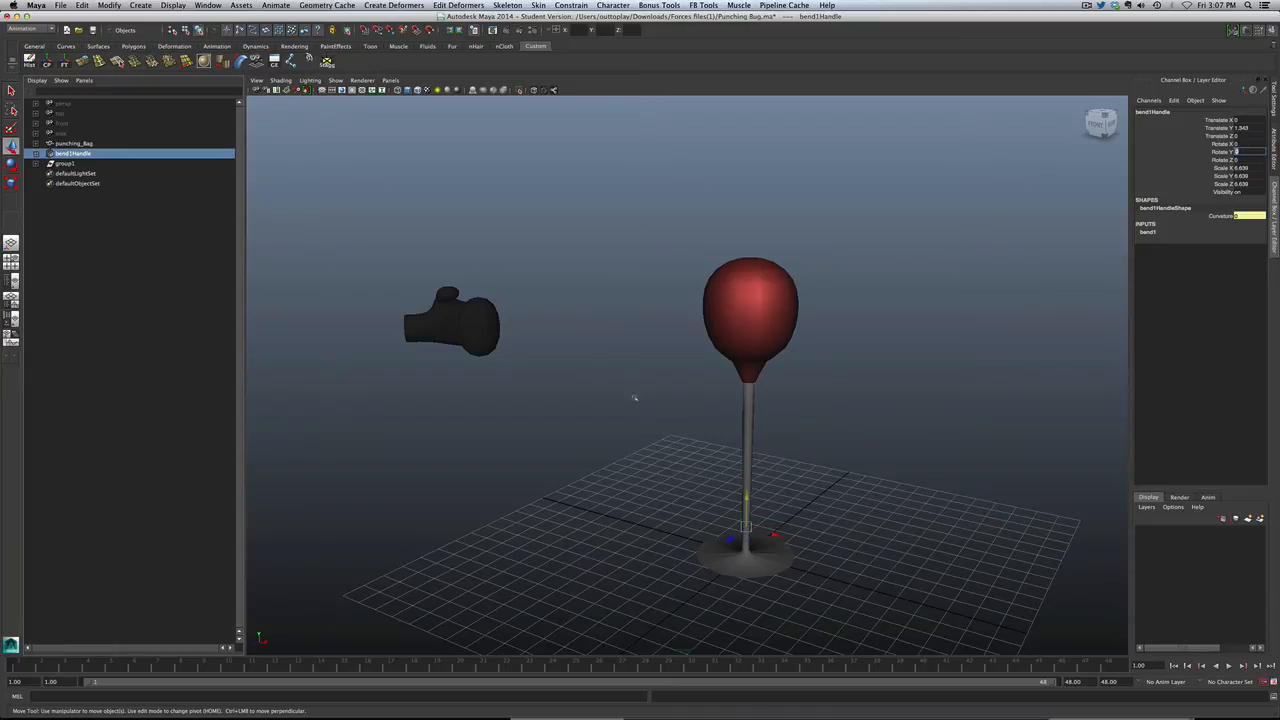
{"action": "left_click", "coordinate": [450, 320]}
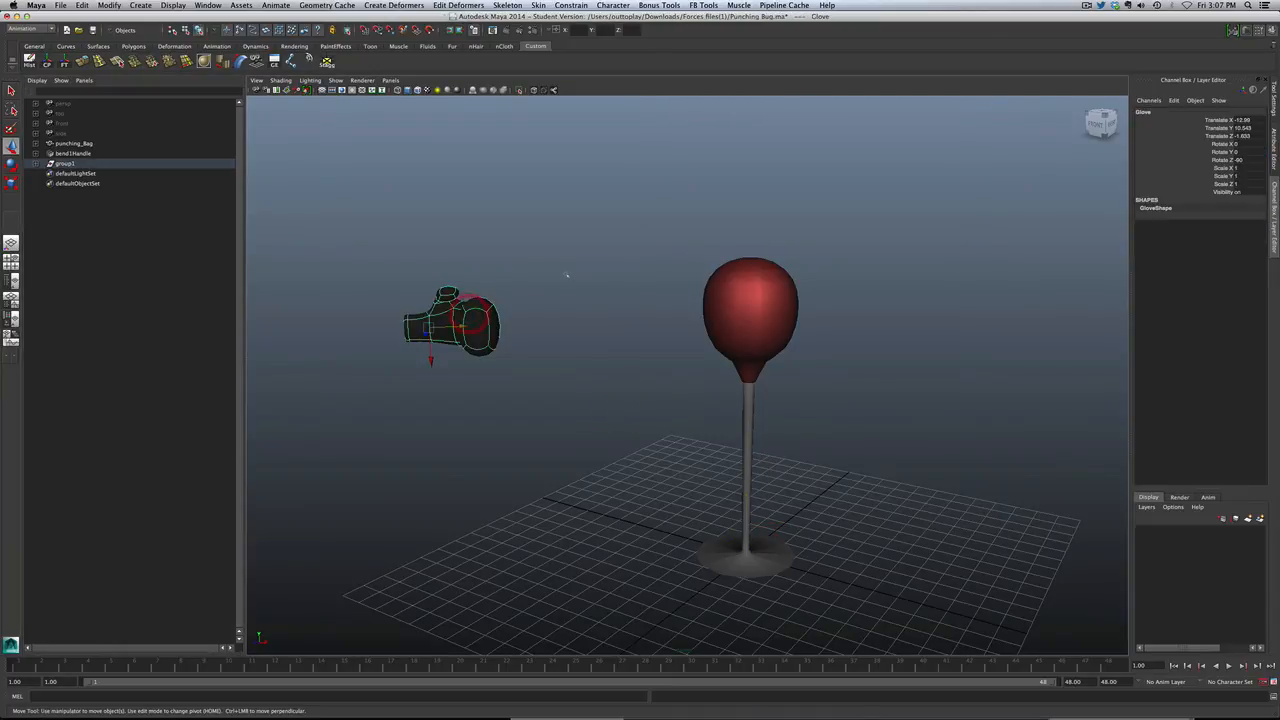
Step: Move the glove rightward along X until it floats just left of the bag
{"action": "left_click", "coordinate": [650, 450]}
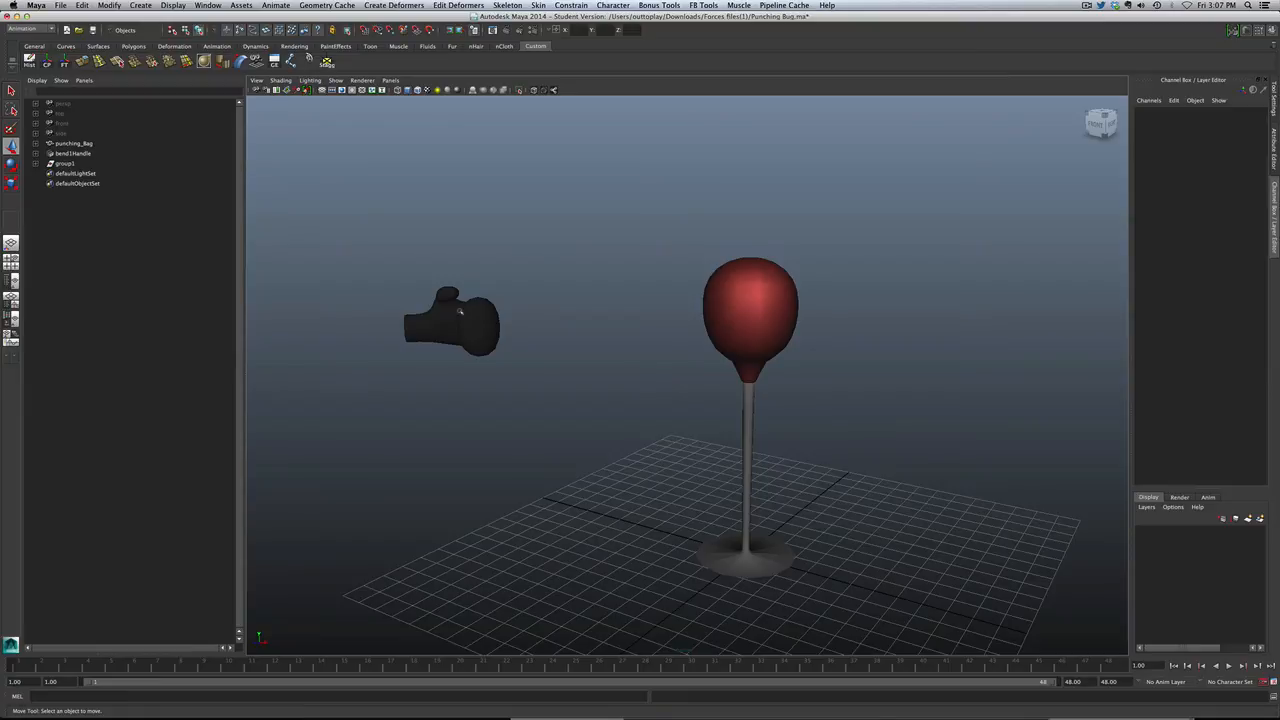
{"action": "left_click", "coordinate": [450, 320]}
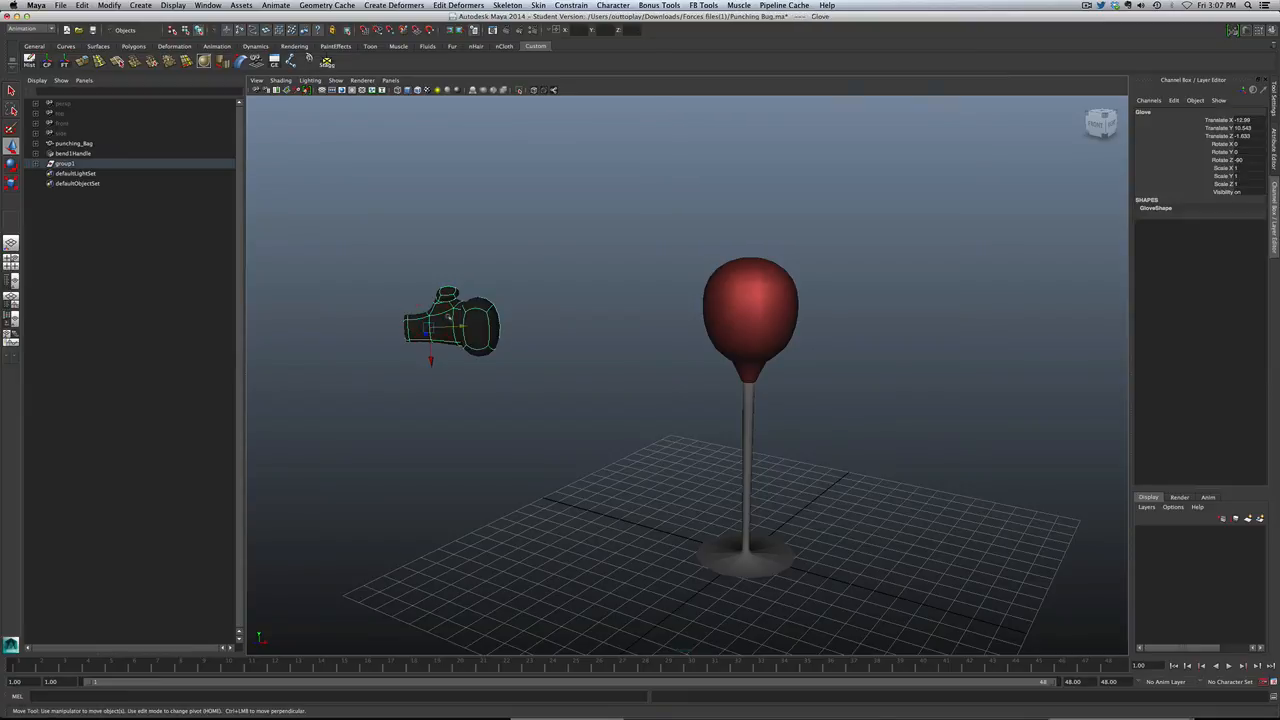
{"action": "mouse_move", "coordinate": [925, 340]}
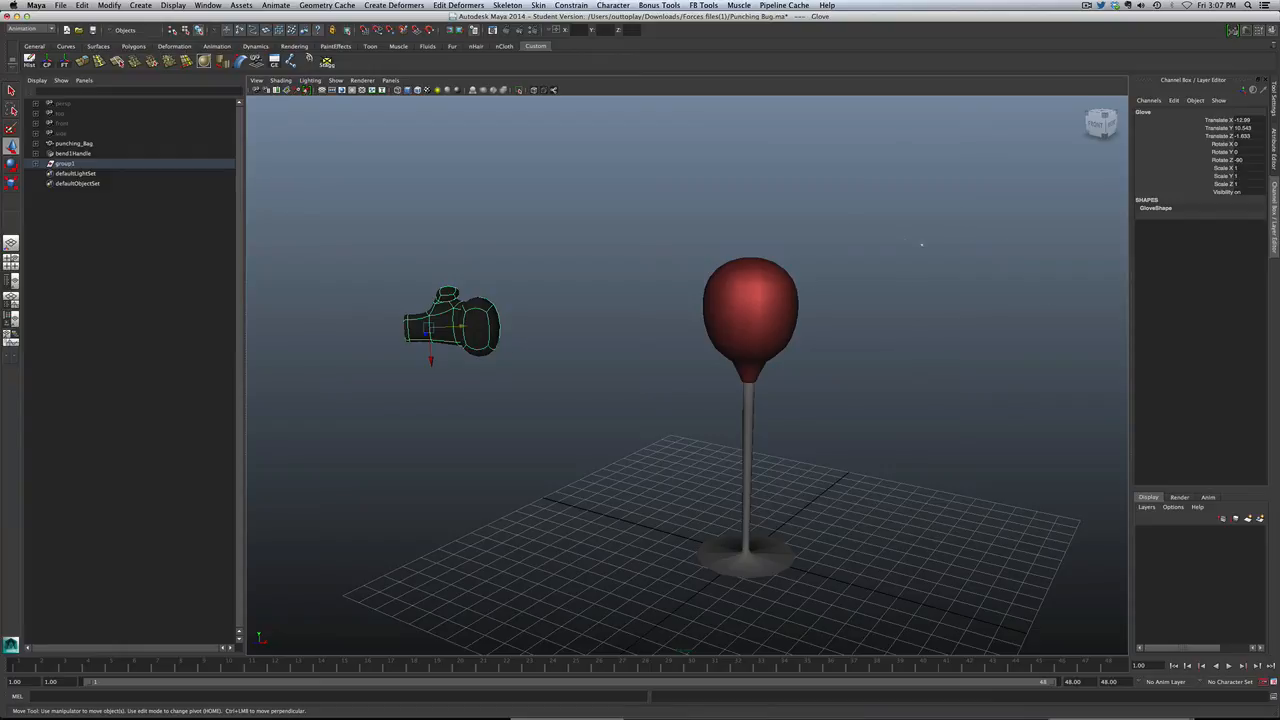
{"action": "mouse_move", "coordinate": [707, 314]}
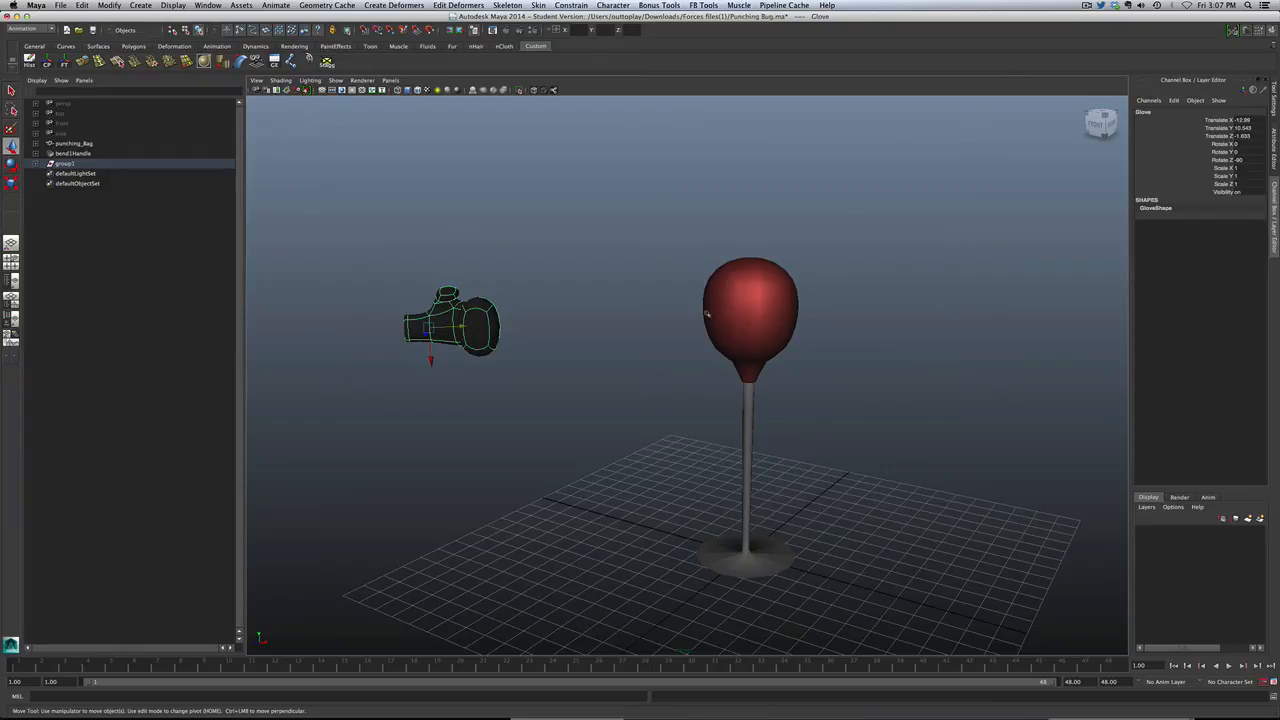
{"action": "left_click_drag", "start_coordinate": [450, 320], "coordinate": [620, 320]}
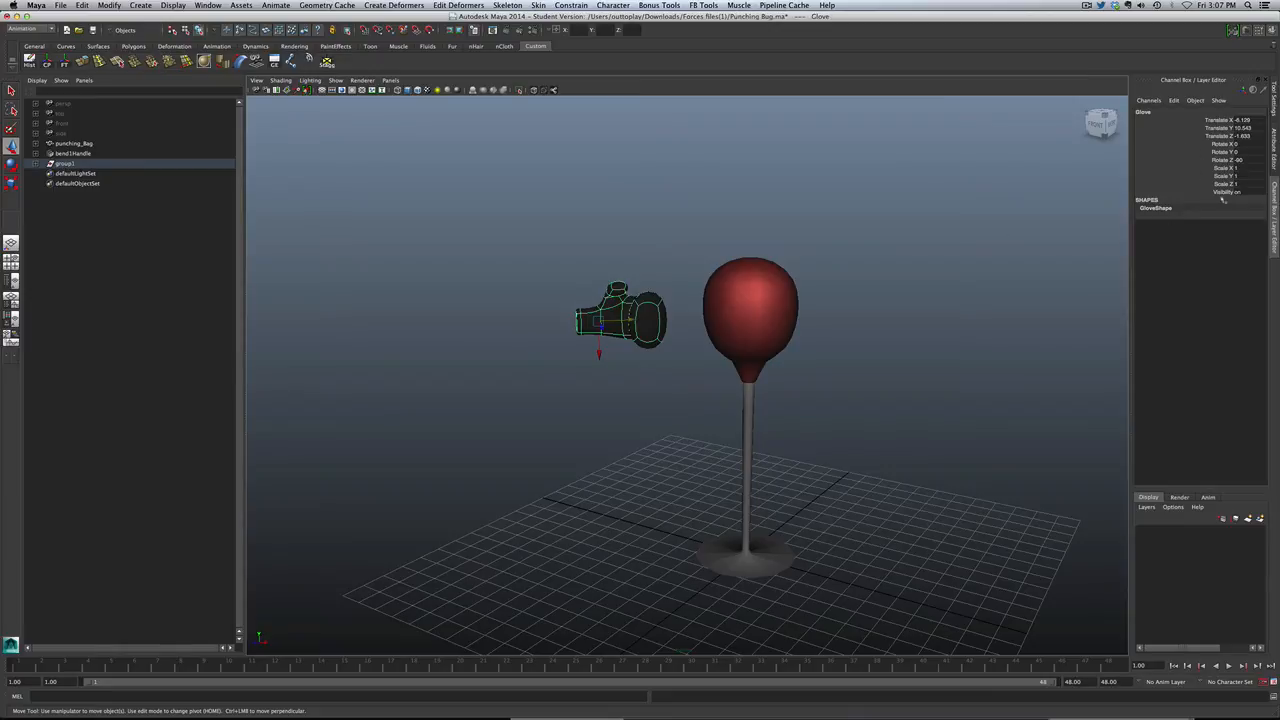
{"action": "mouse_move", "coordinate": [884, 312]}
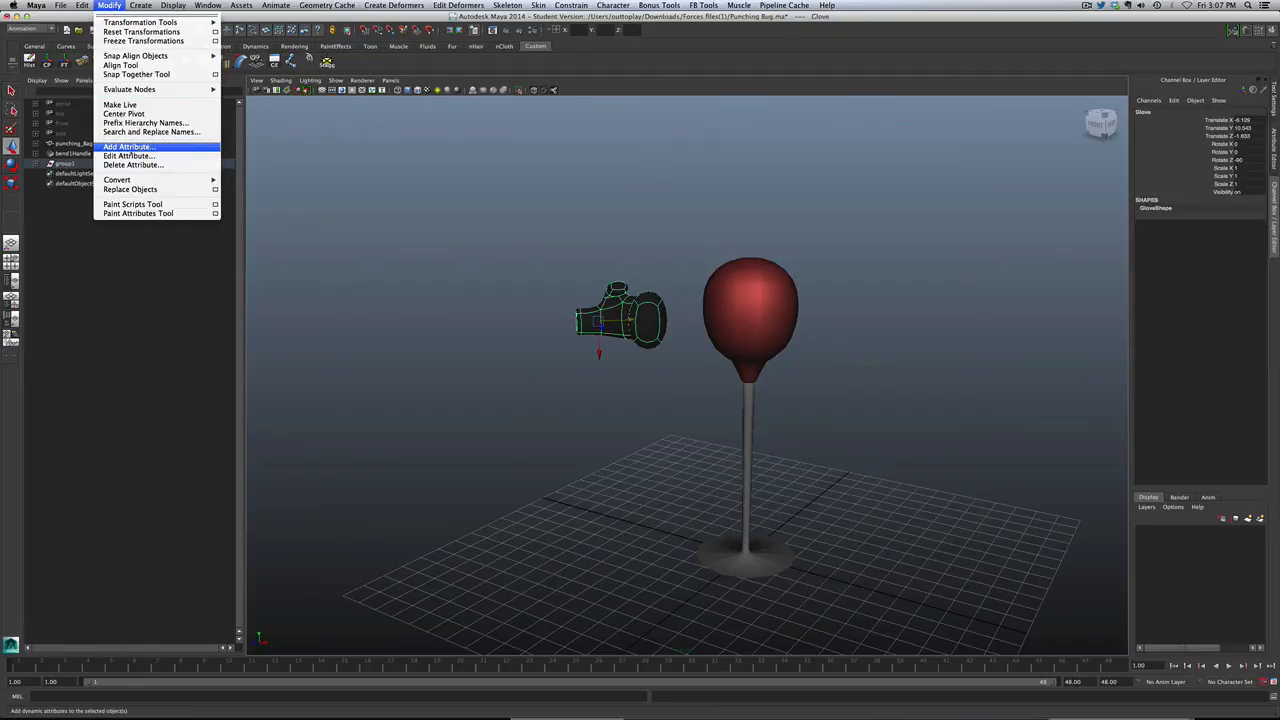
Step: Start a custom attribute on the glove named 'Bag Bend', set as a keyable float
{"action": "left_click", "coordinate": [128, 147]}
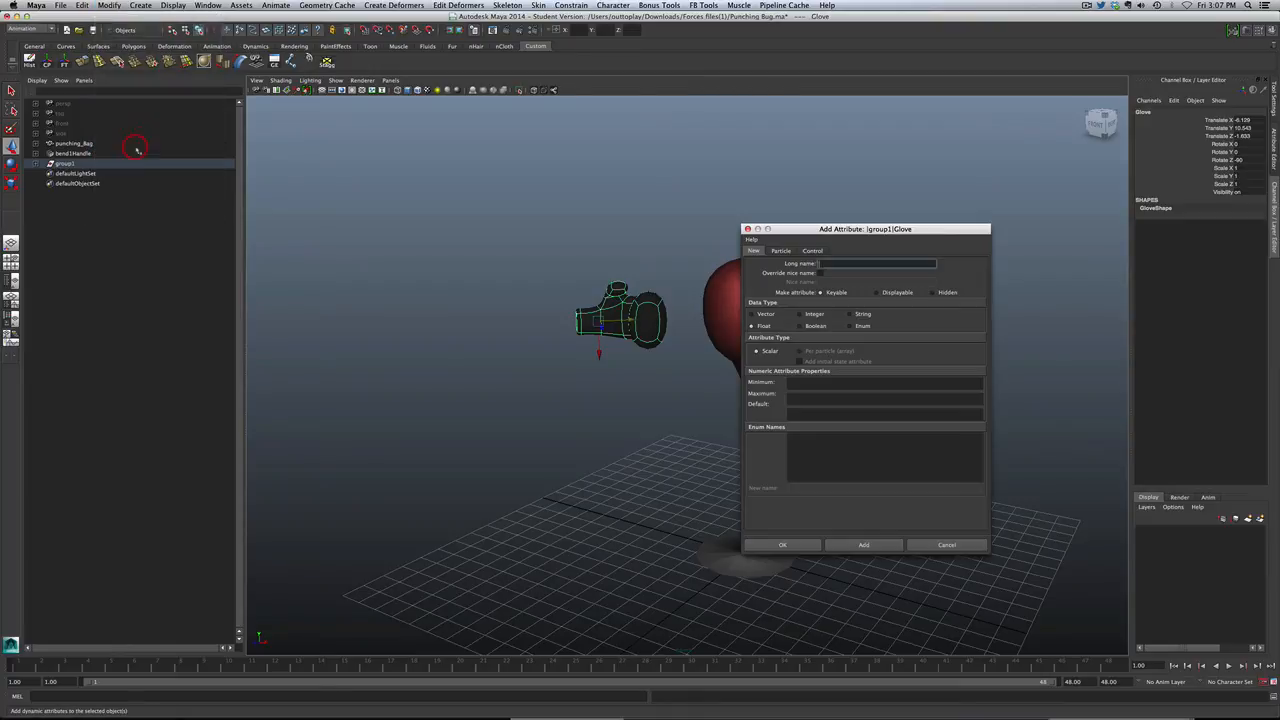
{"action": "left_click_drag", "start_coordinate": [865, 229], "coordinate": [913, 191]}
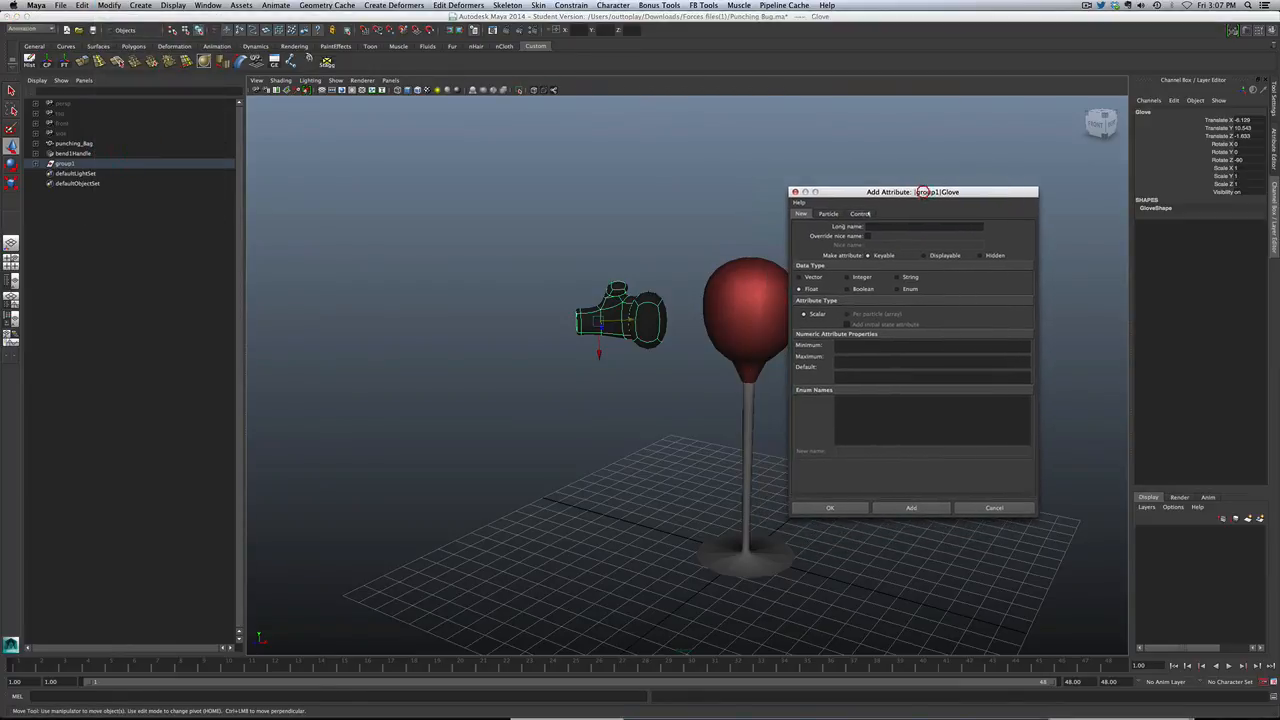
{"action": "left_click", "coordinate": [925, 225]}
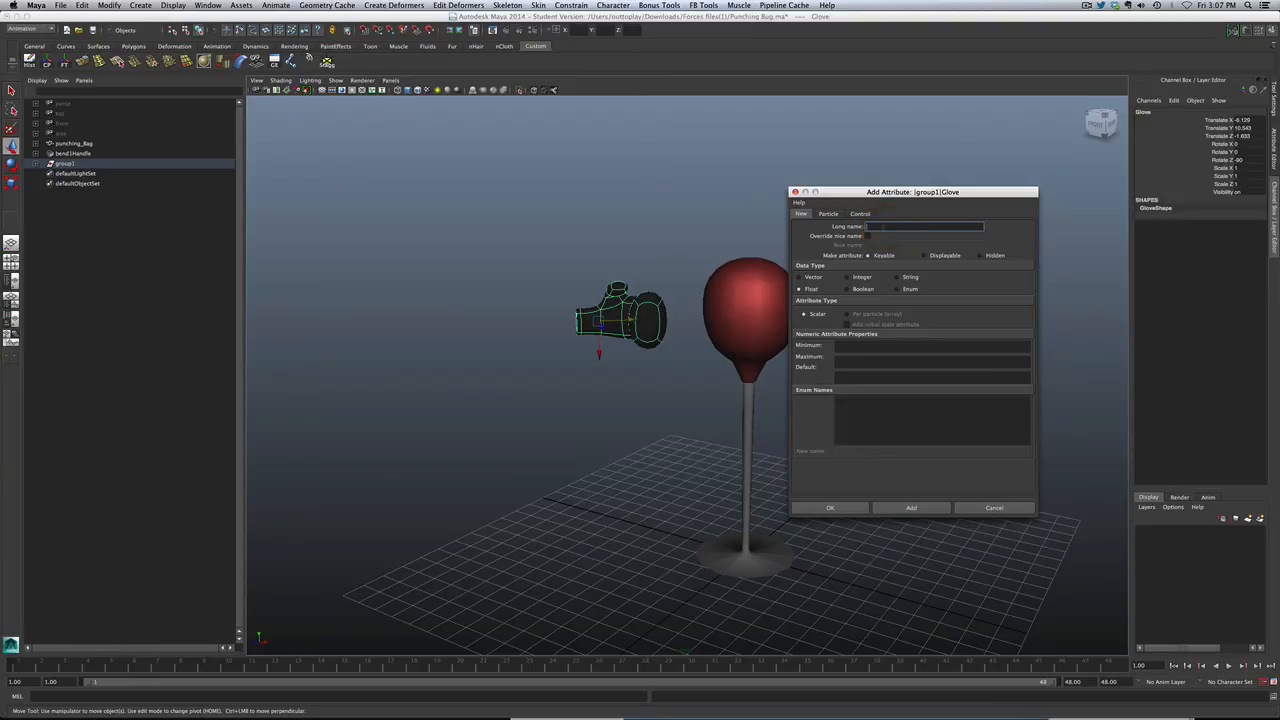
{"action": "type", "text": "Bag 1"}
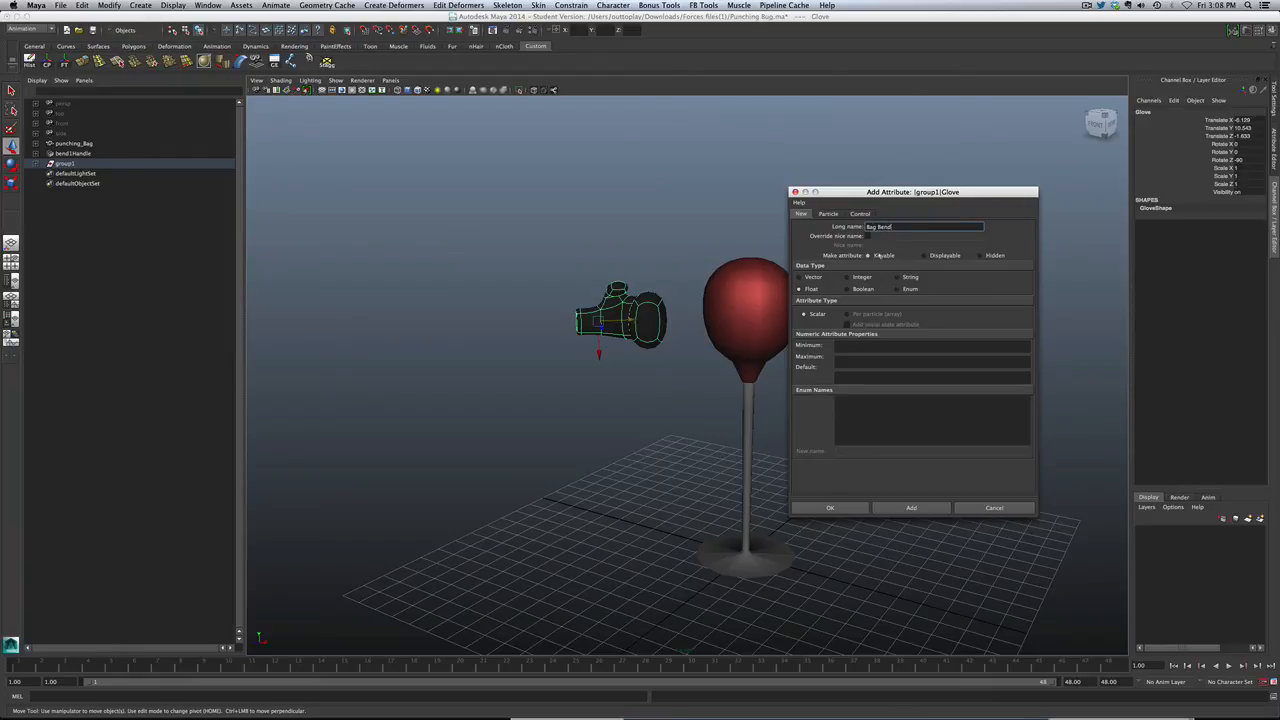
{"action": "left_click", "coordinate": [799, 289]}
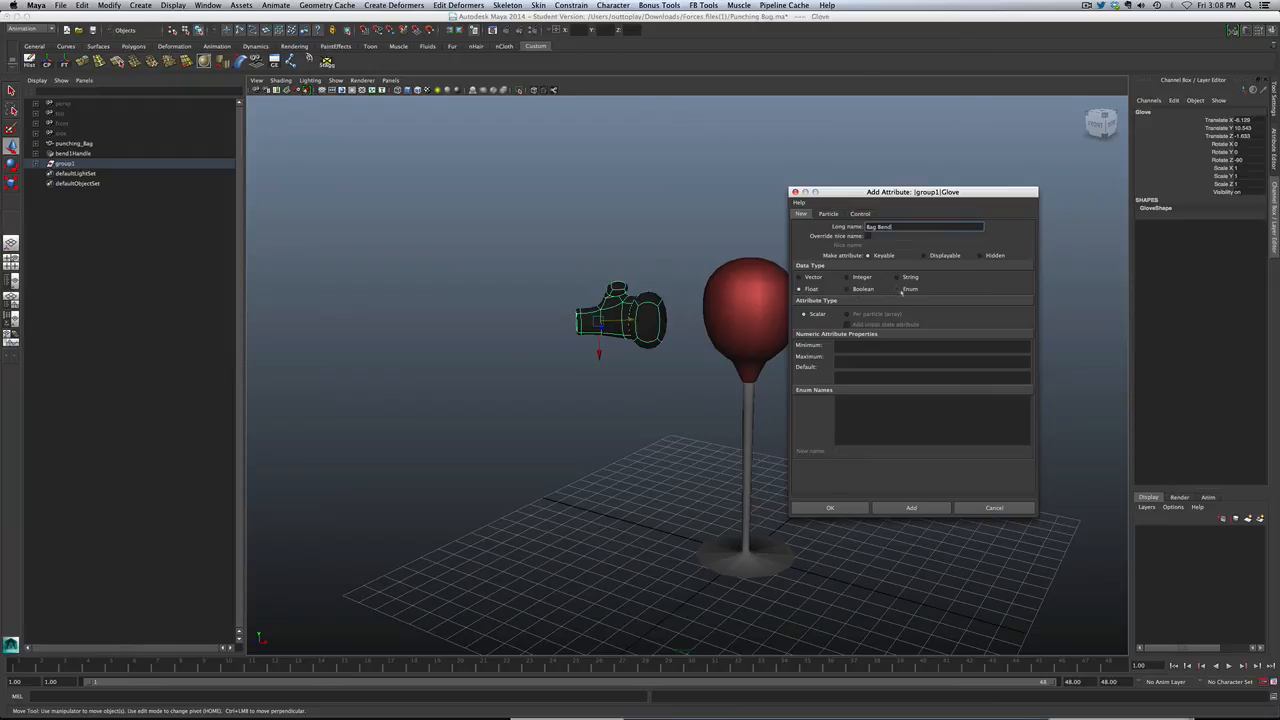
{"action": "left_click", "coordinate": [847, 289]}
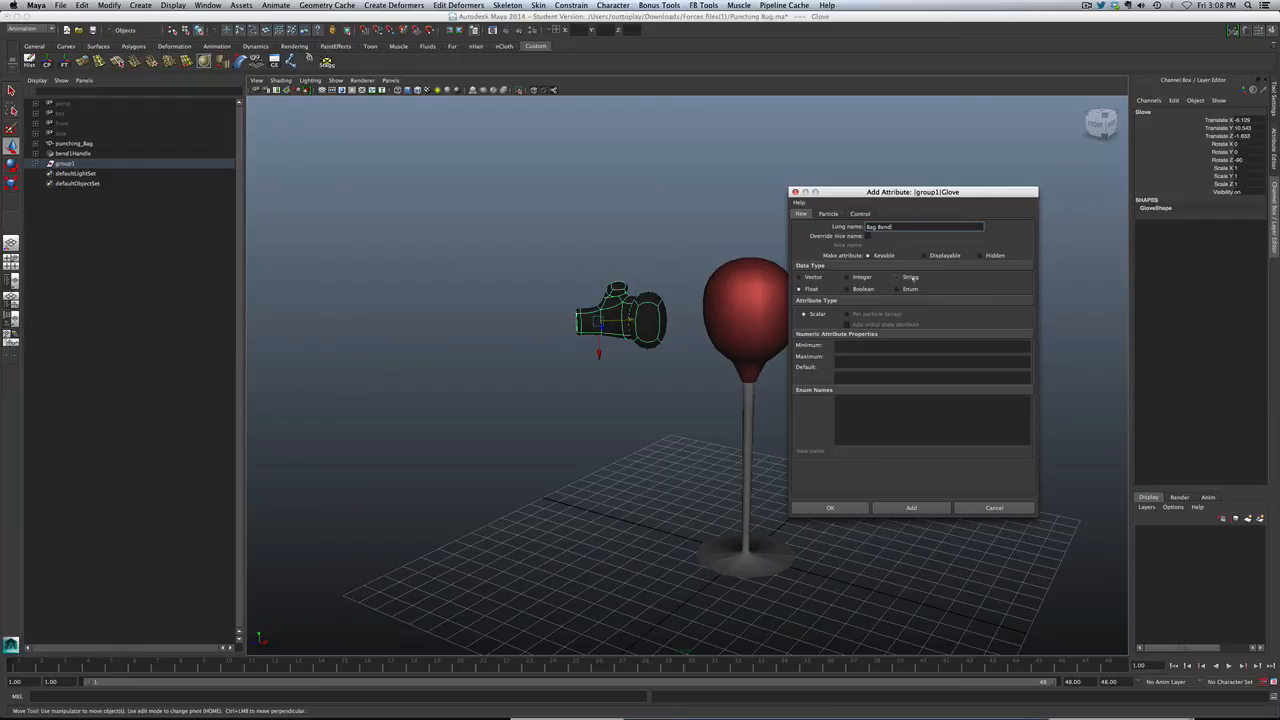
{"action": "left_click", "coordinate": [804, 289]}
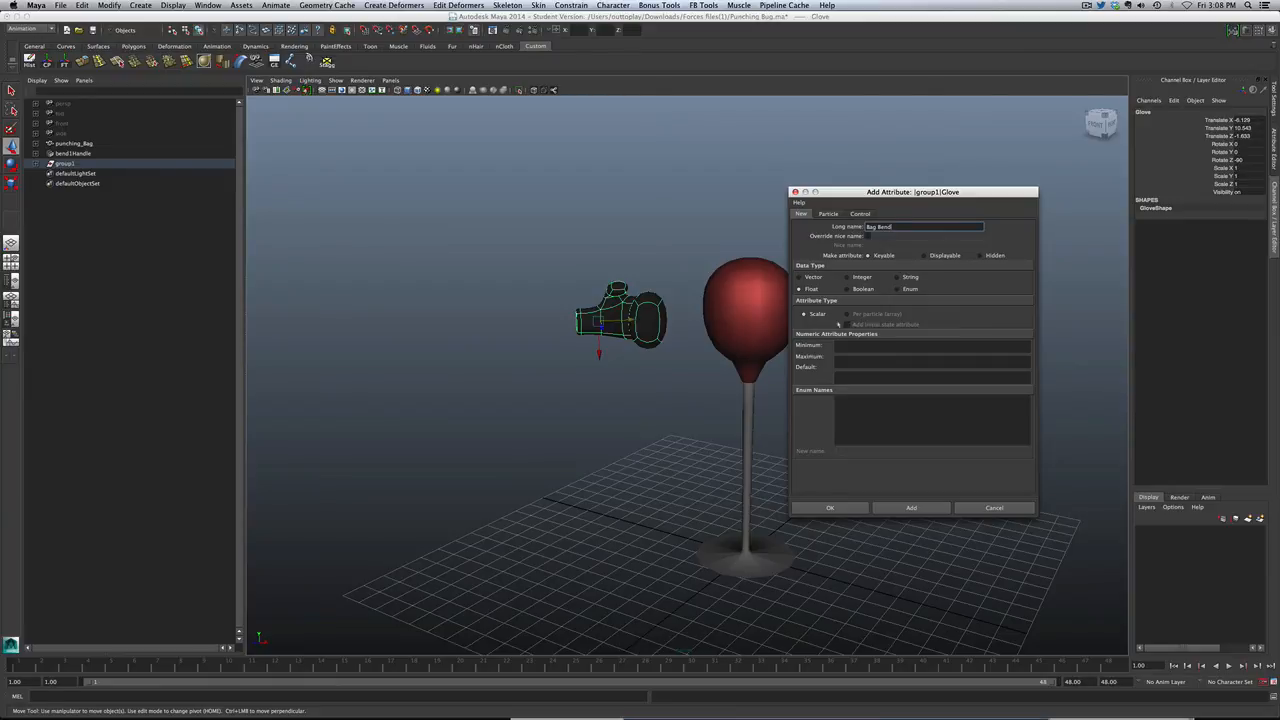
{"action": "left_click", "coordinate": [799, 289]}
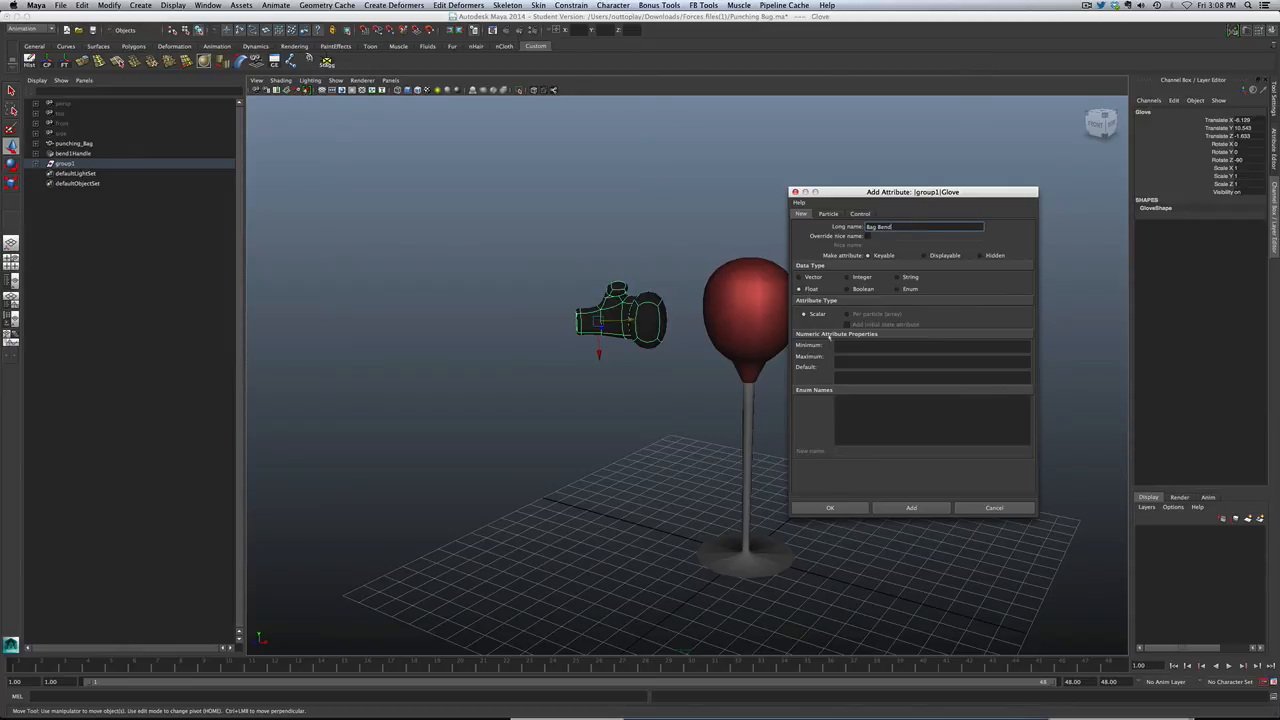
Step: Click into the Bag Bend attribute's Minimum, Maximum and Default fields
{"action": "left_click", "coordinate": [930, 345]}
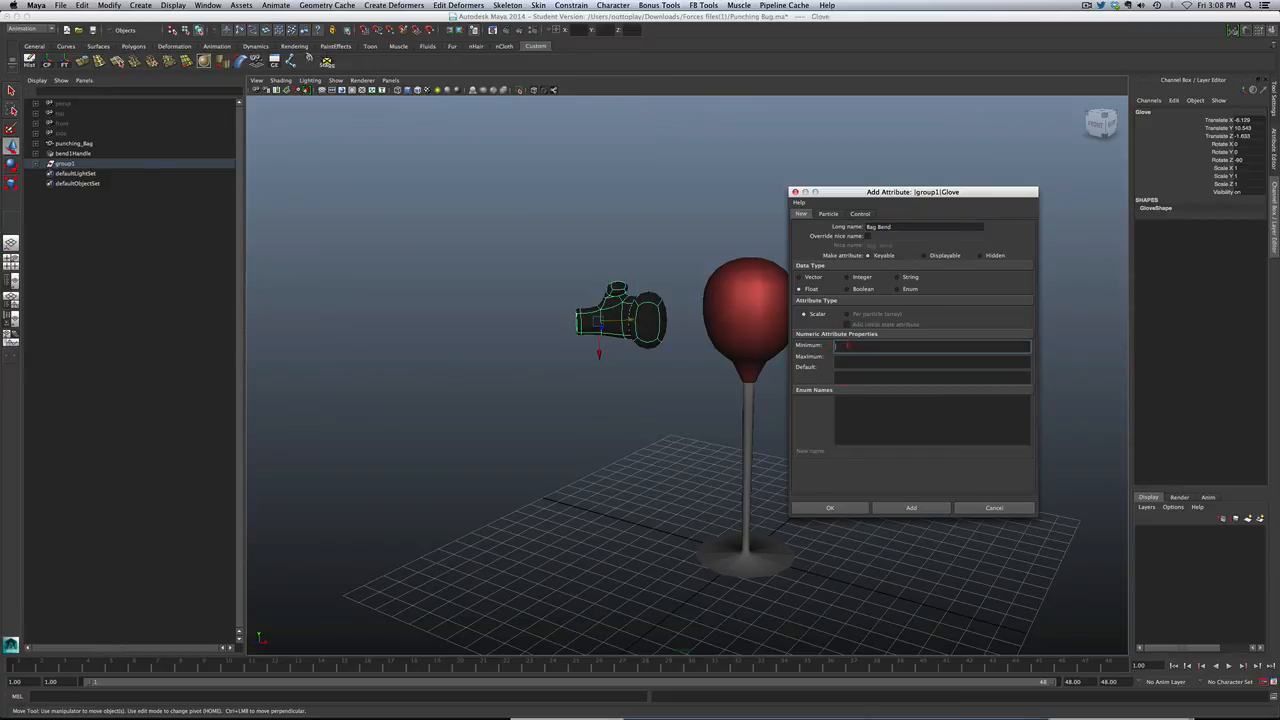
{"action": "left_click", "coordinate": [930, 366]}
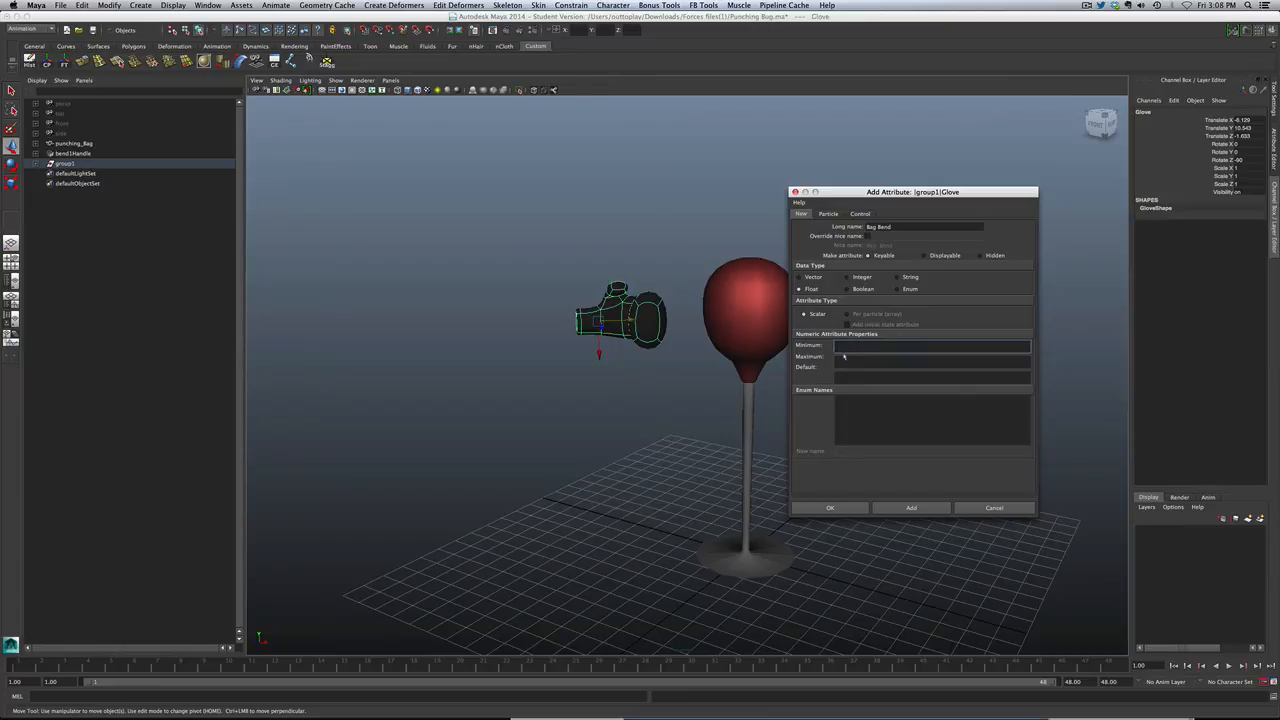
{"action": "left_click", "coordinate": [930, 376]}
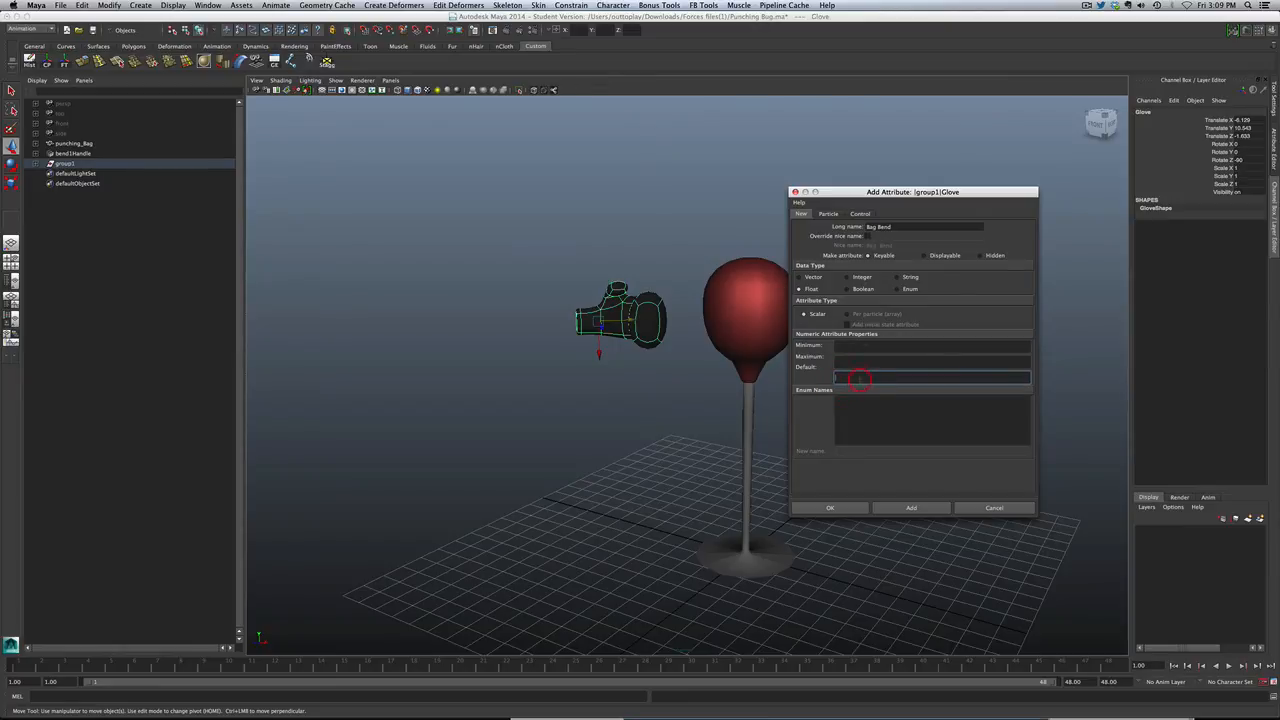
{"action": "left_click", "coordinate": [930, 345]}
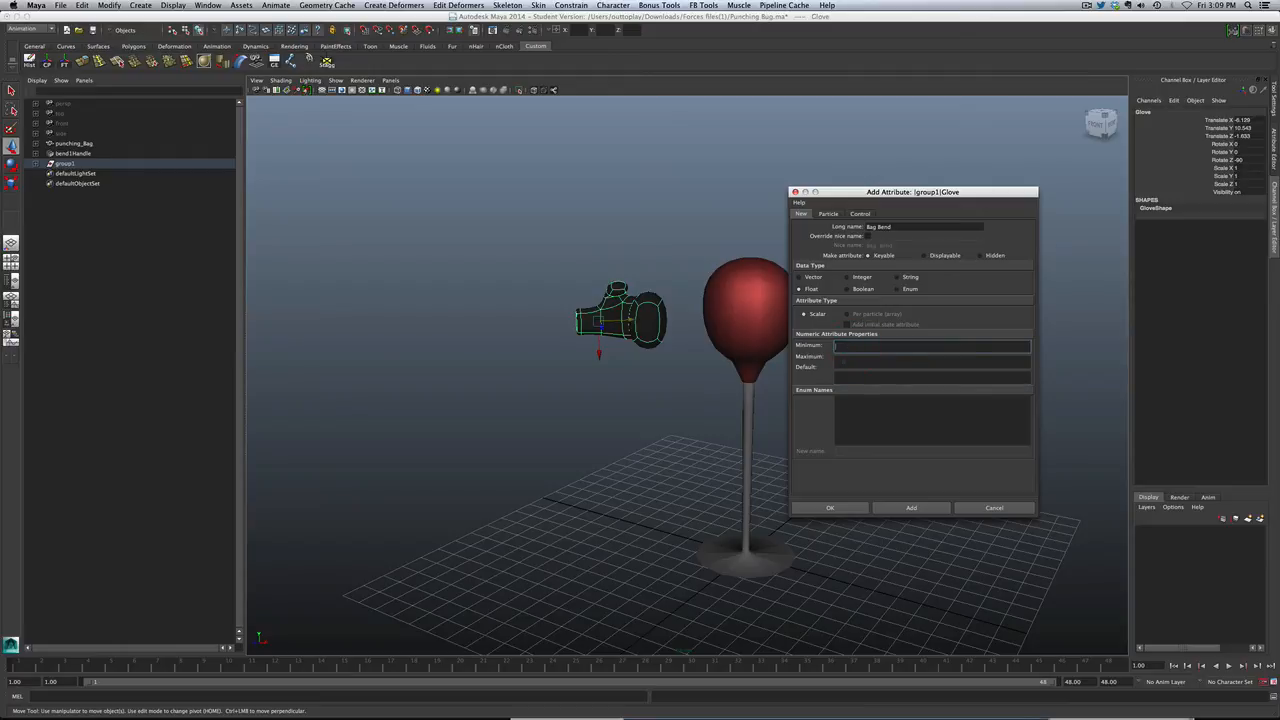
{"action": "left_click", "coordinate": [930, 366]}
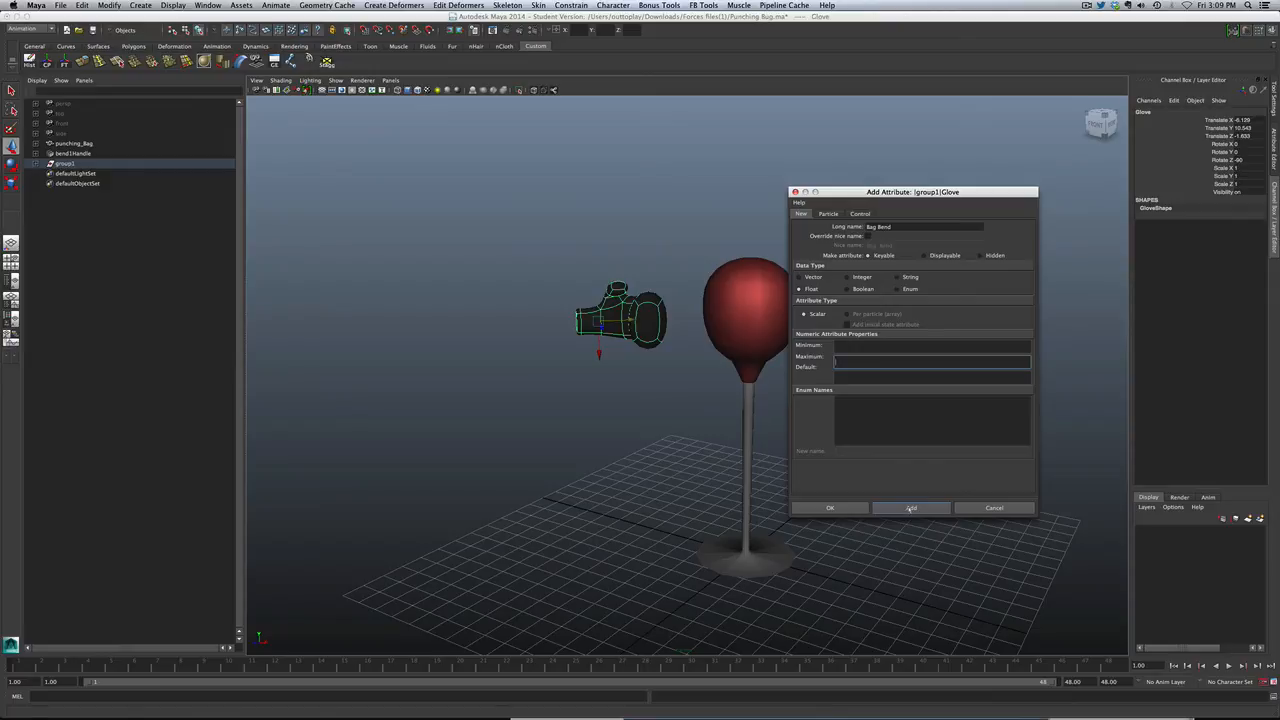
Step: Add Bag Bend, then add a second attribute 'Bag Rotate' and close the dialog
{"action": "left_click", "coordinate": [911, 507]}
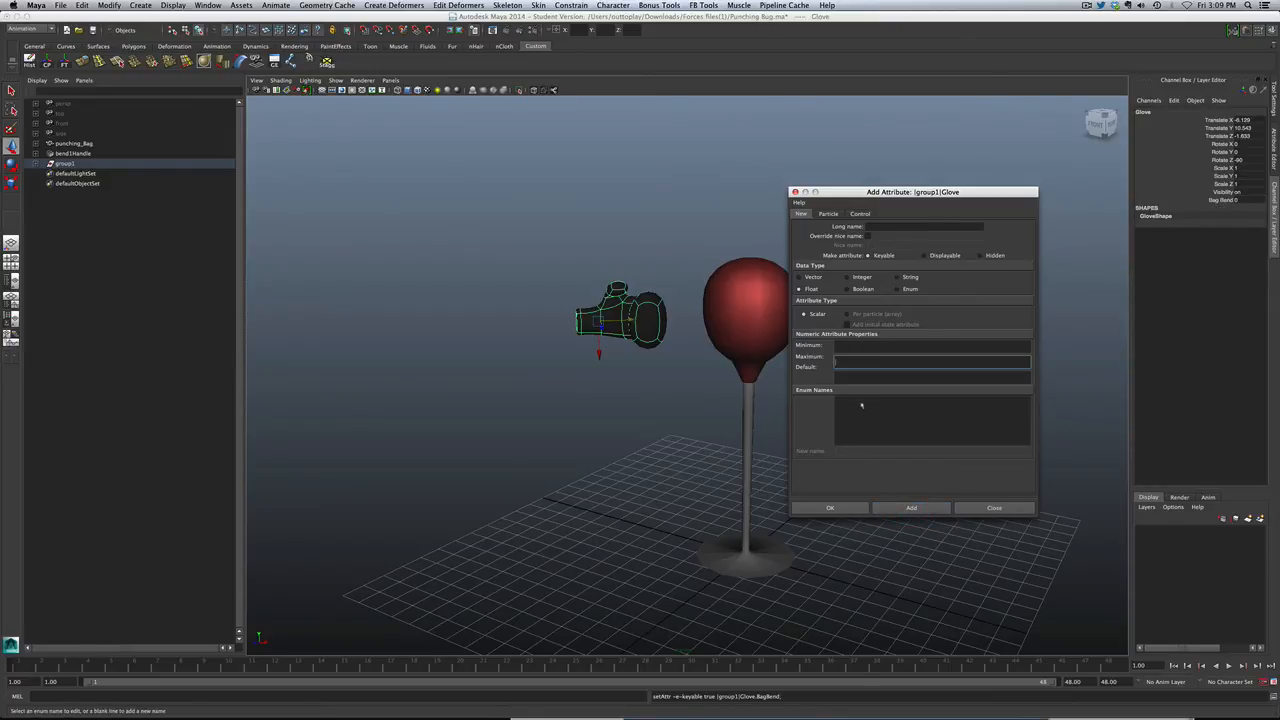
{"action": "left_click", "coordinate": [920, 226]}
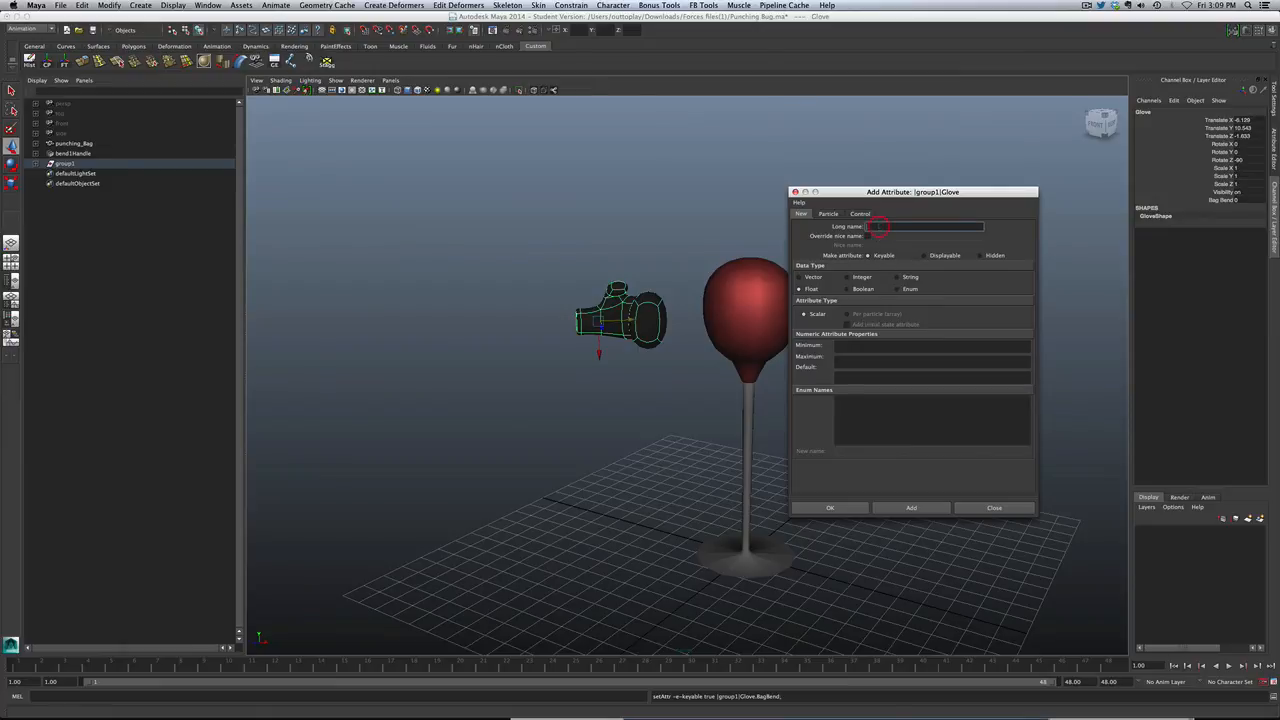
{"action": "type", "text": "Bag Rotate"}
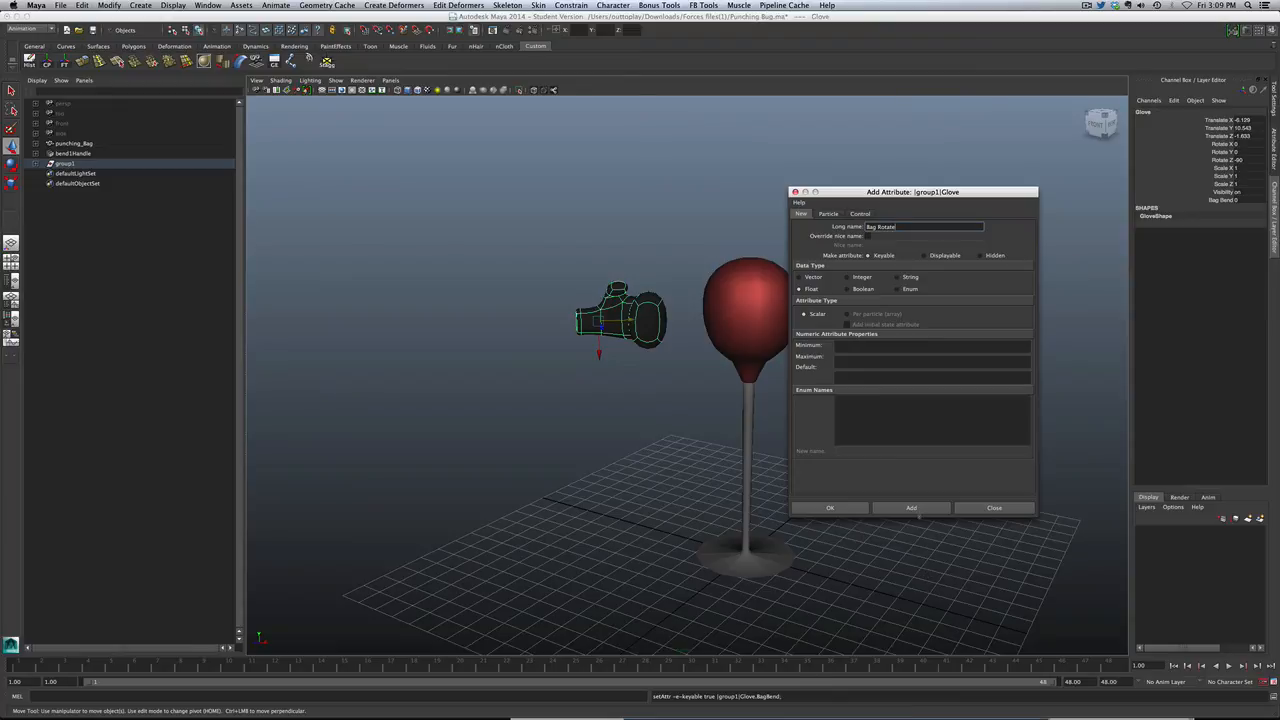
{"action": "left_click", "coordinate": [911, 508]}
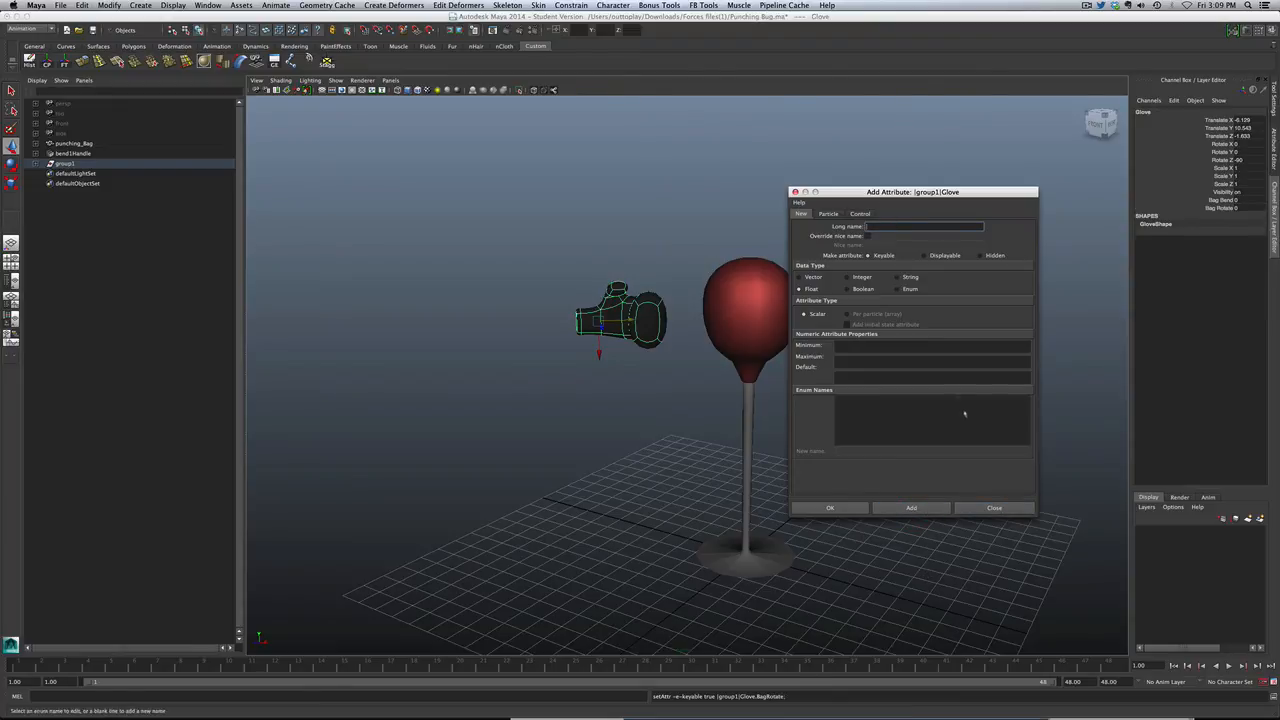
{"action": "left_click", "coordinate": [994, 507]}
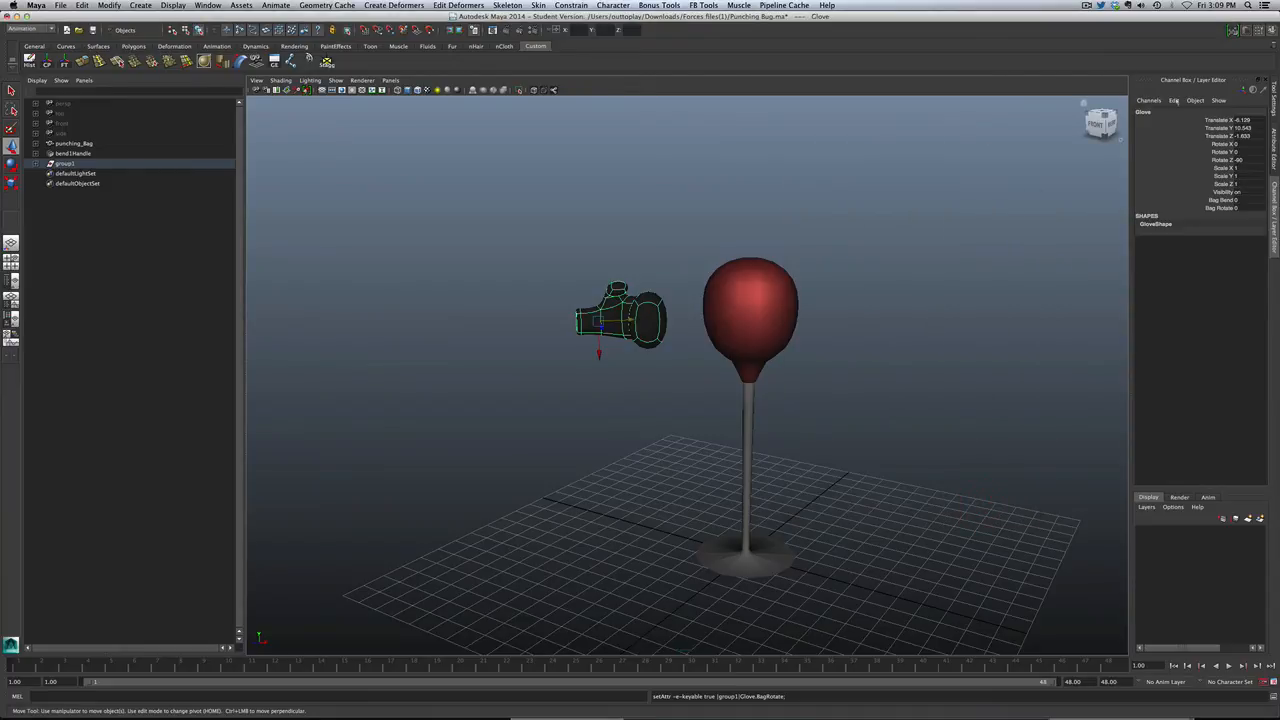
{"action": "left_click", "coordinate": [1174, 100]}
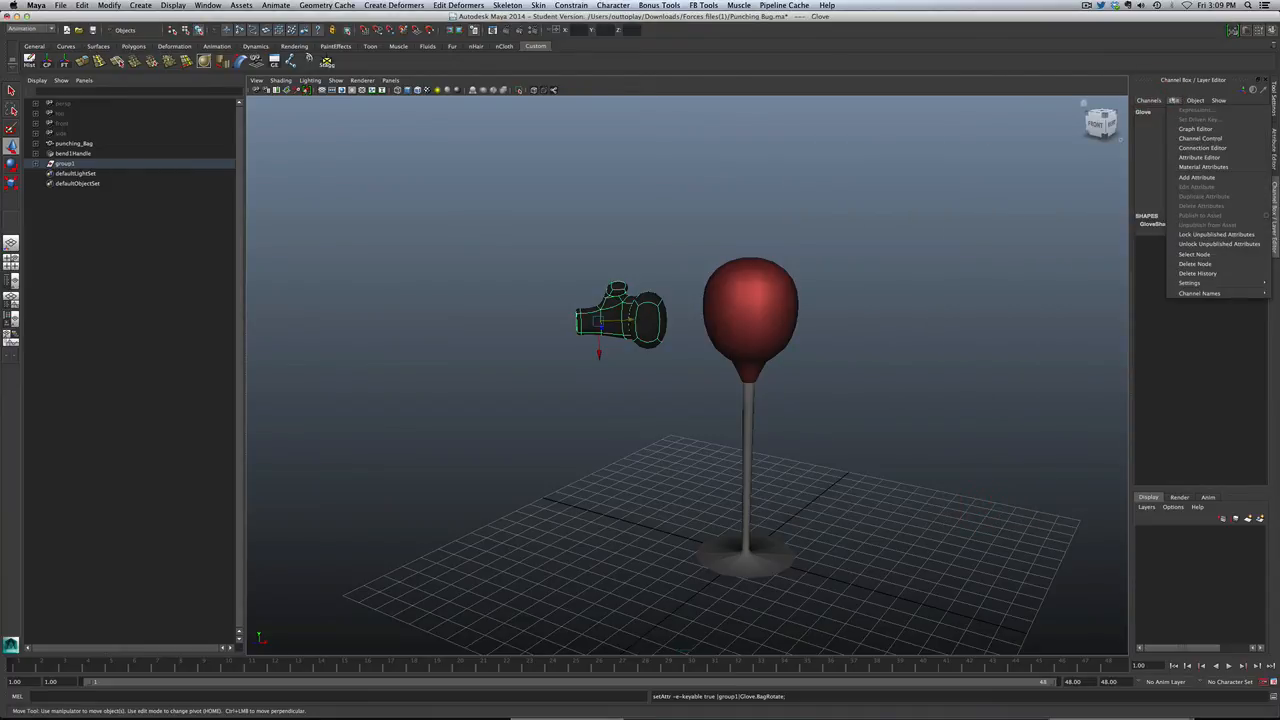
{"action": "mouse_move", "coordinate": [1197, 177]}
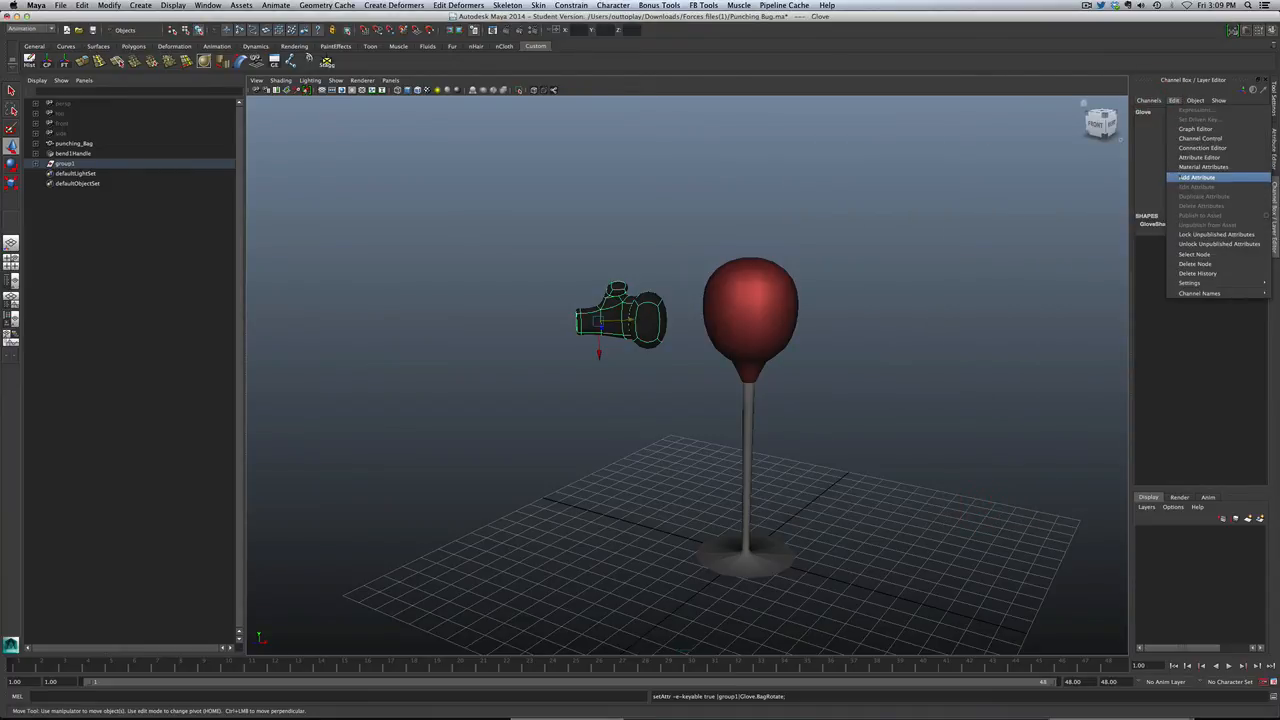
{"action": "left_click", "coordinate": [1197, 177]}
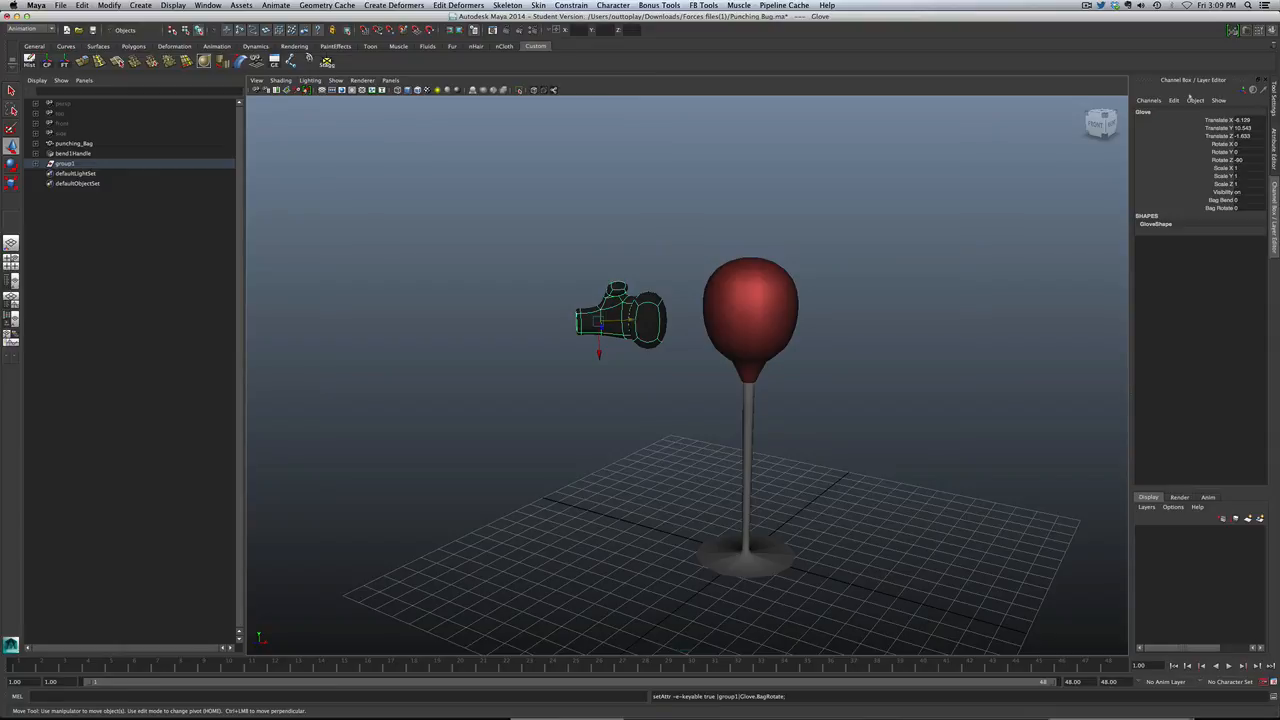
{"action": "left_click", "coordinate": [588, 310]}
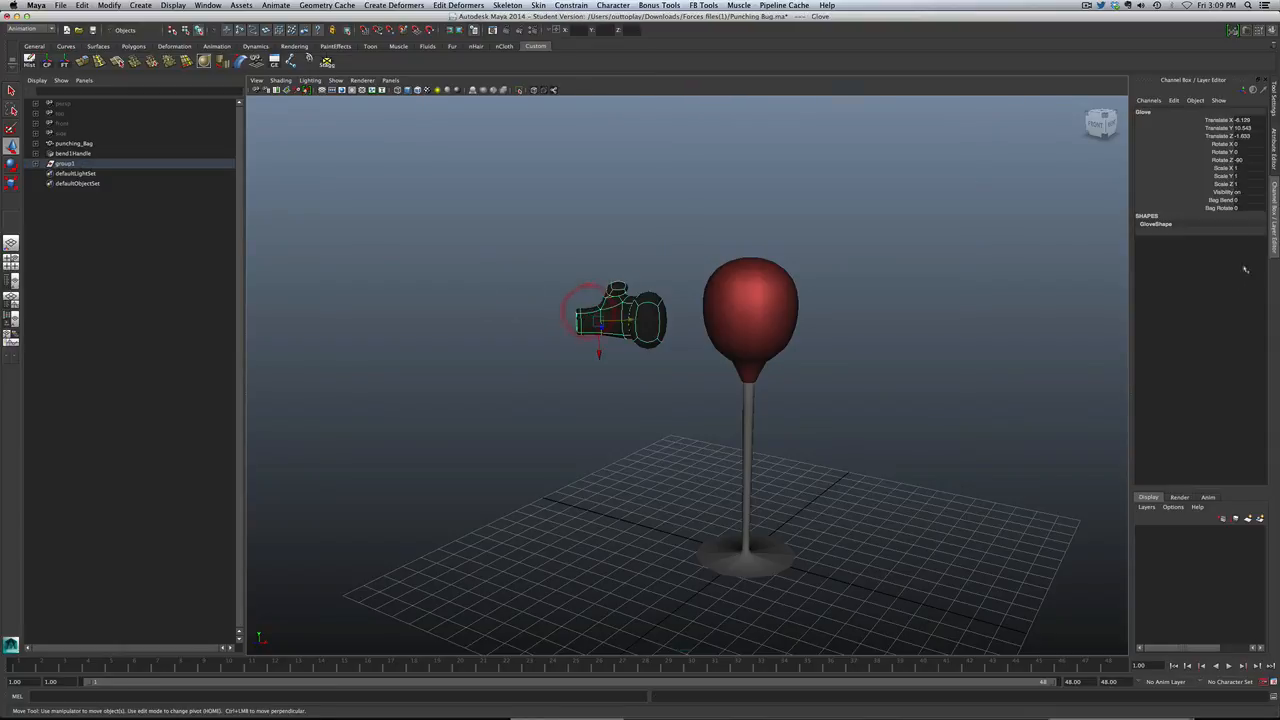
{"action": "left_click", "coordinate": [1220, 200]}
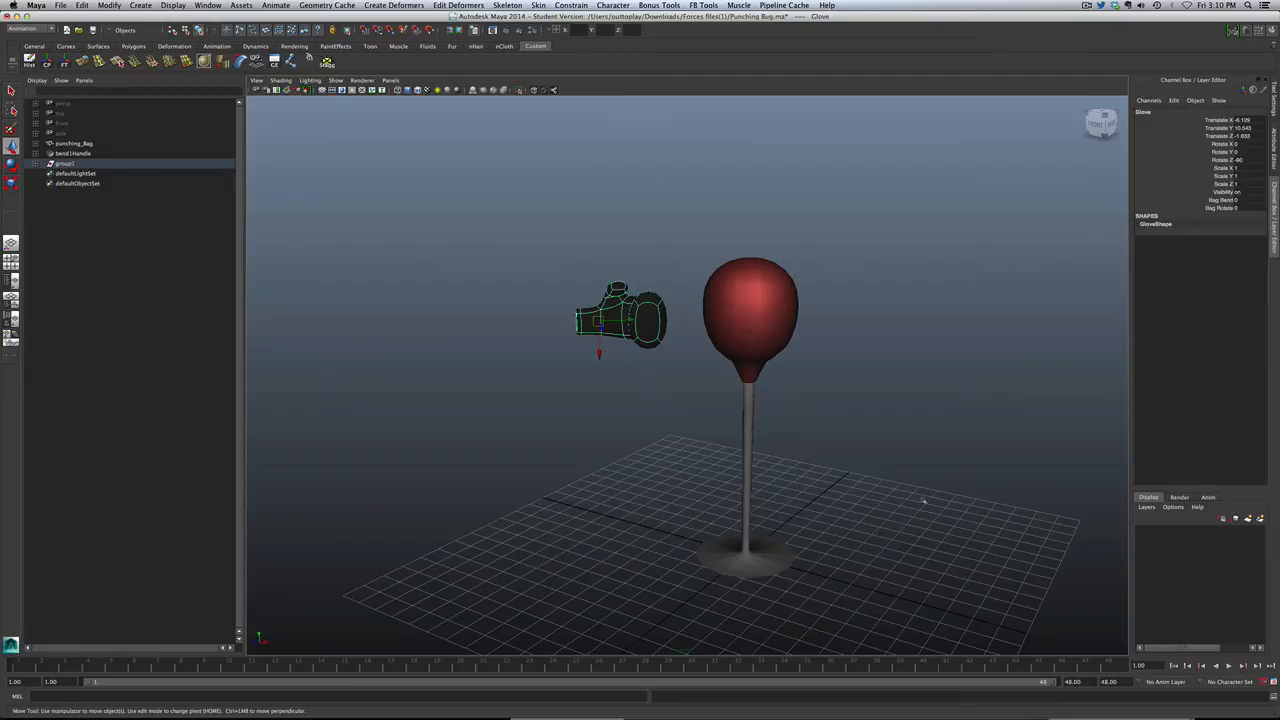
{"action": "mouse_move", "coordinate": [698, 270]}
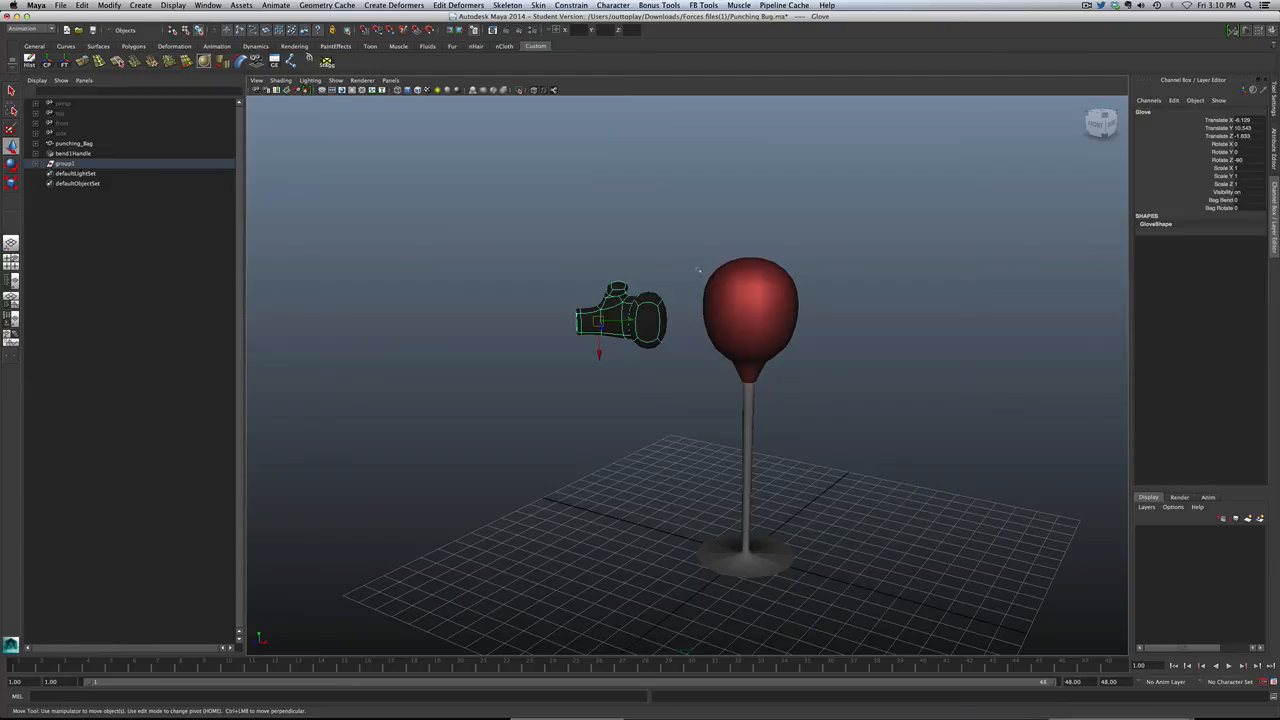
{"action": "mouse_move", "coordinate": [765, 279]}
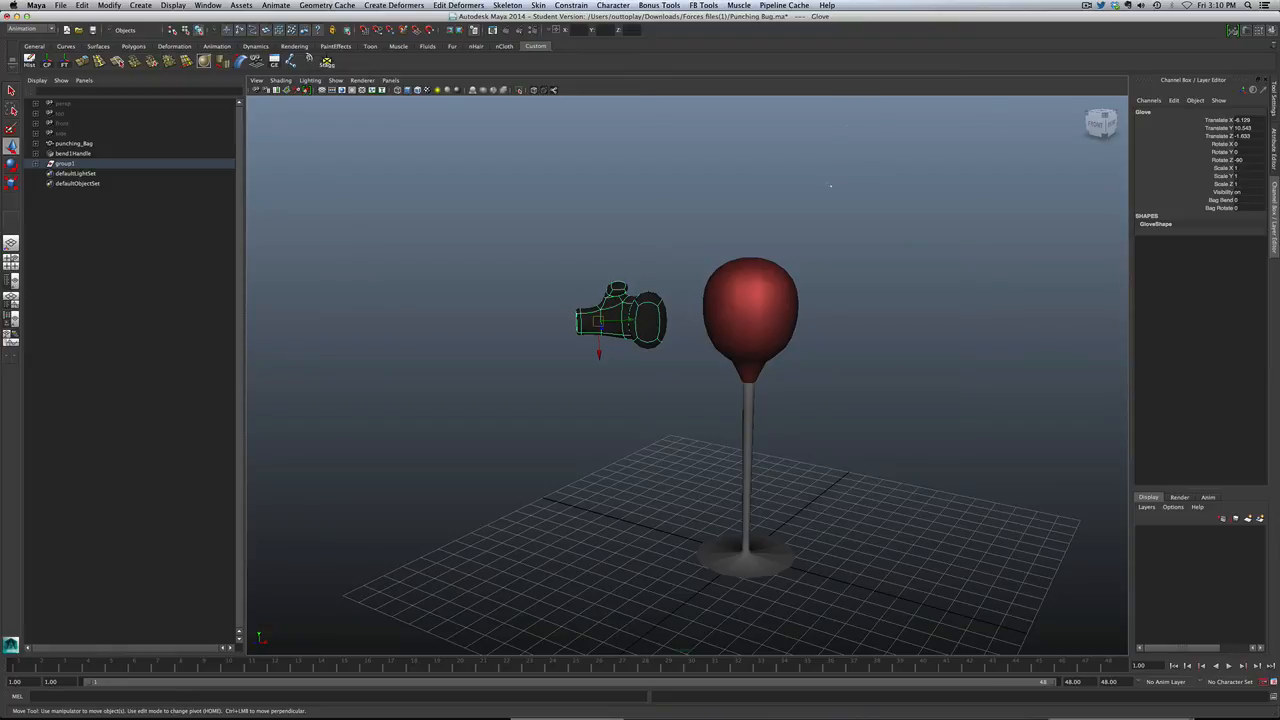
{"action": "mouse_move", "coordinate": [1000, 155]}
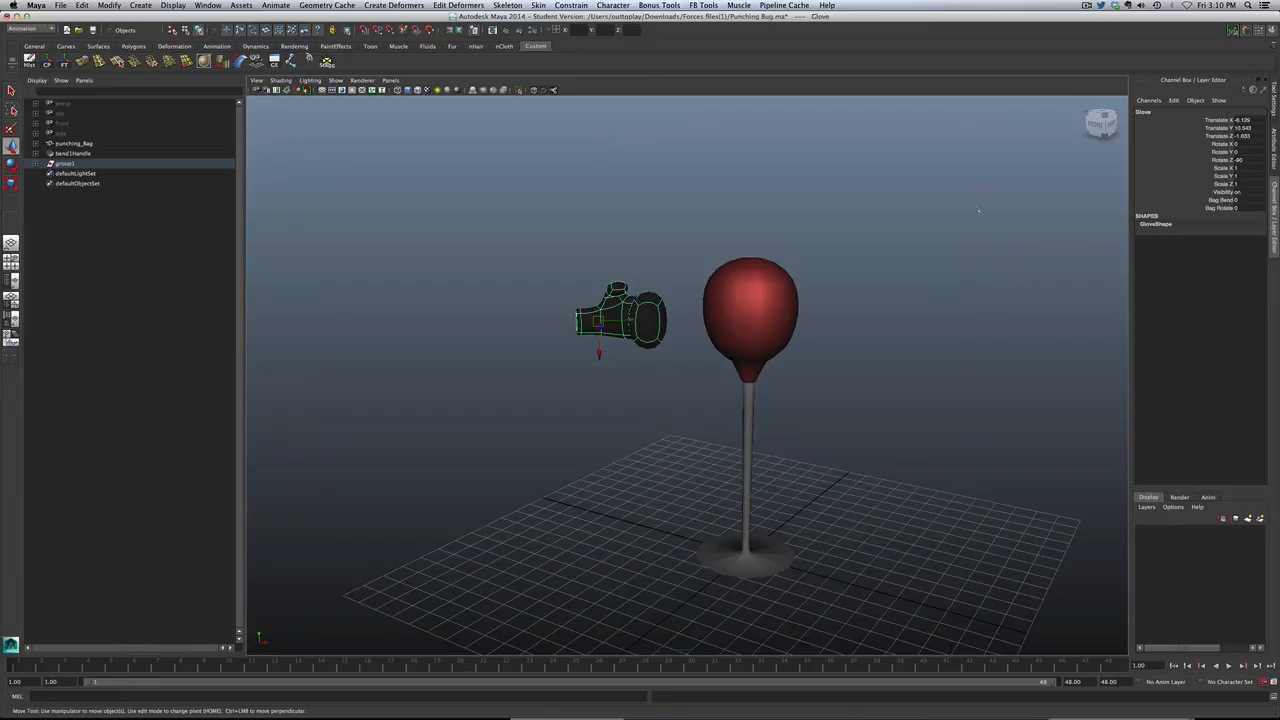
{"action": "mouse_move", "coordinate": [790, 315]}
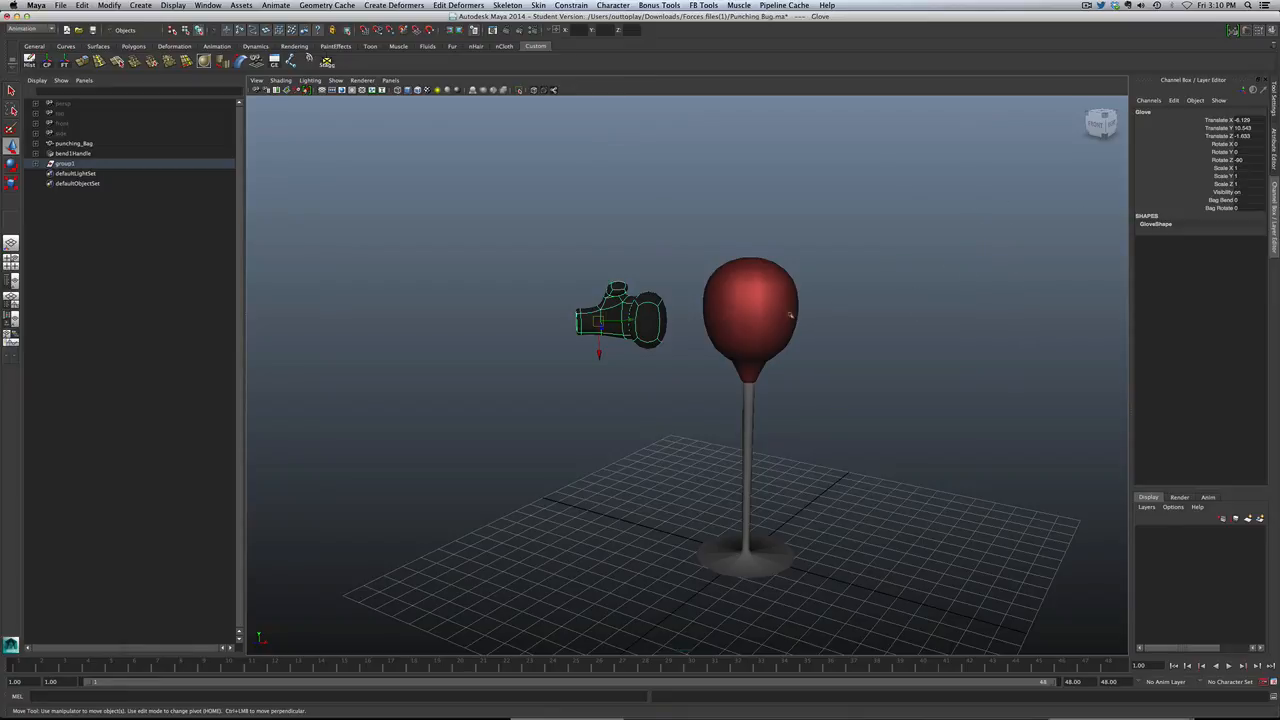
{"action": "mouse_move", "coordinate": [710, 280]}
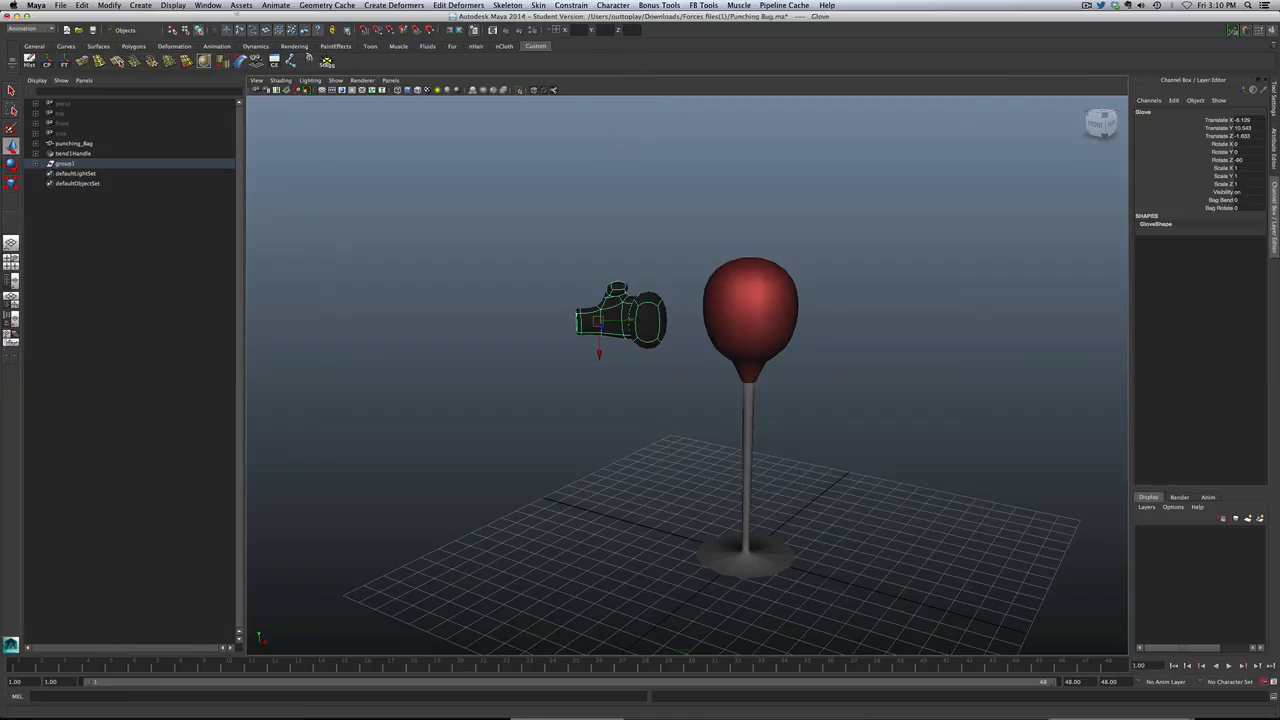
{"action": "left_click", "coordinate": [276, 5]}
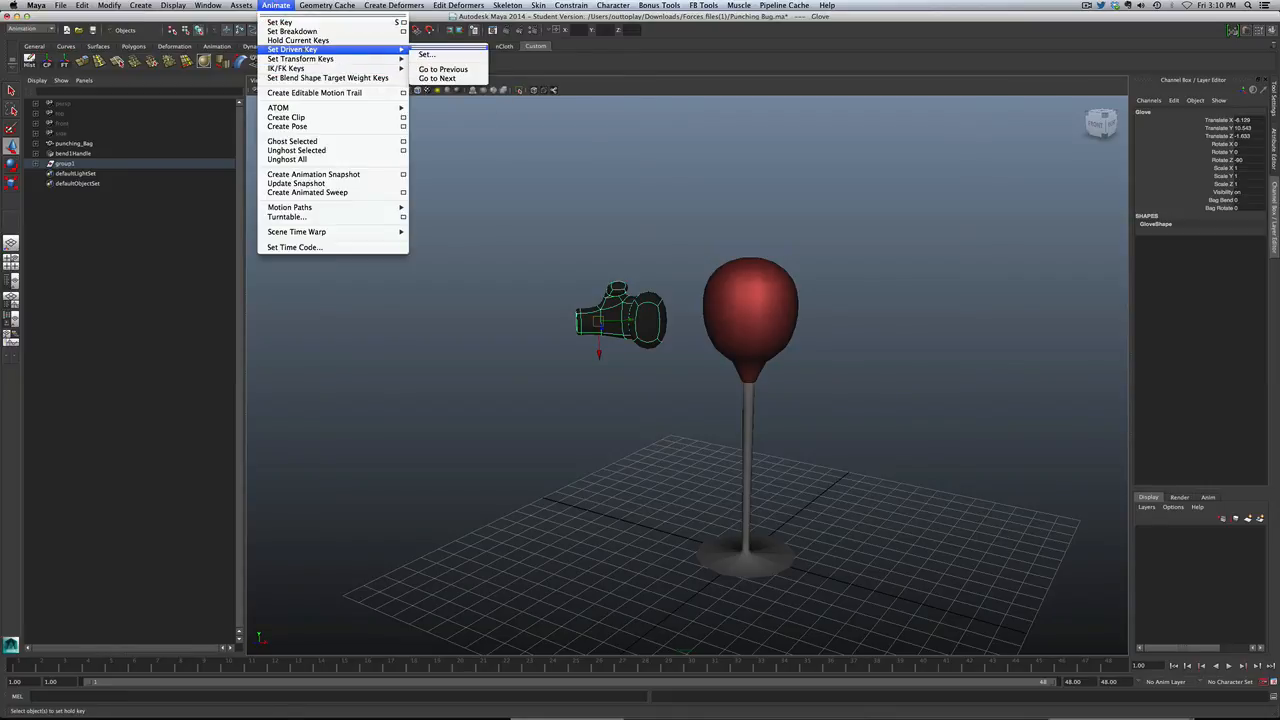
{"action": "mouse_move", "coordinate": [426, 54]}
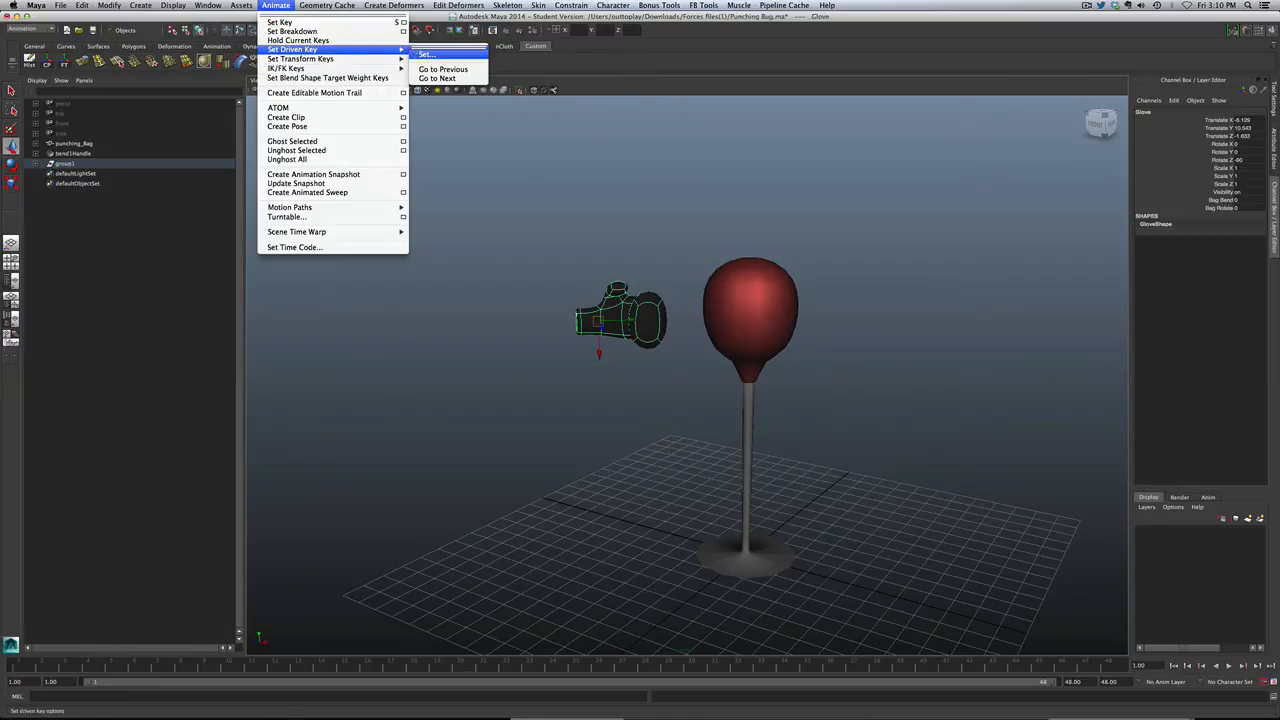
{"action": "left_click", "coordinate": [425, 54]}
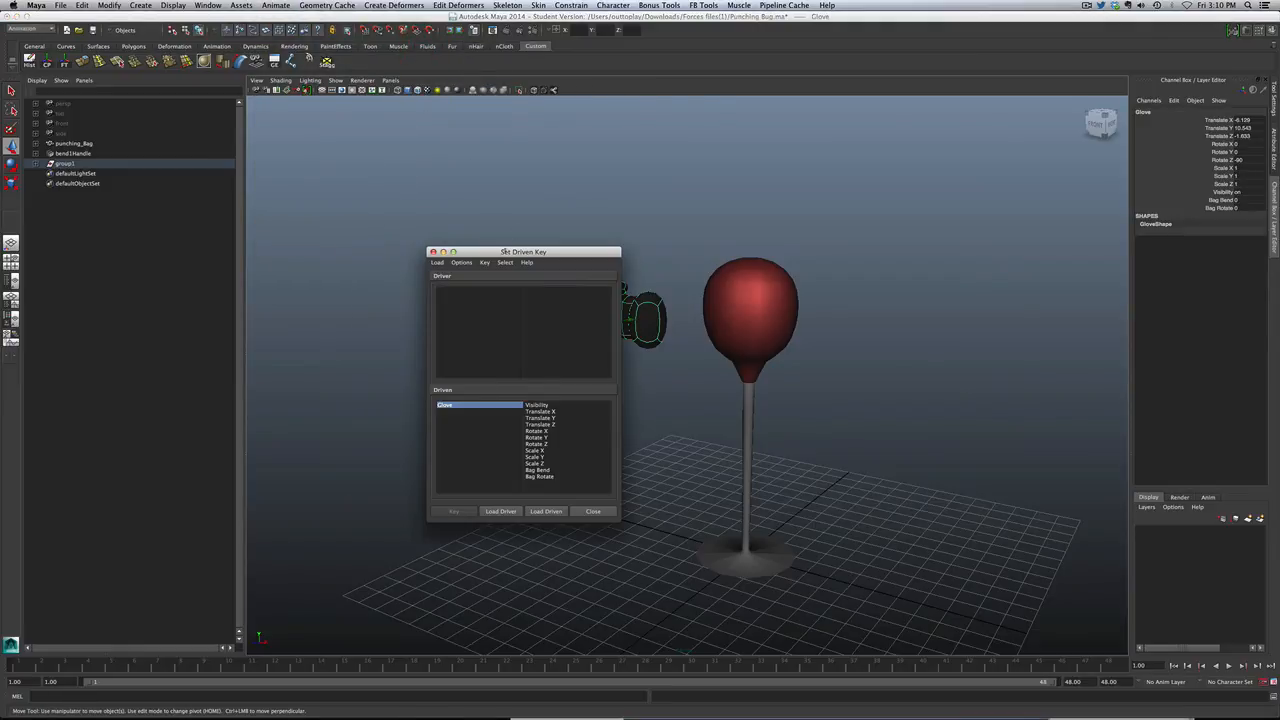
{"action": "left_click_drag", "start_coordinate": [523, 251], "coordinate": [416, 244]}
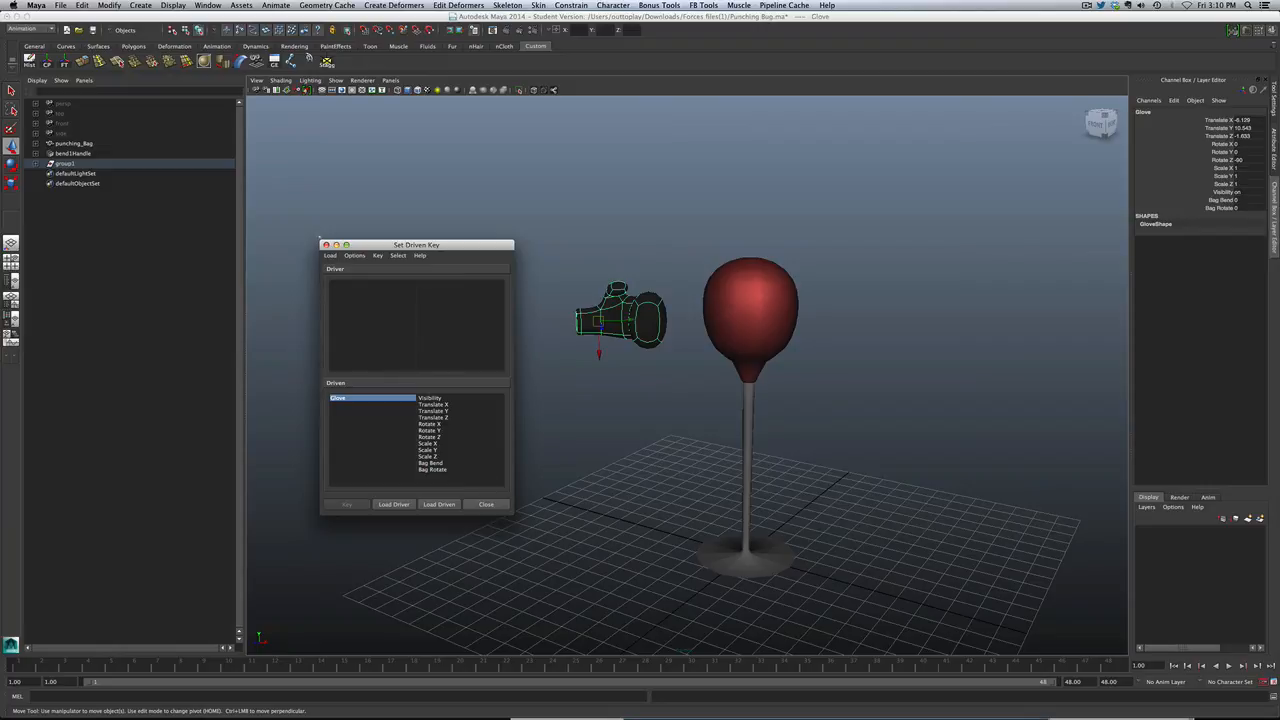
{"action": "left_click", "coordinate": [485, 504]}
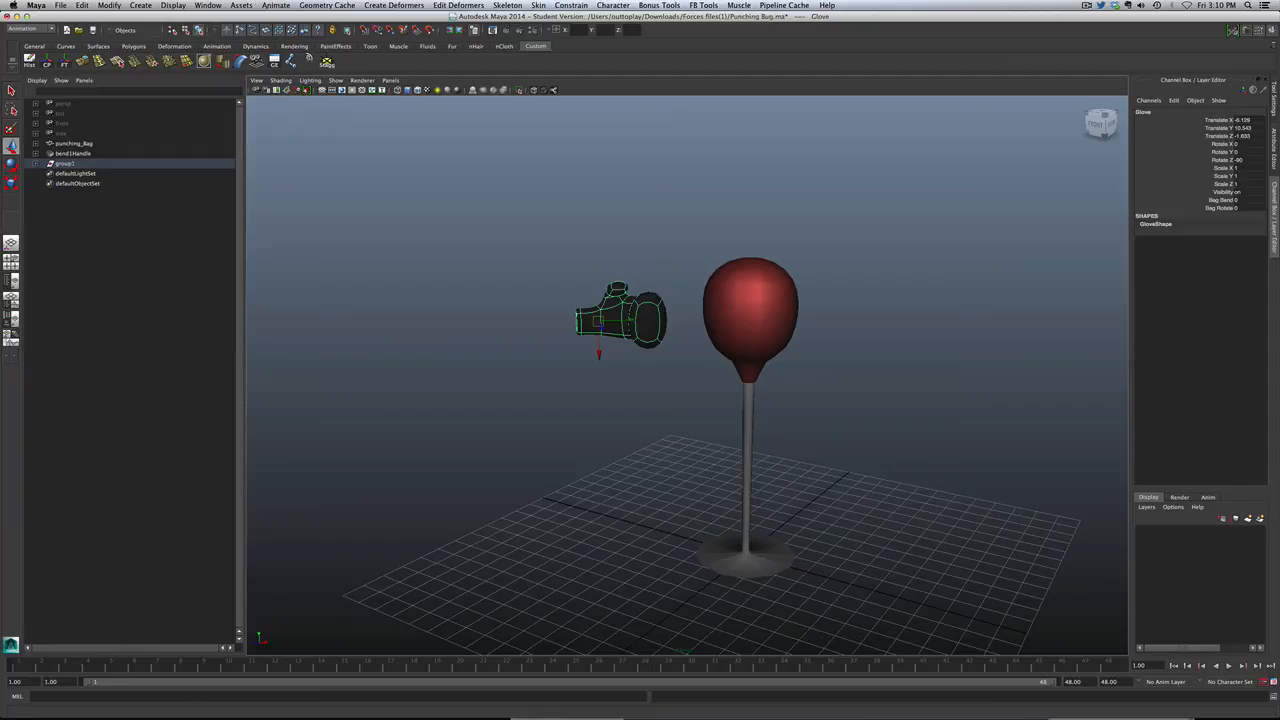
{"action": "left_click", "coordinate": [208, 5]}
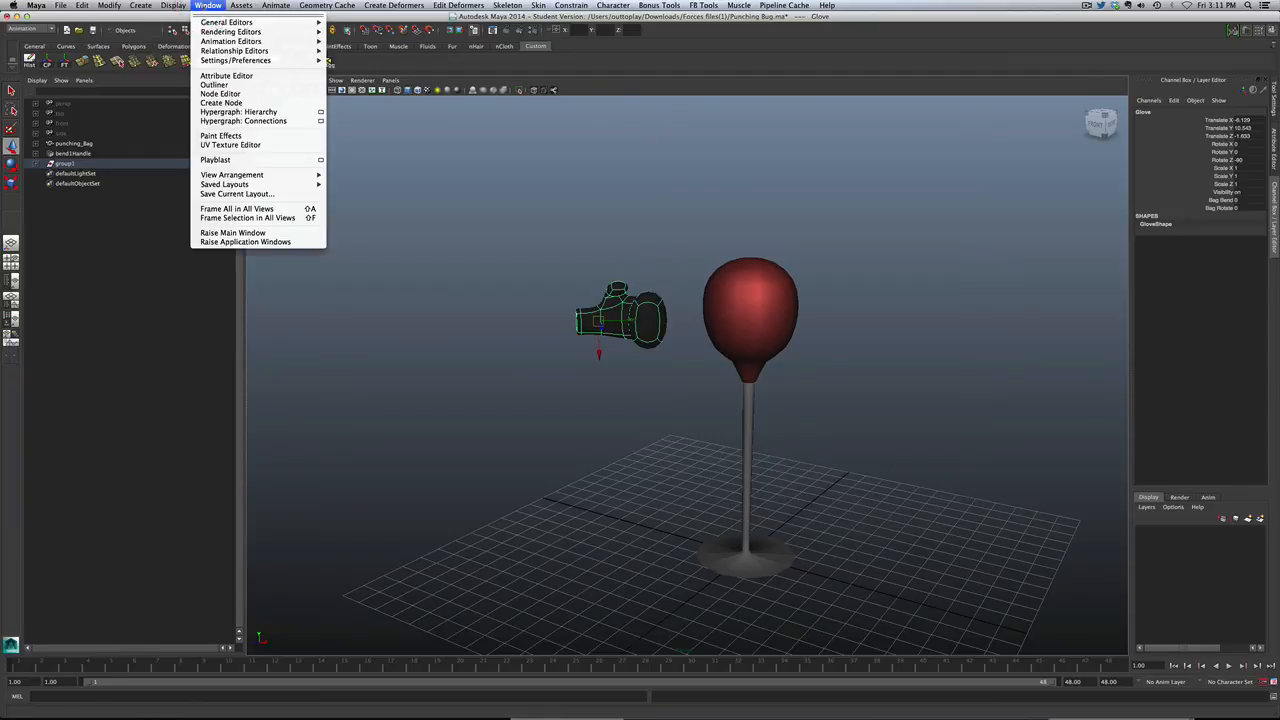
{"action": "mouse_move", "coordinate": [220, 93]}
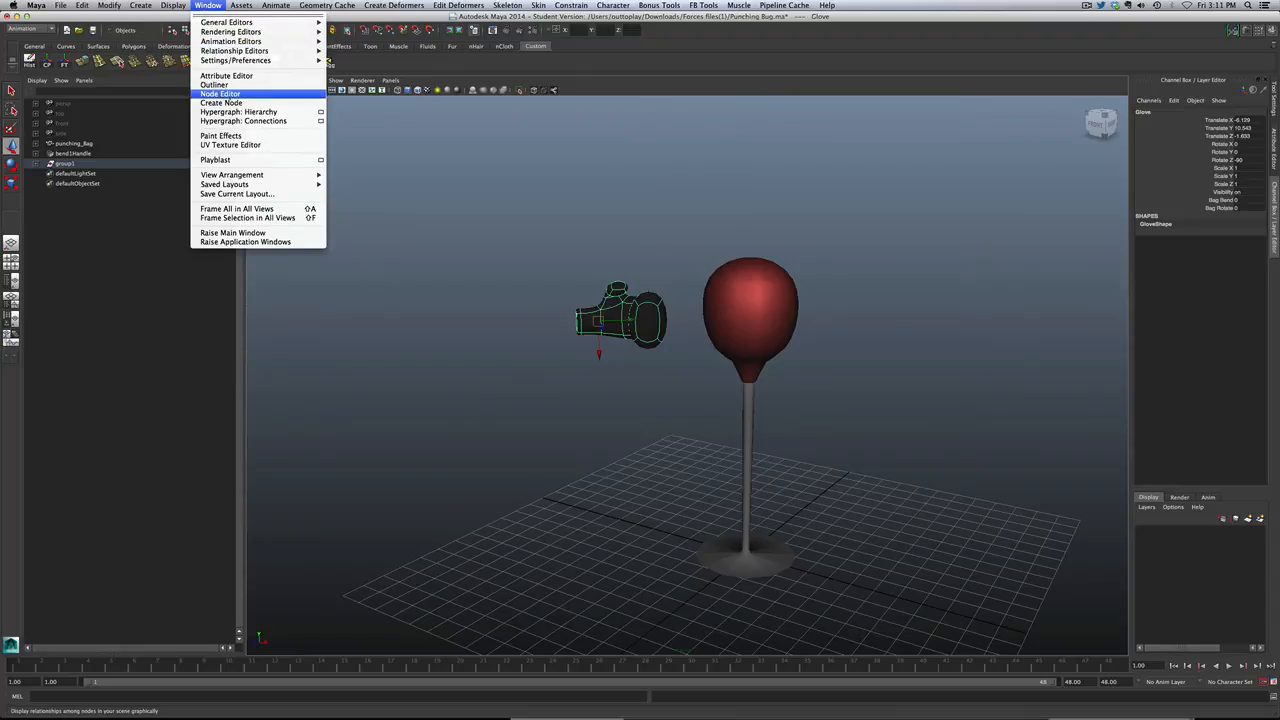
Step: Open the Node Editor and reposition its window beside the viewport
{"action": "left_click", "coordinate": [220, 93]}
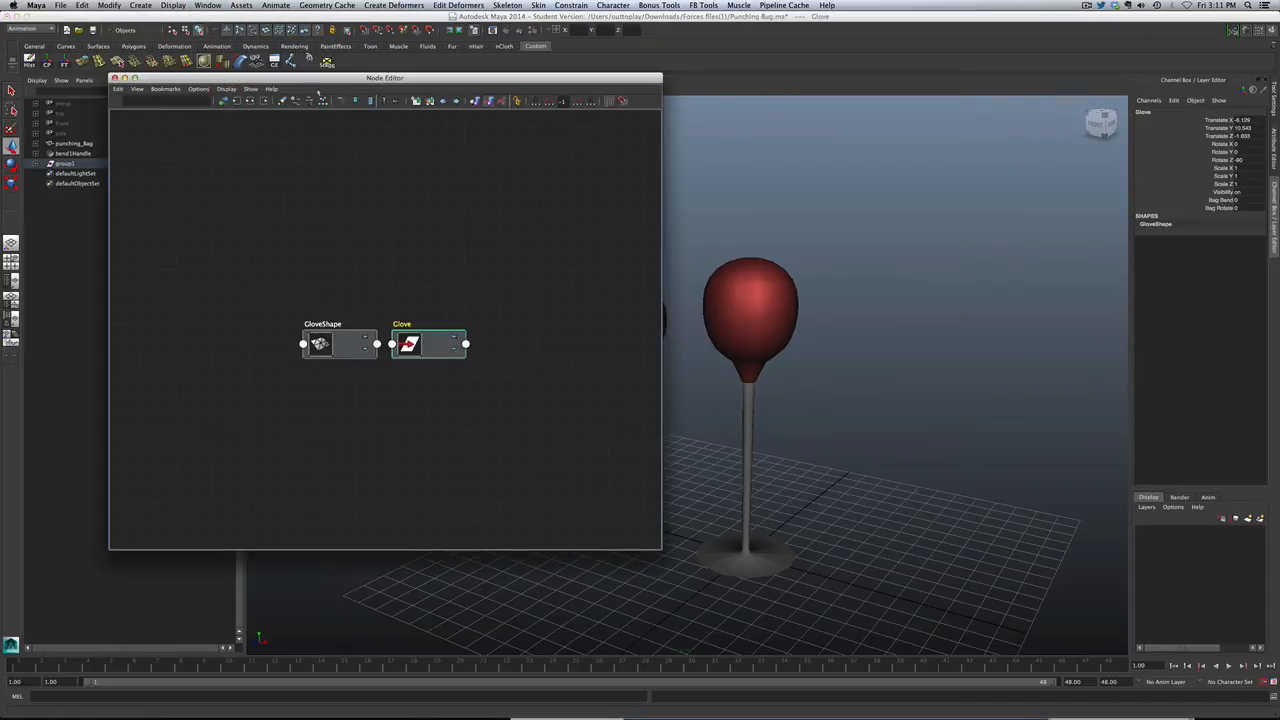
{"action": "left_click_drag", "start_coordinate": [385, 78], "coordinate": [325, 151]}
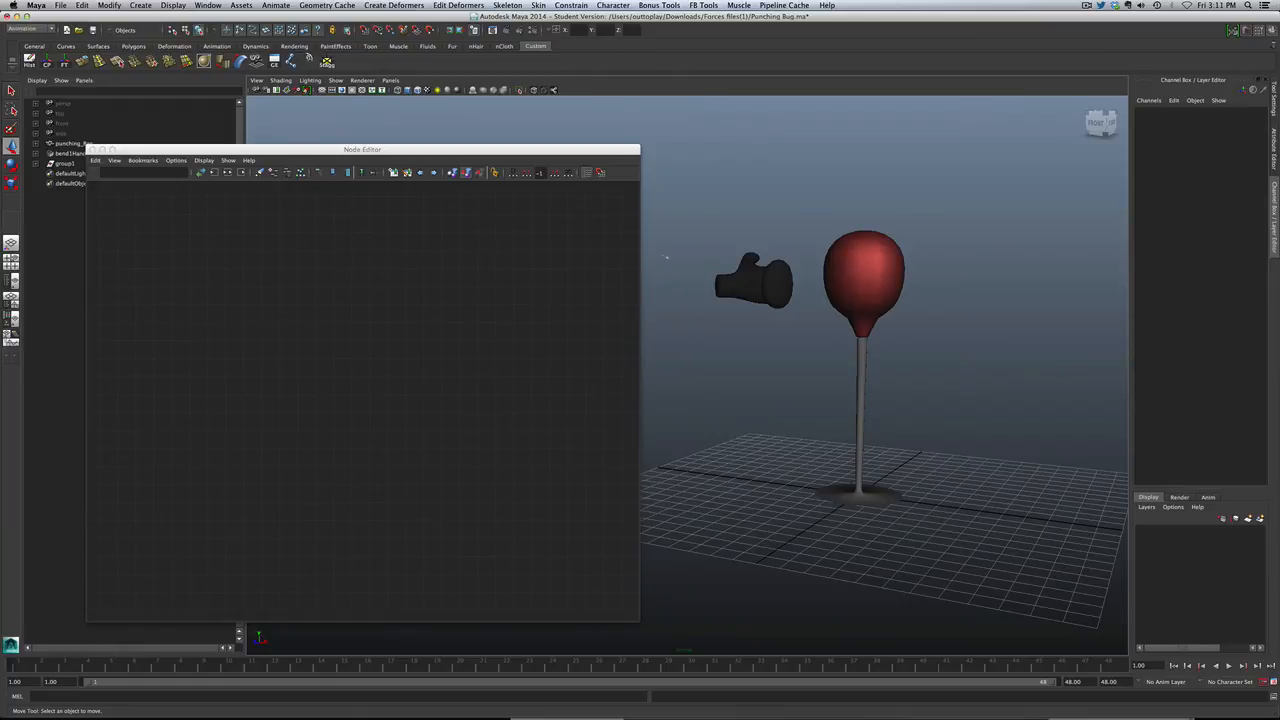
Step: Graph Glove and GloveShape, expanding Glove to list Bag Bend and Bag Rotate
{"action": "left_click", "coordinate": [755, 280]}
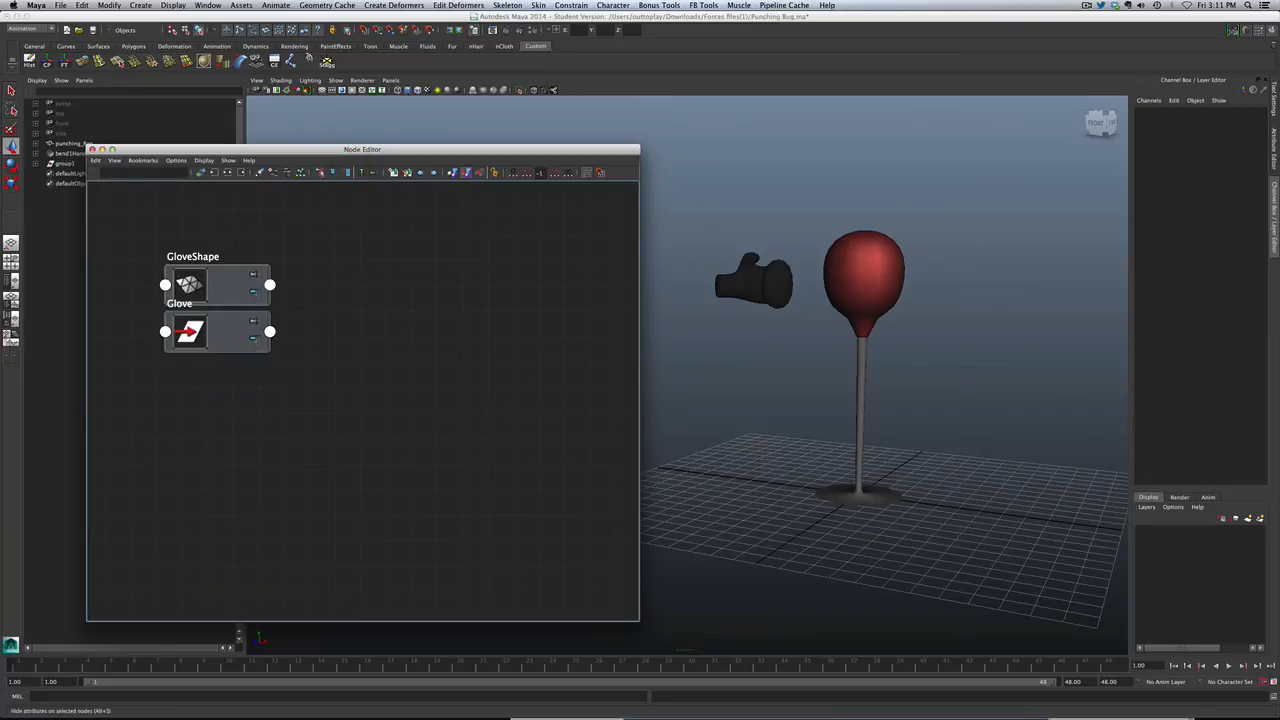
{"action": "left_click", "coordinate": [270, 332]}
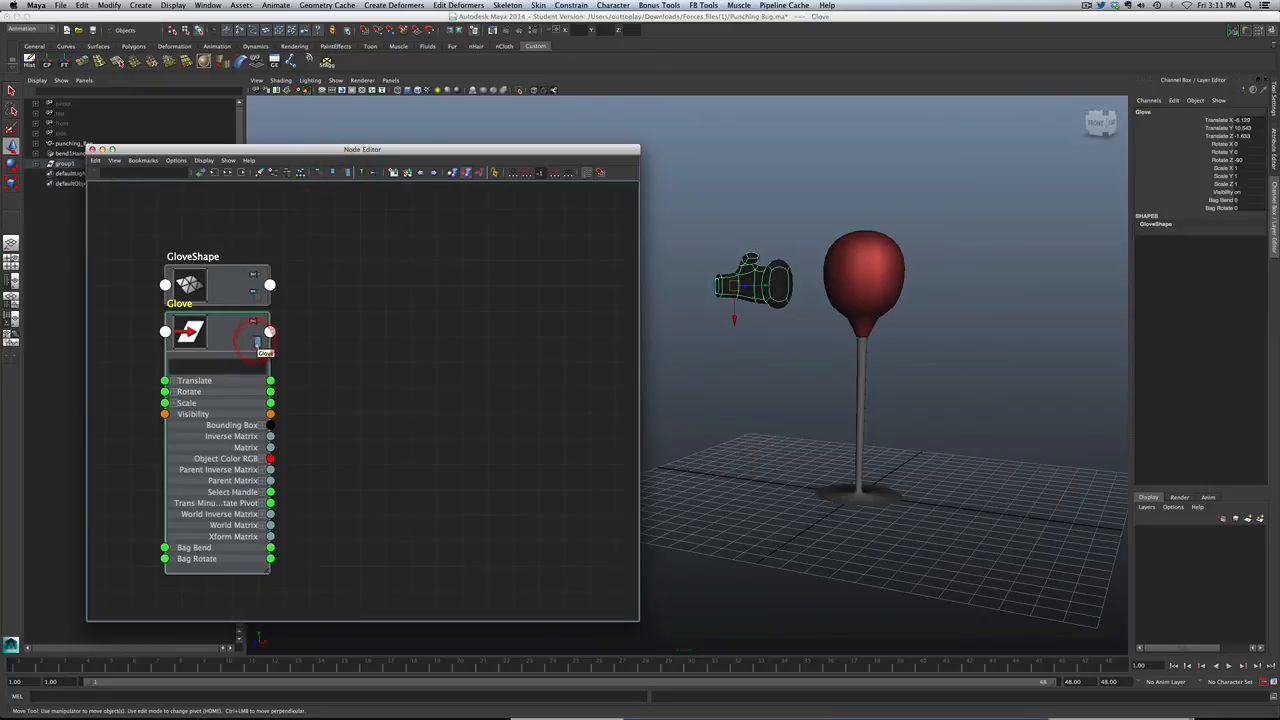
{"action": "left_click", "coordinate": [269, 331]}
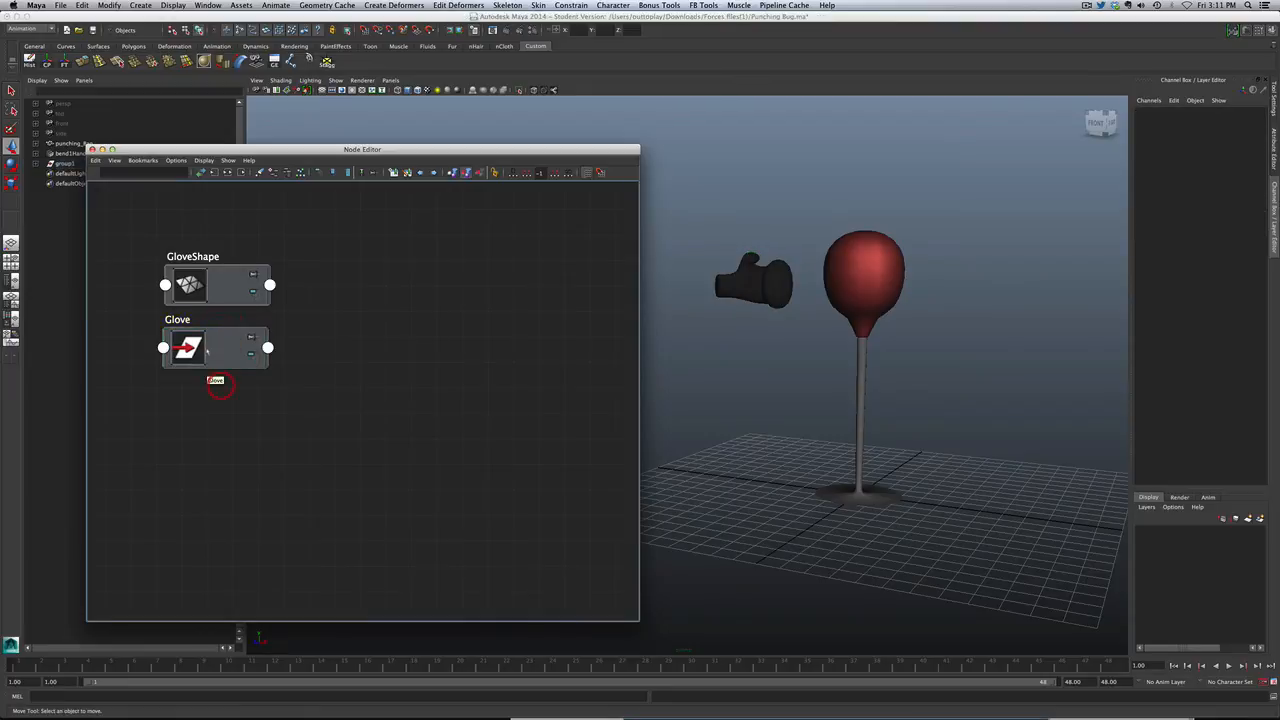
{"action": "left_click", "coordinate": [215, 347]}
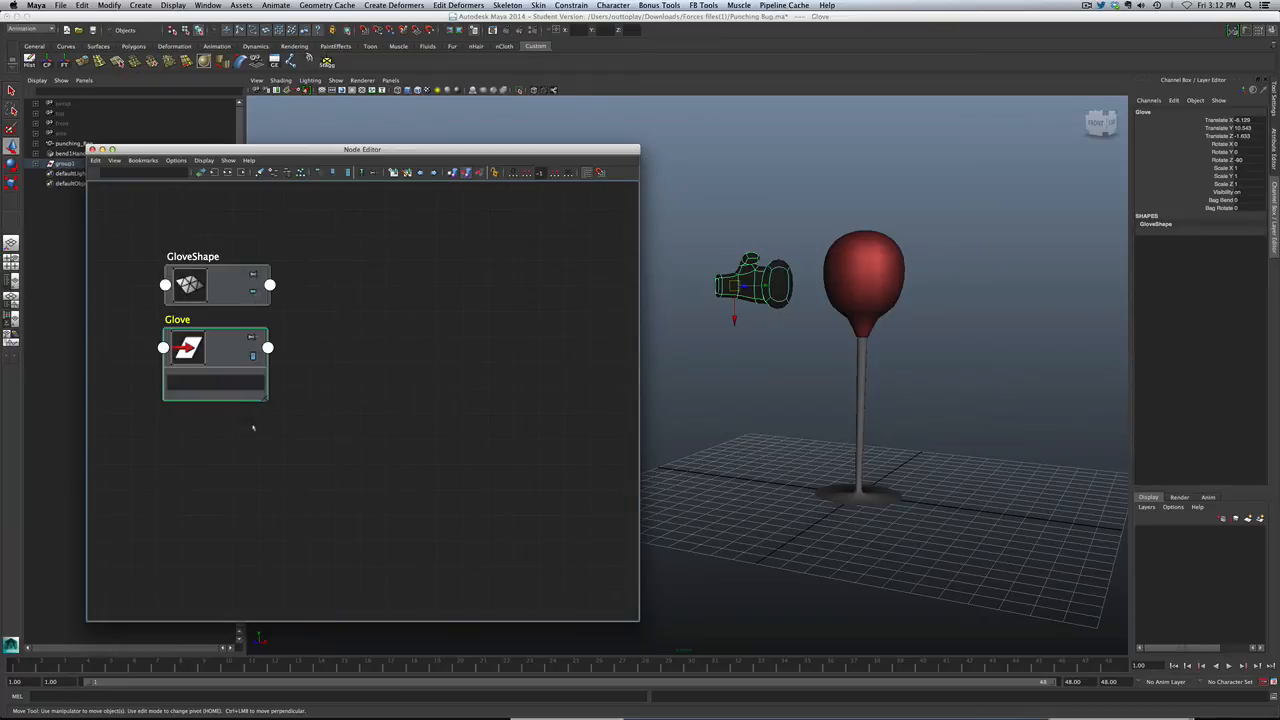
{"action": "left_click", "coordinate": [253, 357]}
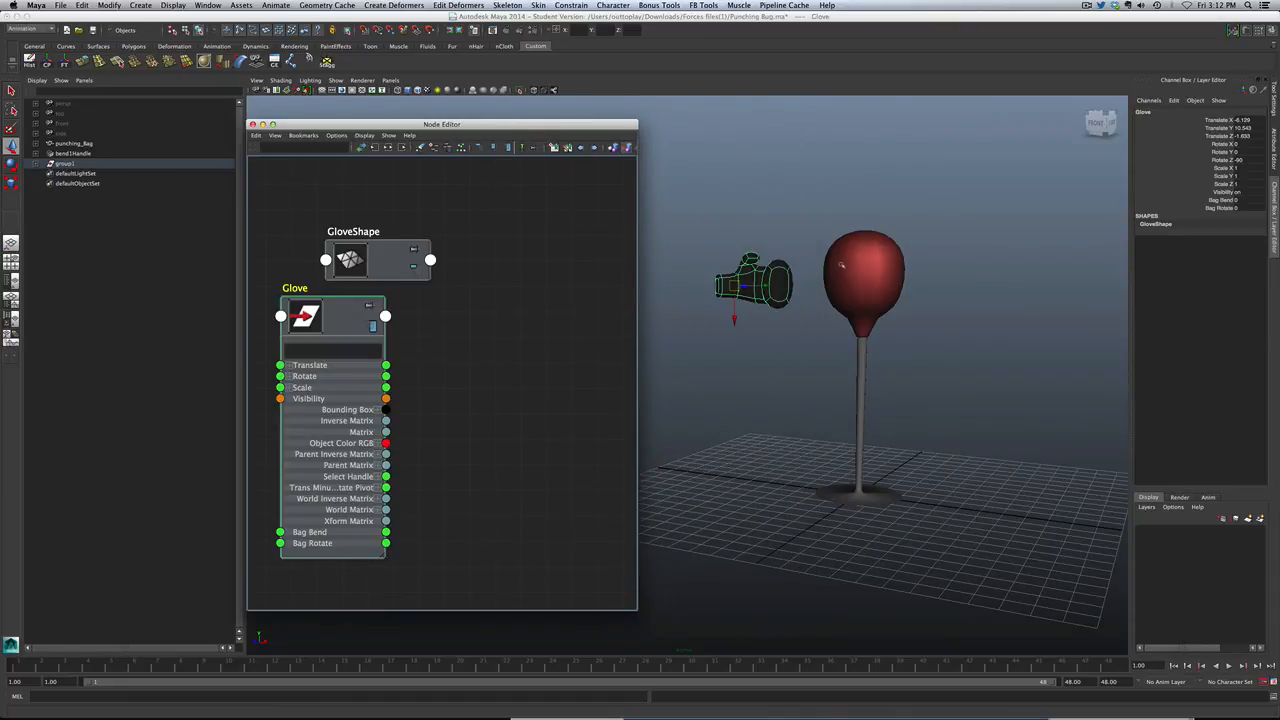
Step: Add the selected bend1Handle to the Node Editor beside the Glove nodes
{"action": "left_click", "coordinate": [74, 143]}
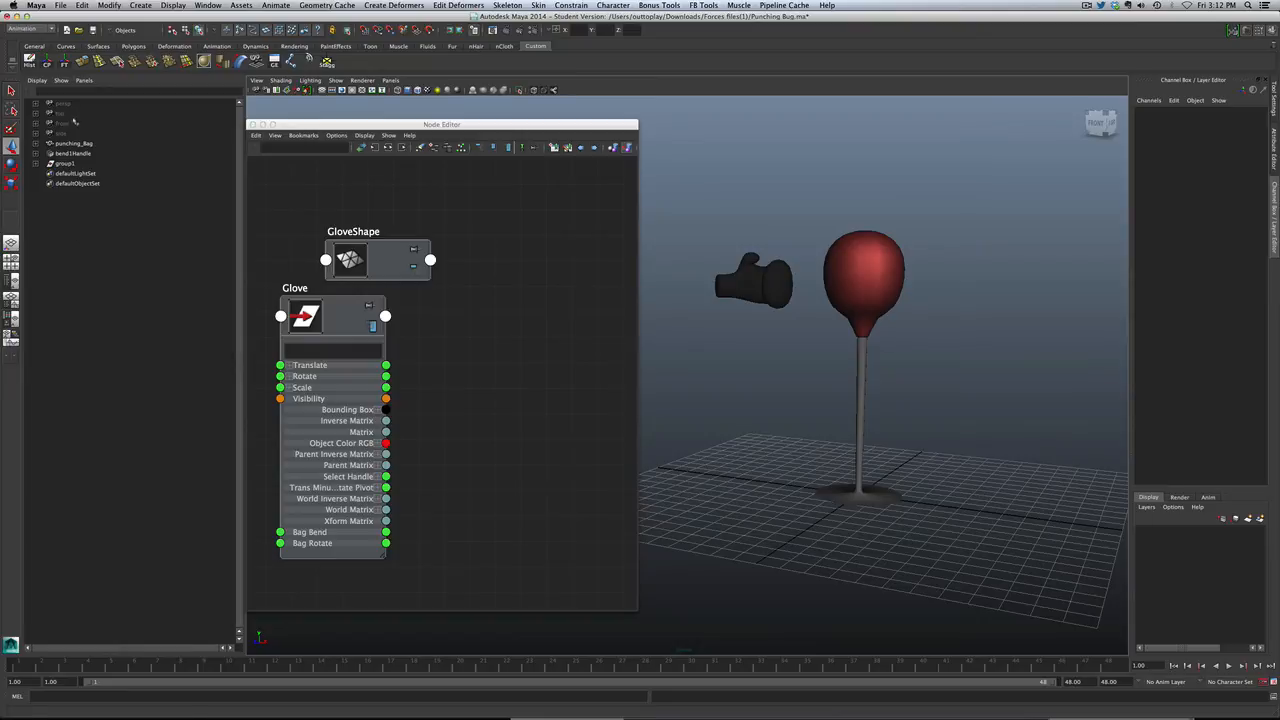
{"action": "mouse_move", "coordinate": [68, 153]}
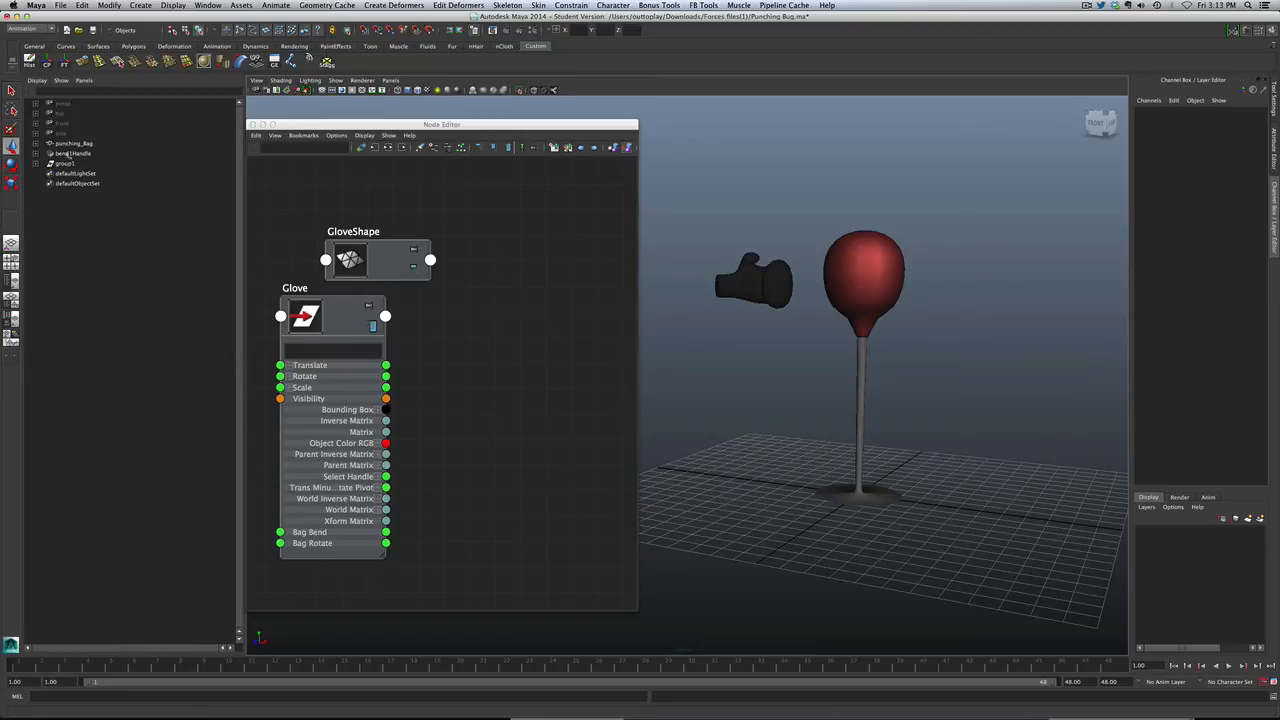
{"action": "left_click", "coordinate": [72, 153]}
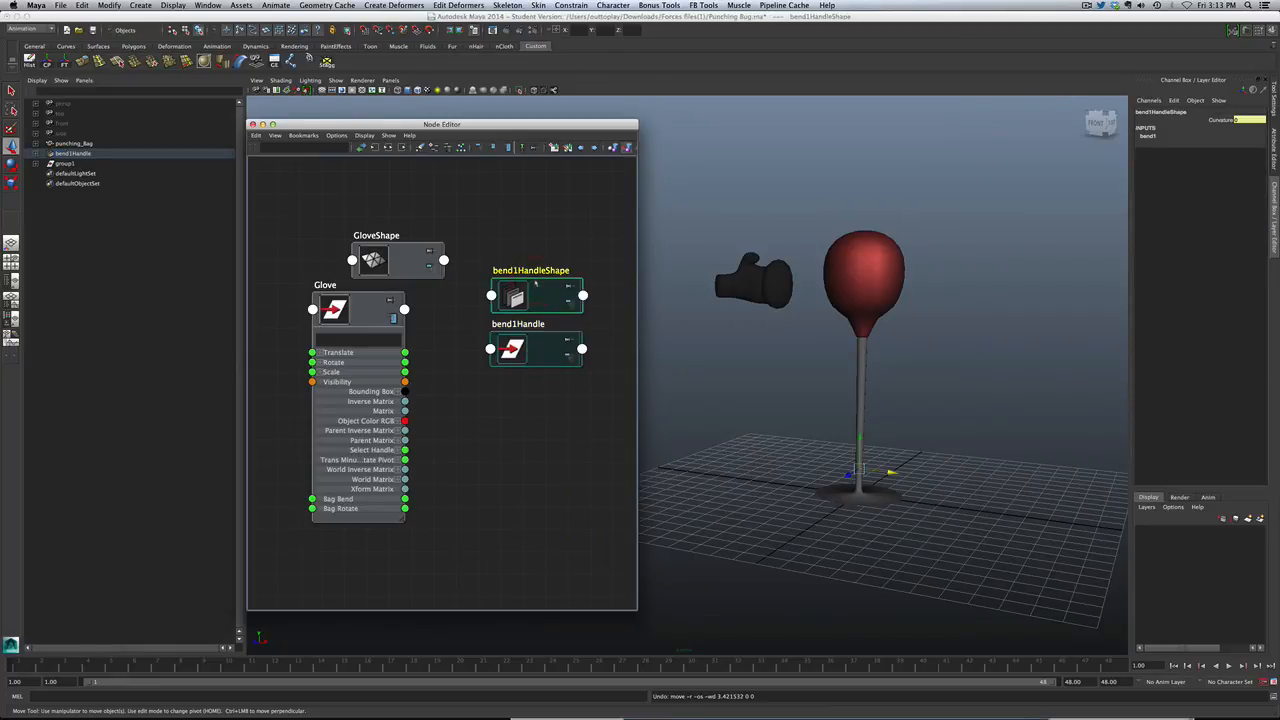
Step: Expand bend1HandleShape, wire Glove's Bag Bend into Curvature, and tidy the node layout
{"action": "left_click", "coordinate": [568, 287]}
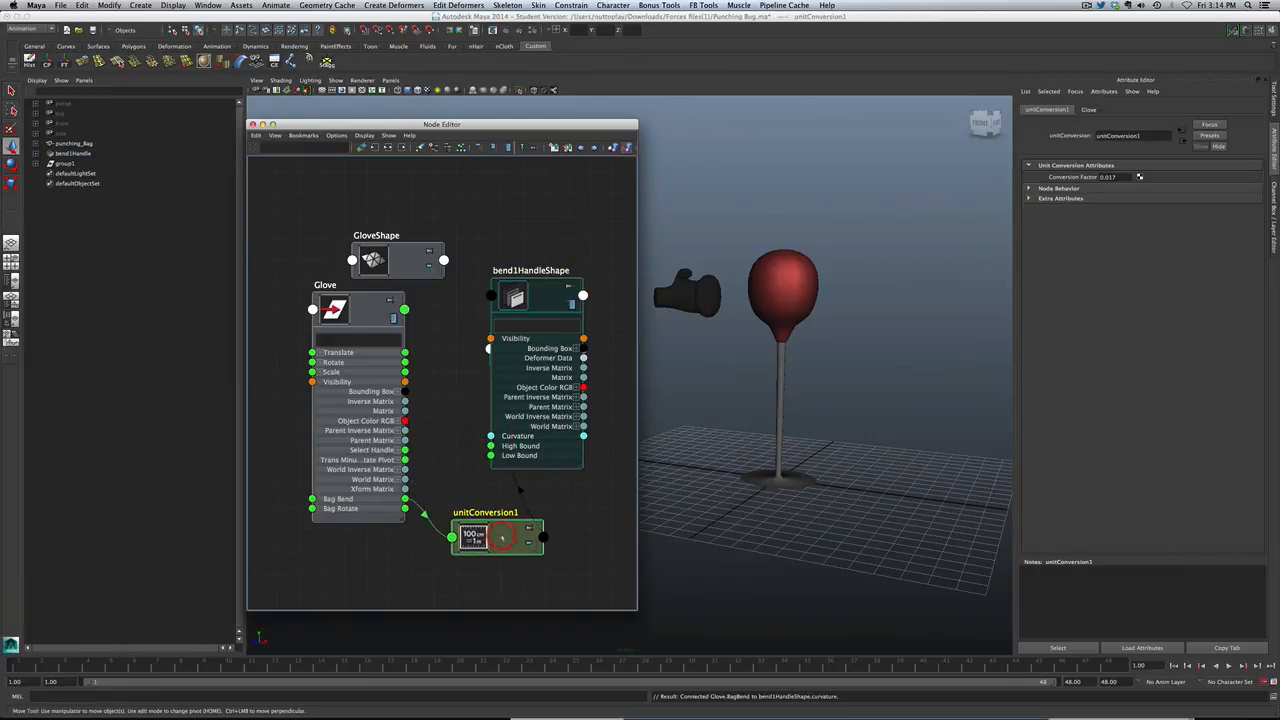
{"action": "left_click", "coordinate": [500, 535]}
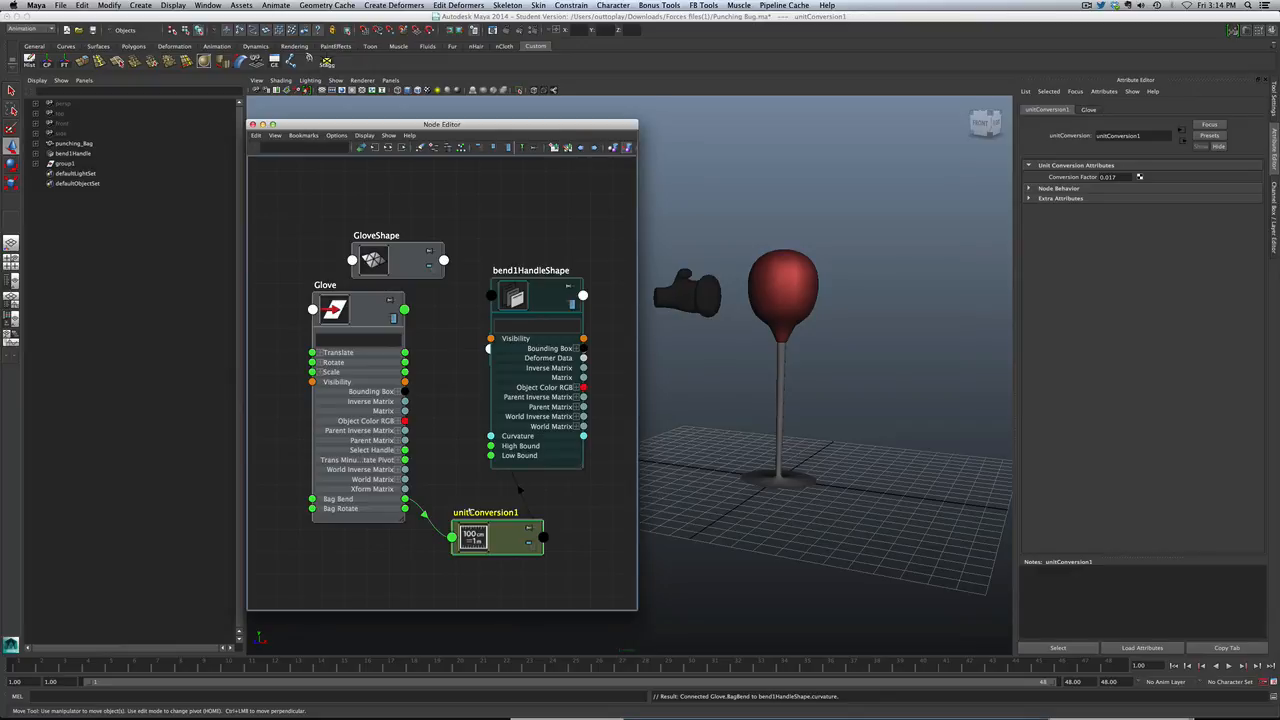
{"action": "left_click_drag", "start_coordinate": [498, 535], "coordinate": [485, 515]}
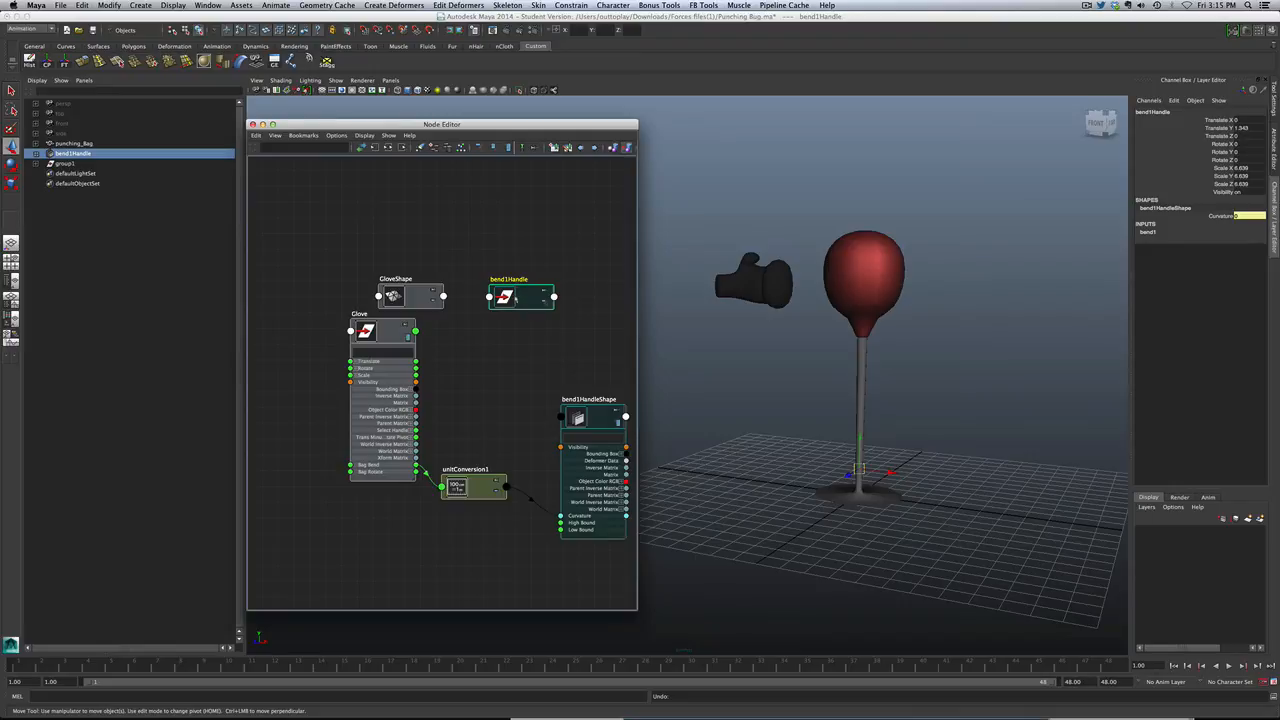
Step: Expand bend1Handle and connect Glove's Bag Rotate to its Rotate Y attribute
{"action": "left_click", "coordinate": [520, 296]}
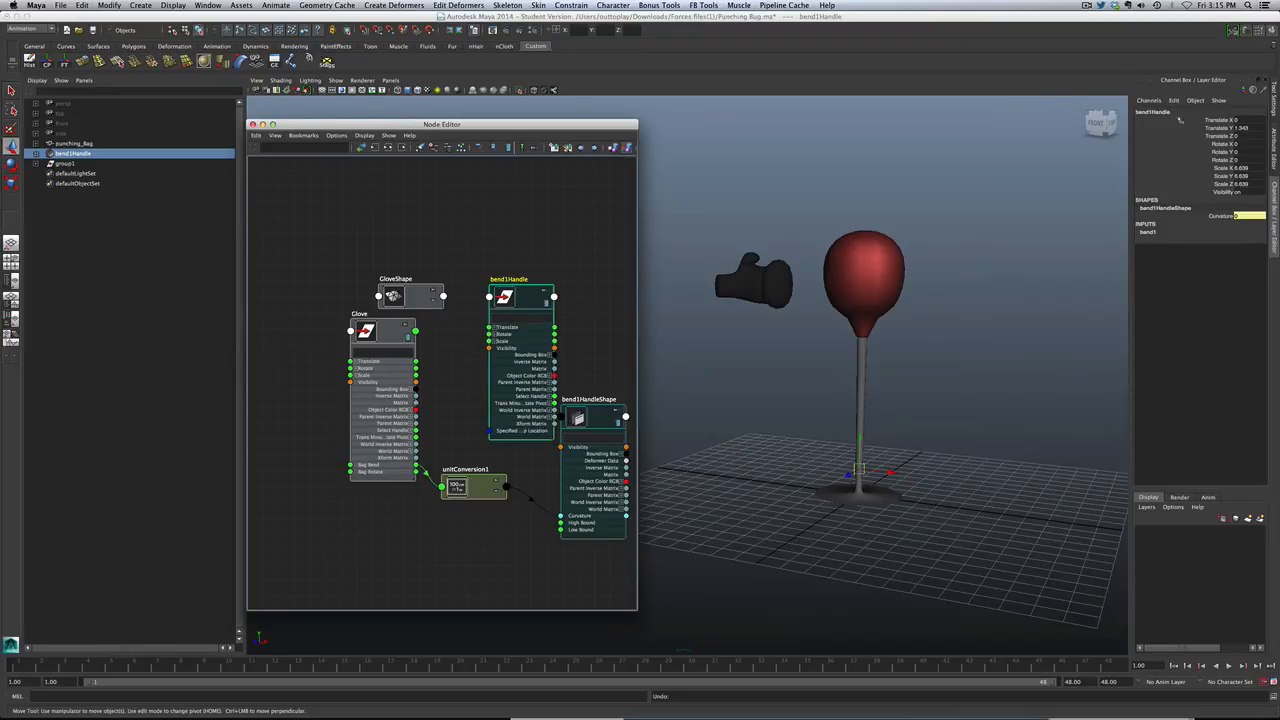
{"action": "mouse_move", "coordinate": [555, 362]}
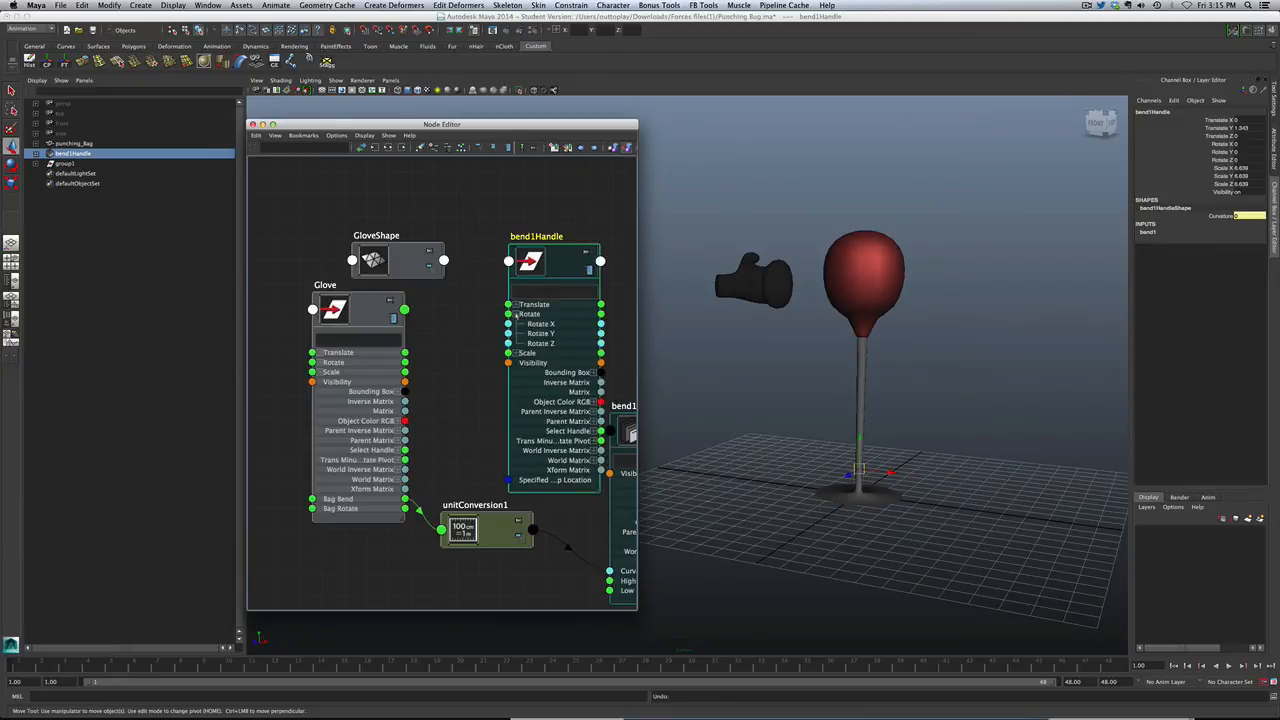
{"action": "mouse_move", "coordinate": [540, 343]}
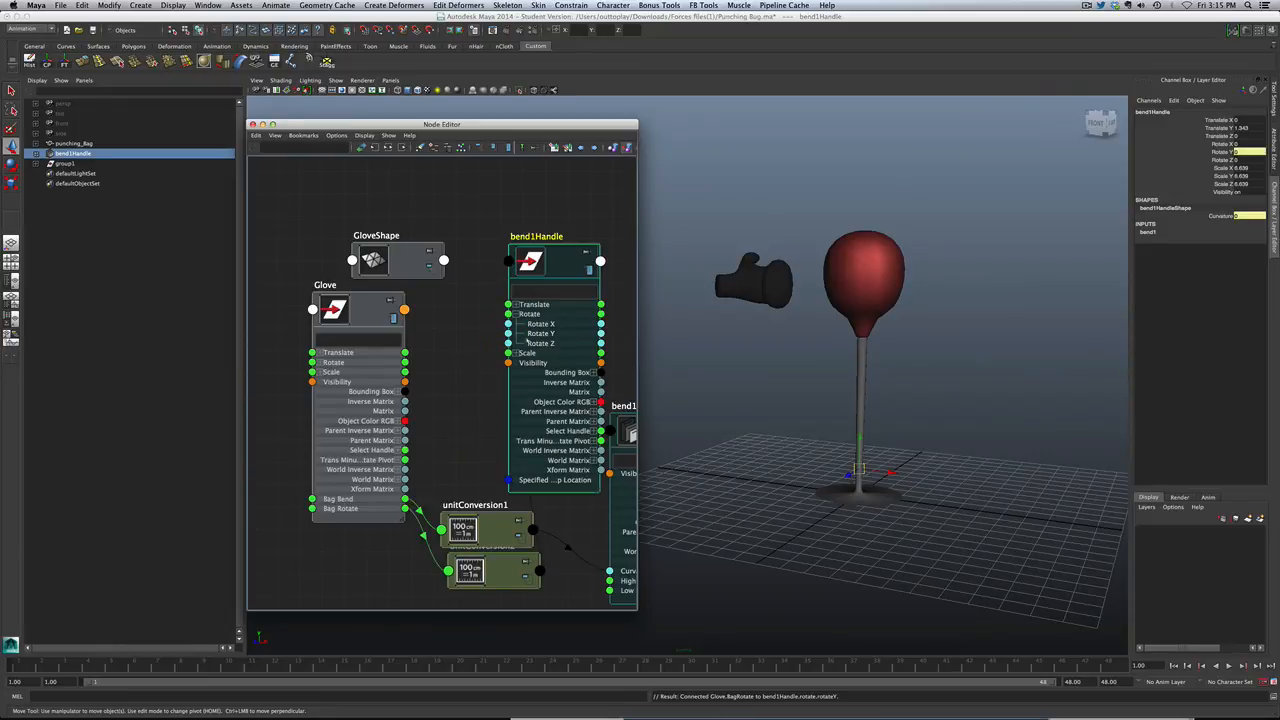
{"action": "left_click", "coordinate": [463, 520]}
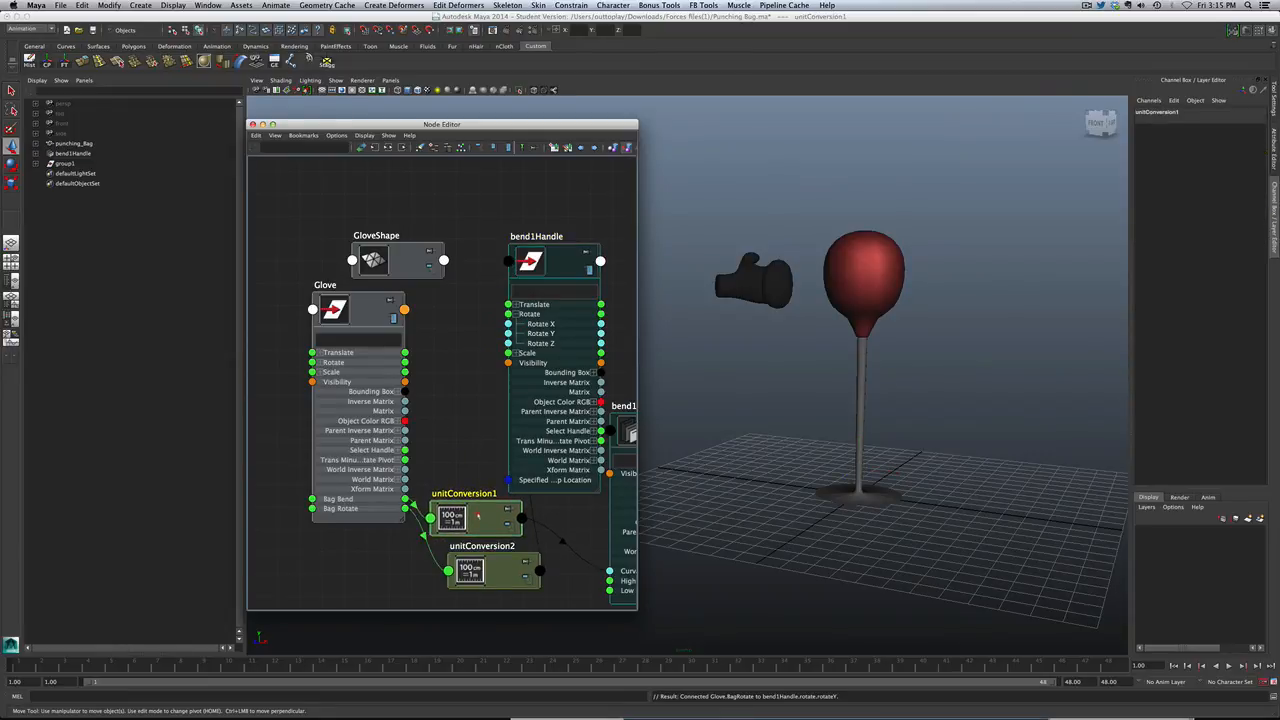
{"action": "mouse_move", "coordinate": [487, 383]}
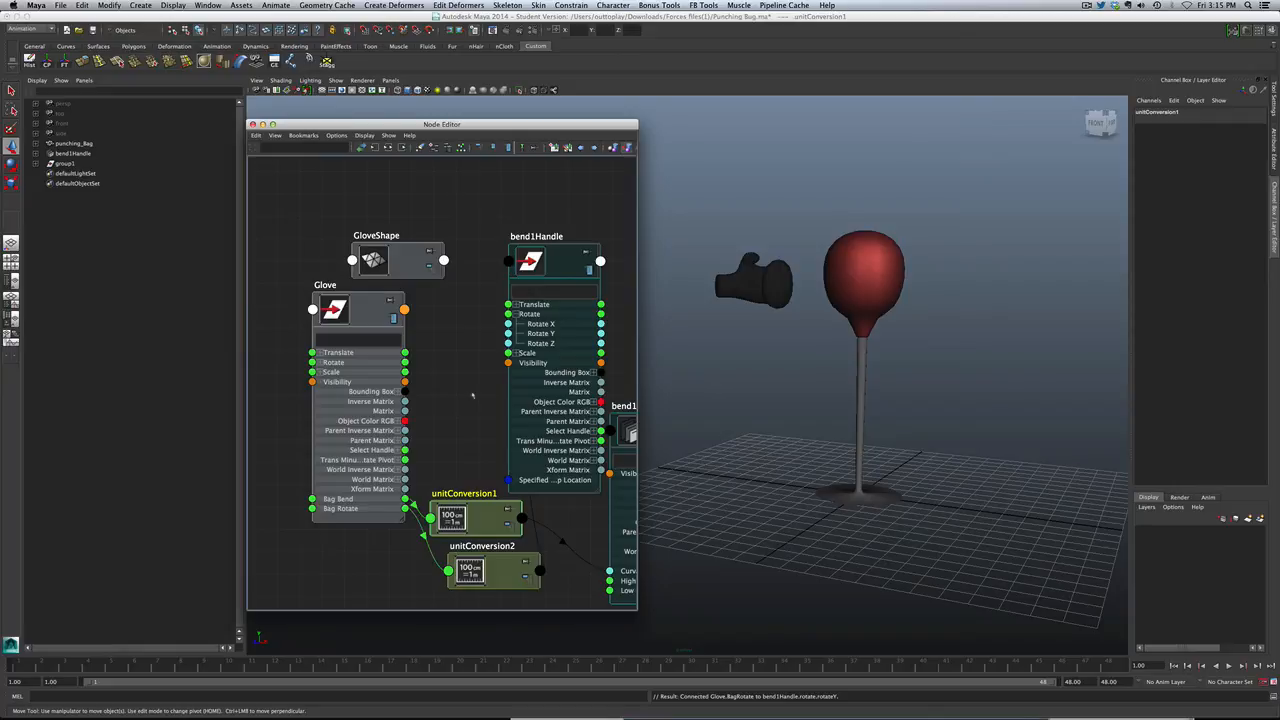
{"action": "mouse_move", "coordinate": [805, 273]}
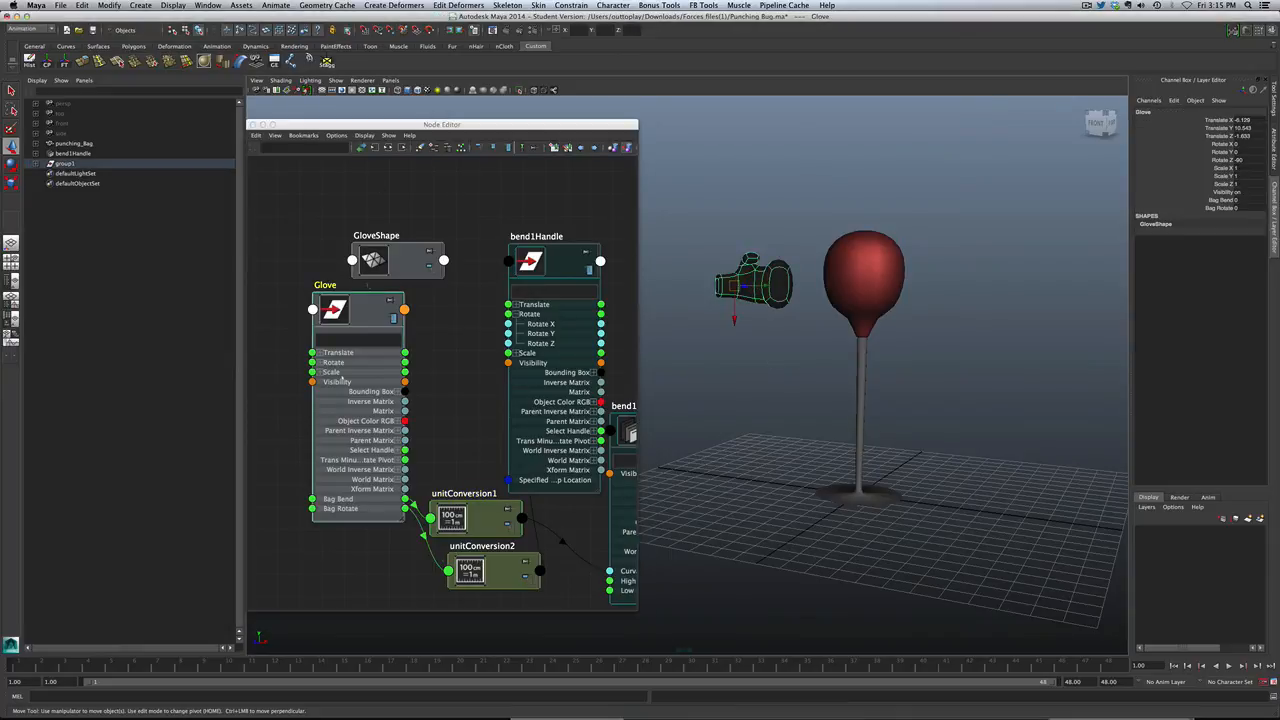
Step: Close the Node Editor and test Bag Bend (-25.2) and Bag Rotate (-40.8) on the pole
{"action": "left_click", "coordinate": [1220, 200]}
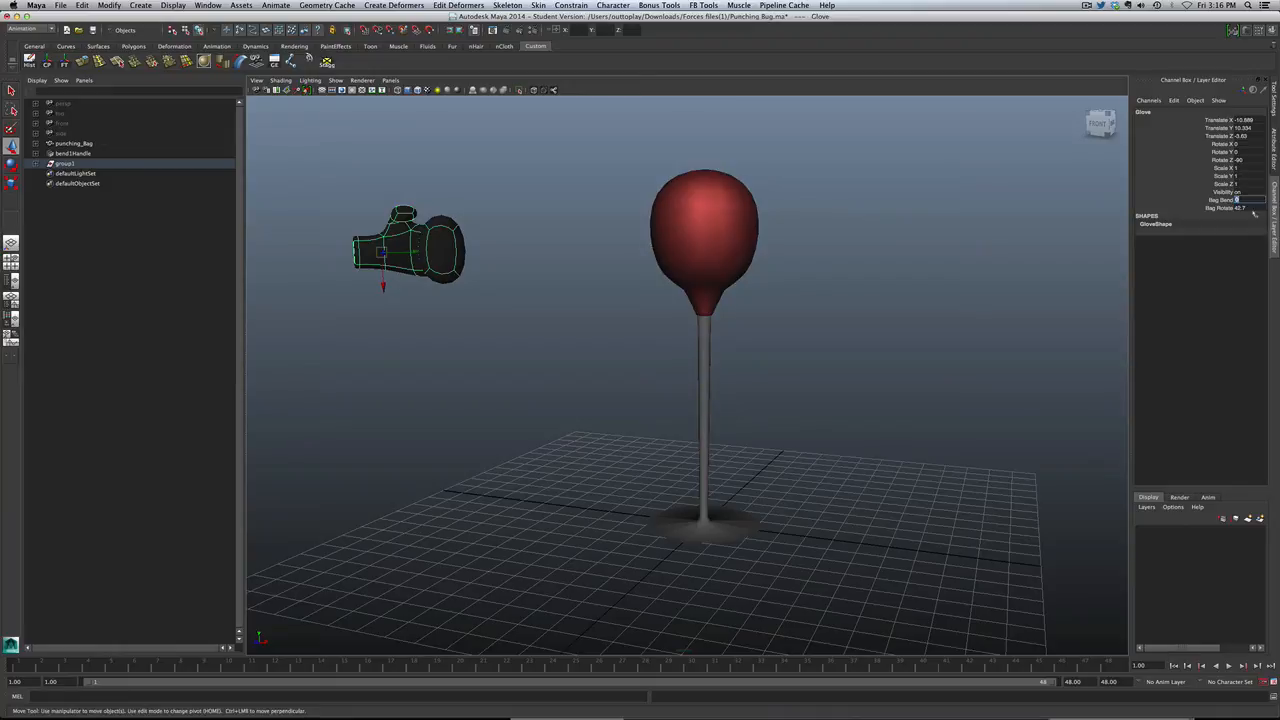
{"action": "left_click_drag", "start_coordinate": [385, 250], "coordinate": [450, 255]}
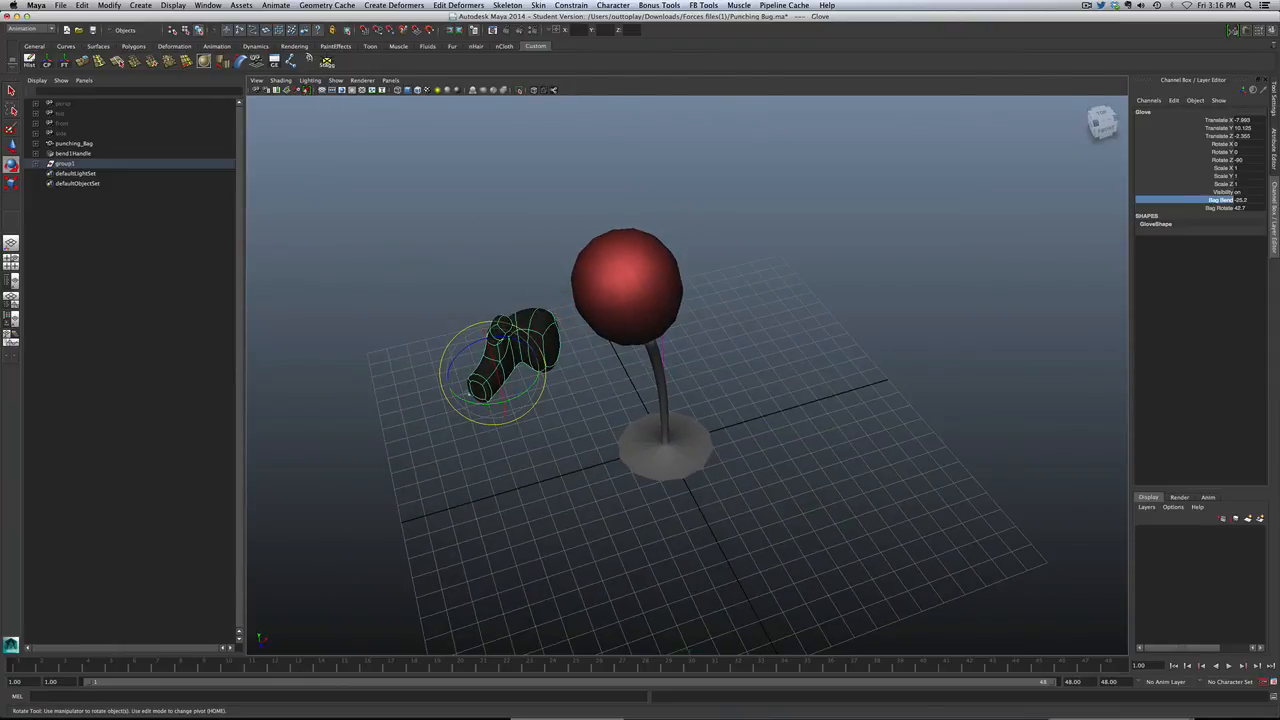
{"action": "left_click_drag", "start_coordinate": [540, 340], "coordinate": [500, 360]}
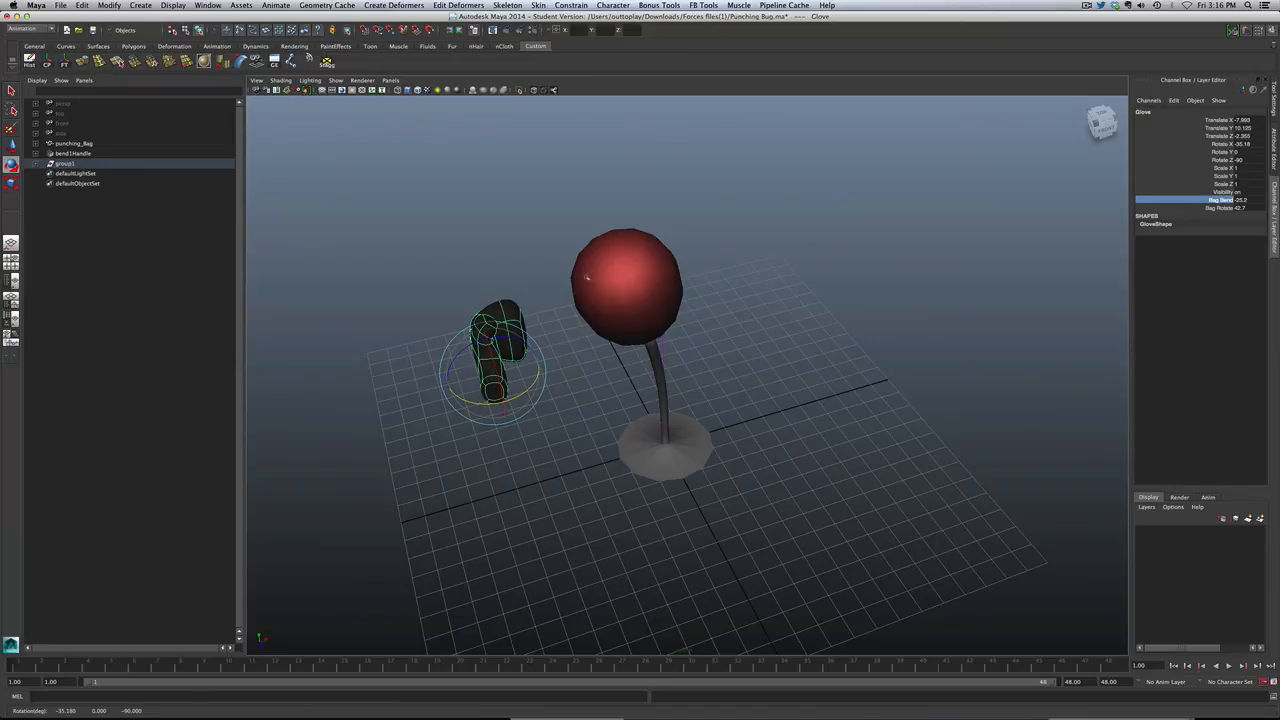
{"action": "mouse_move", "coordinate": [648, 350]}
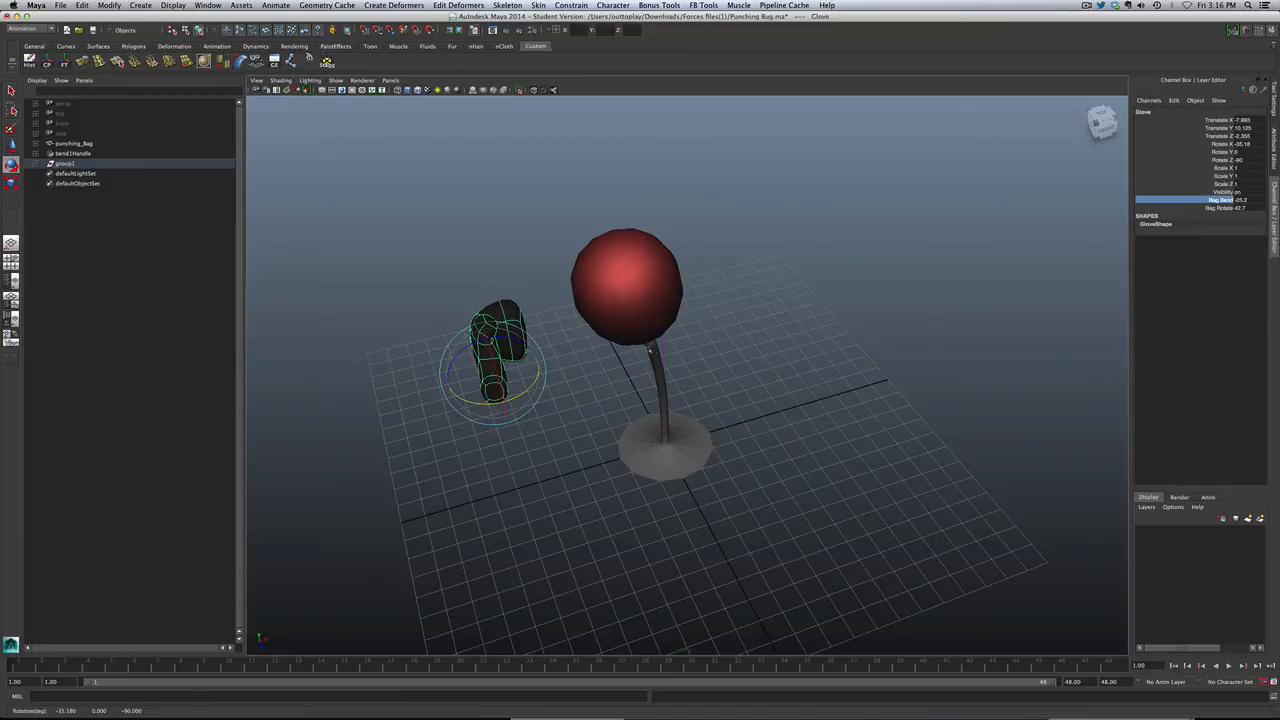
{"action": "left_click", "coordinate": [1220, 208]}
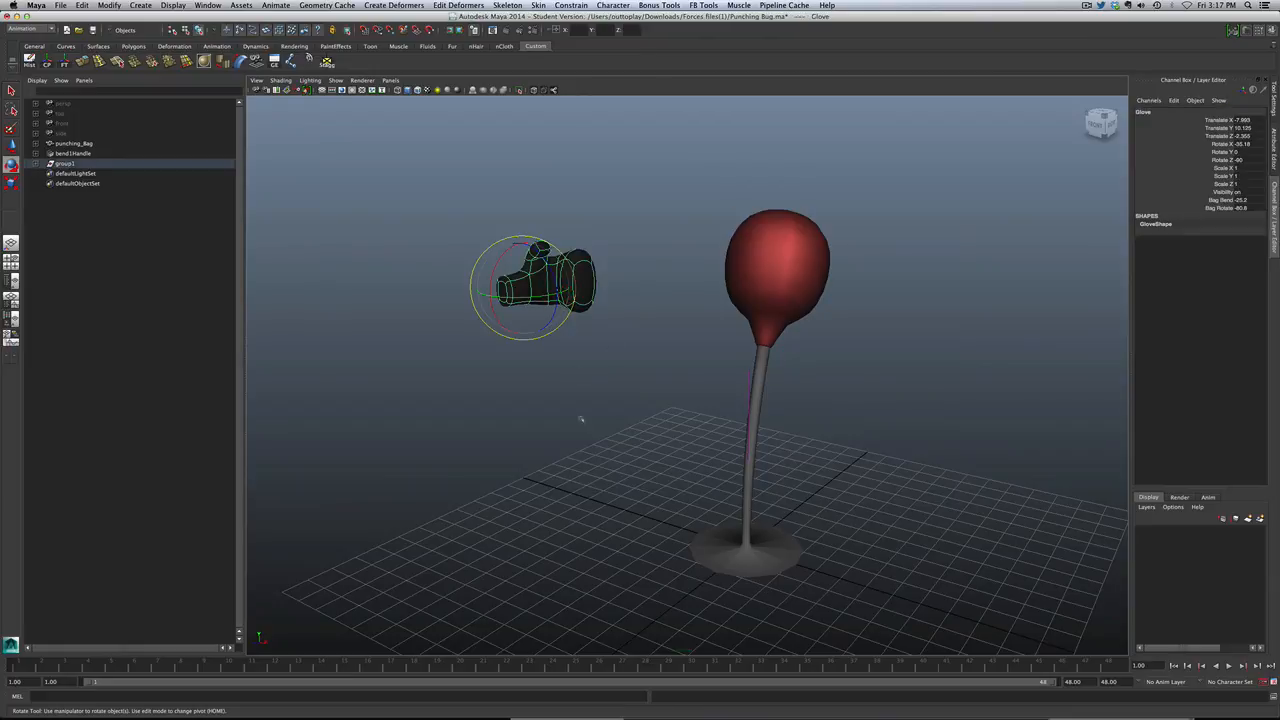
{"action": "mouse_move", "coordinate": [731, 495]}
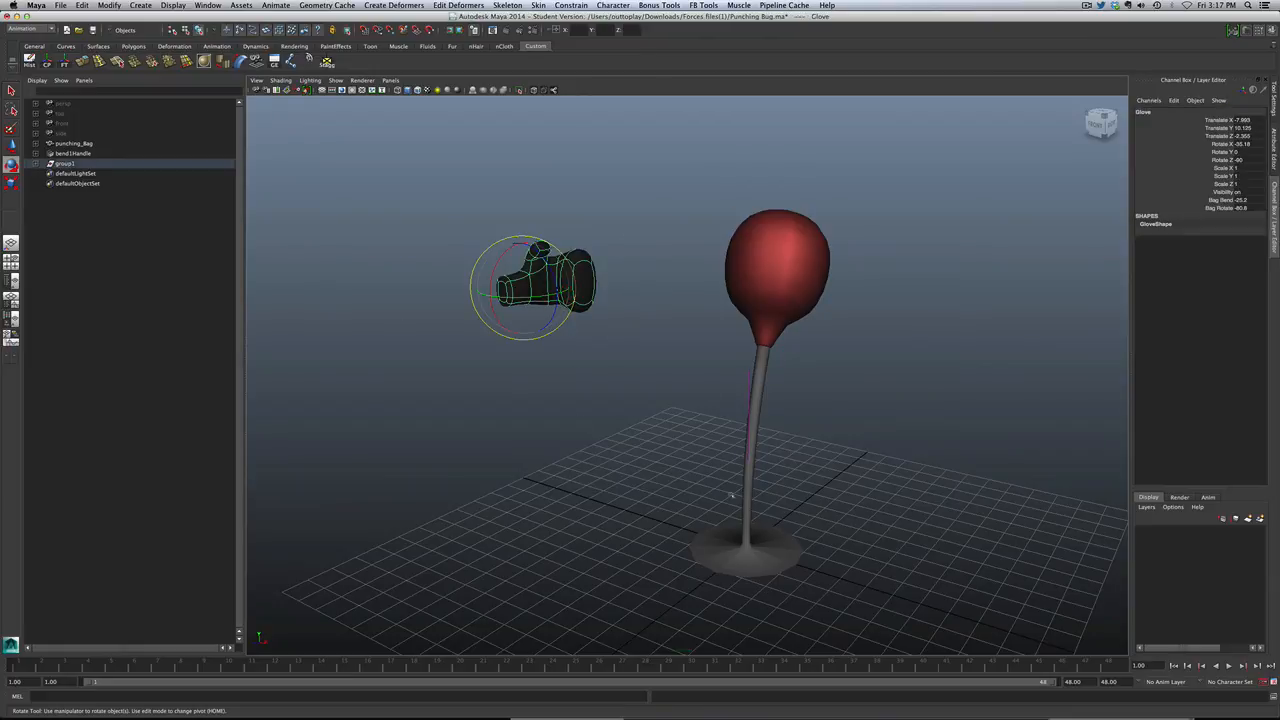
{"action": "mouse_move", "coordinate": [750, 559]}
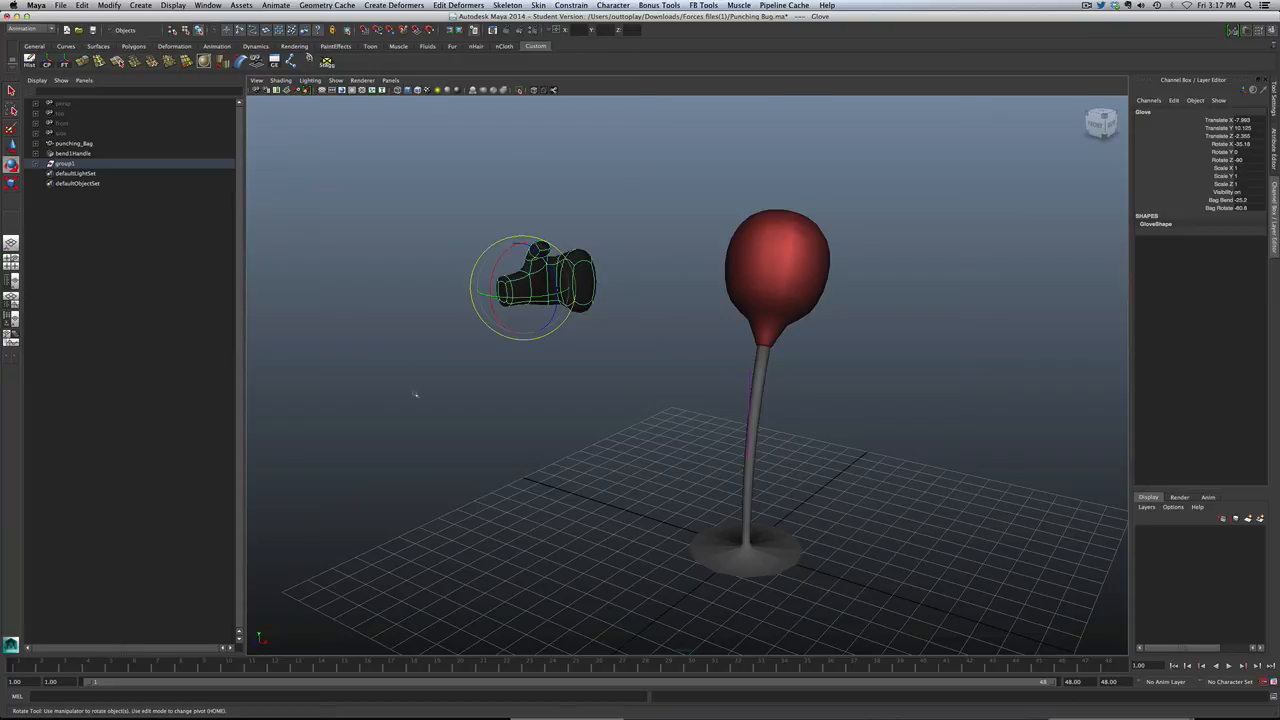
{"action": "mouse_move", "coordinate": [693, 403]}
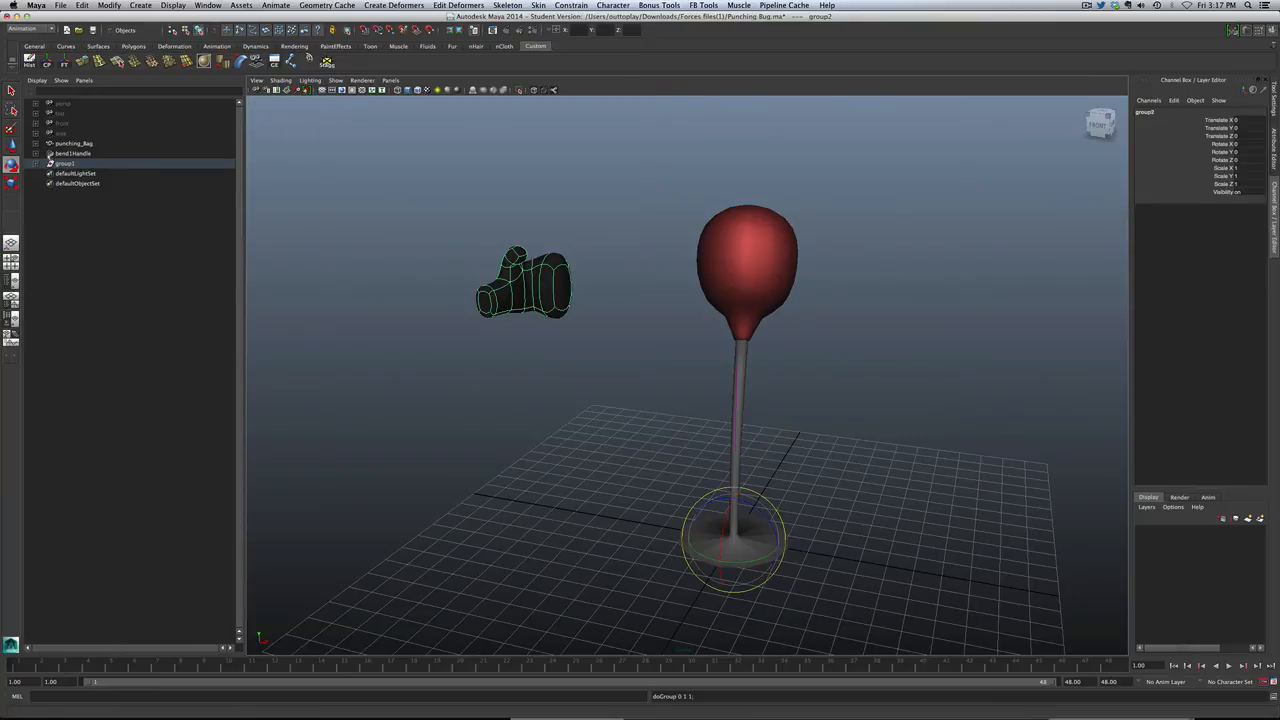
Step: Expand group1 and group2 in the Outliner to show Glove nested inside
{"action": "left_click", "coordinate": [76, 173]}
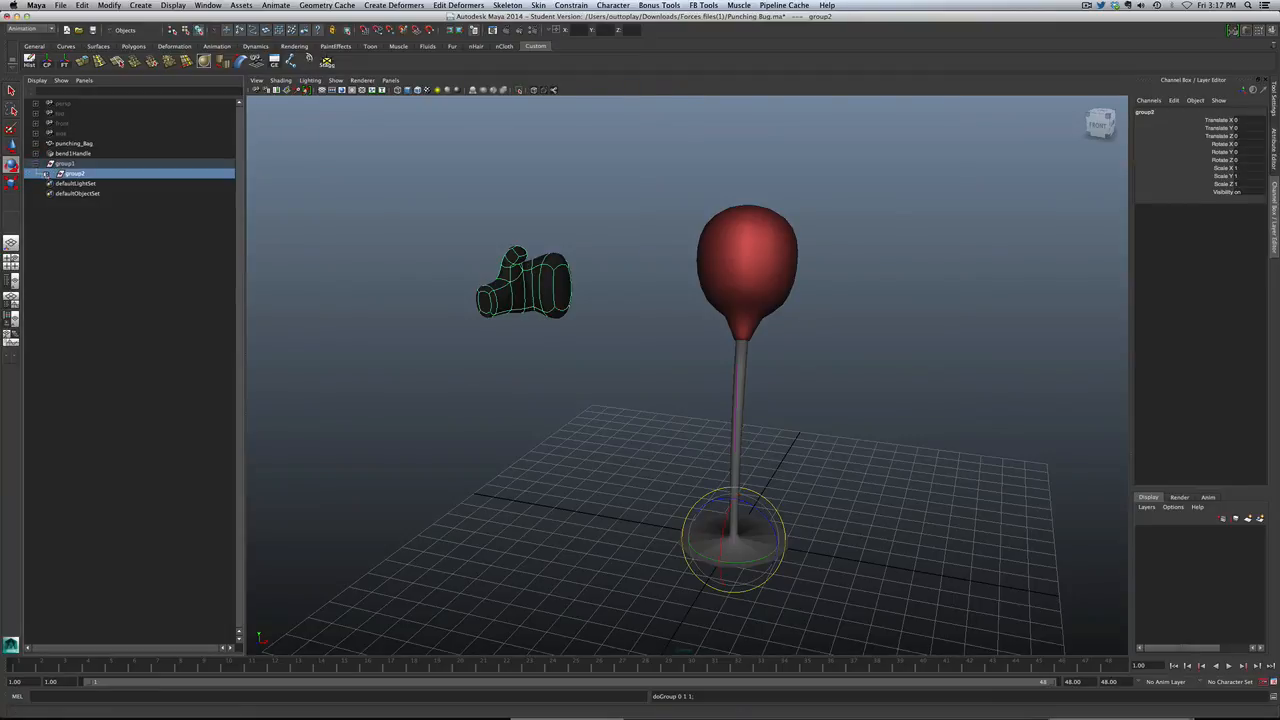
{"action": "left_click", "coordinate": [80, 183]}
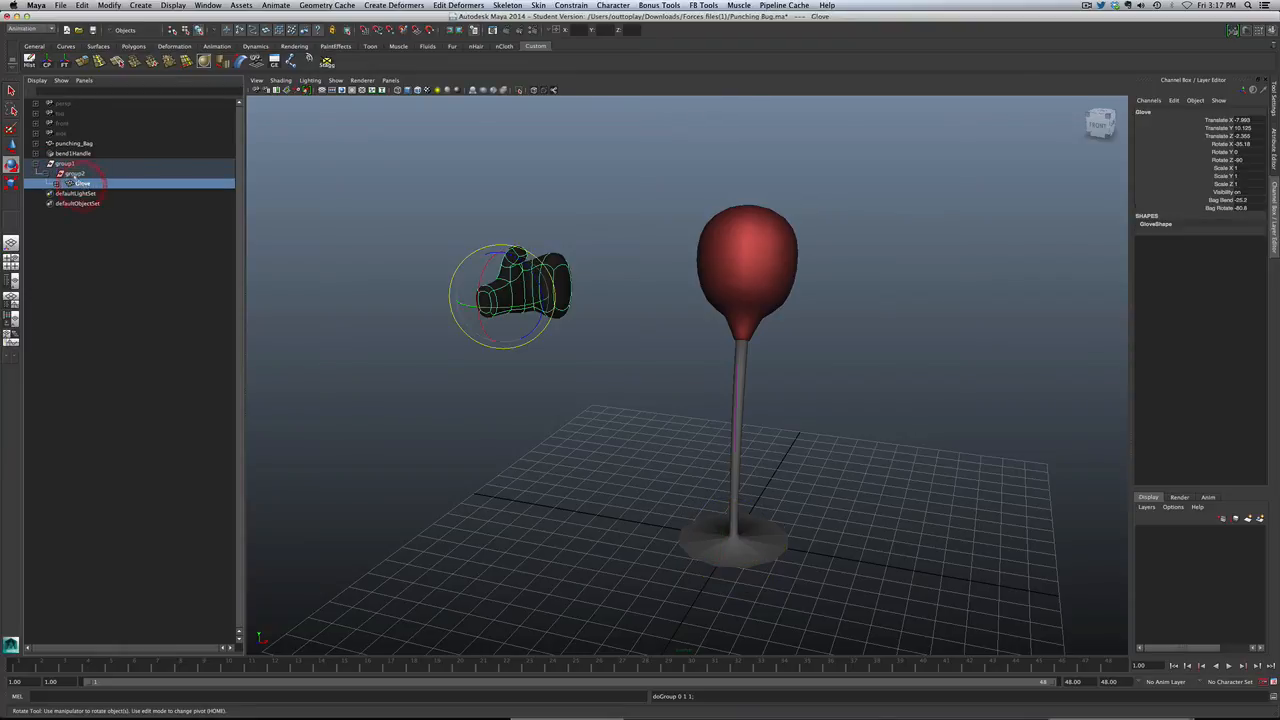
{"action": "left_click", "coordinate": [75, 173]}
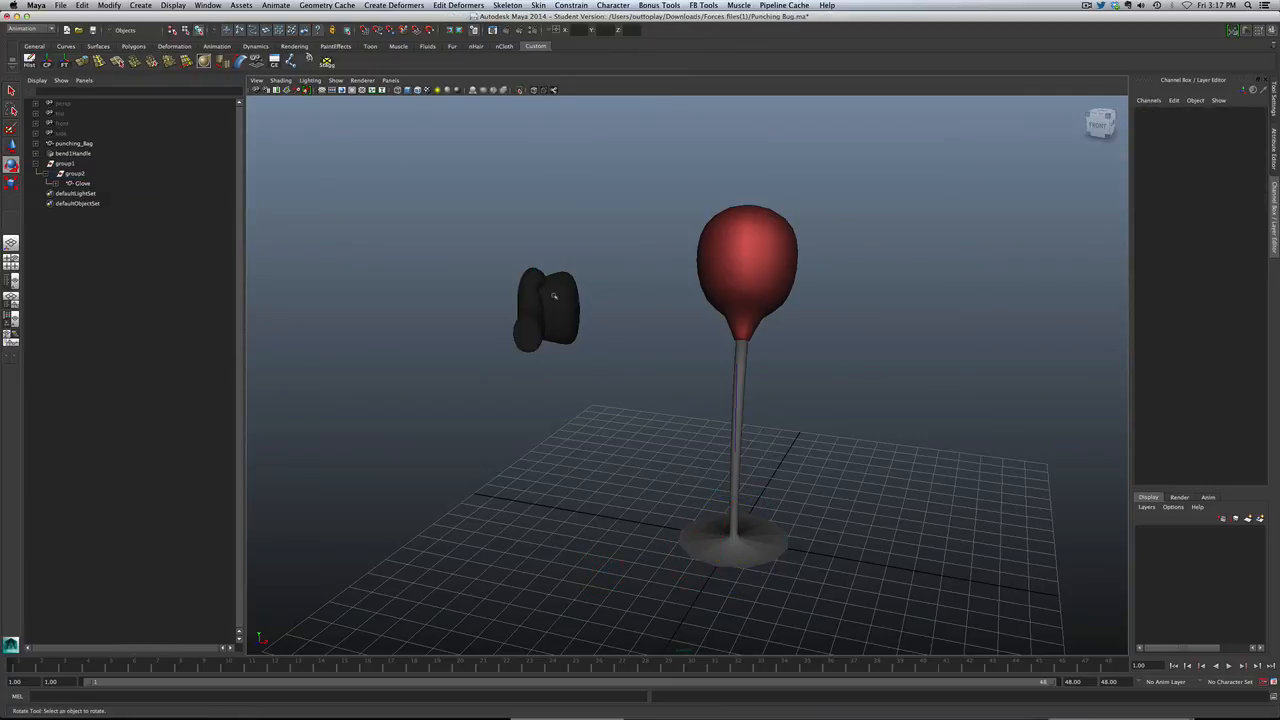
{"action": "left_click", "coordinate": [75, 173]}
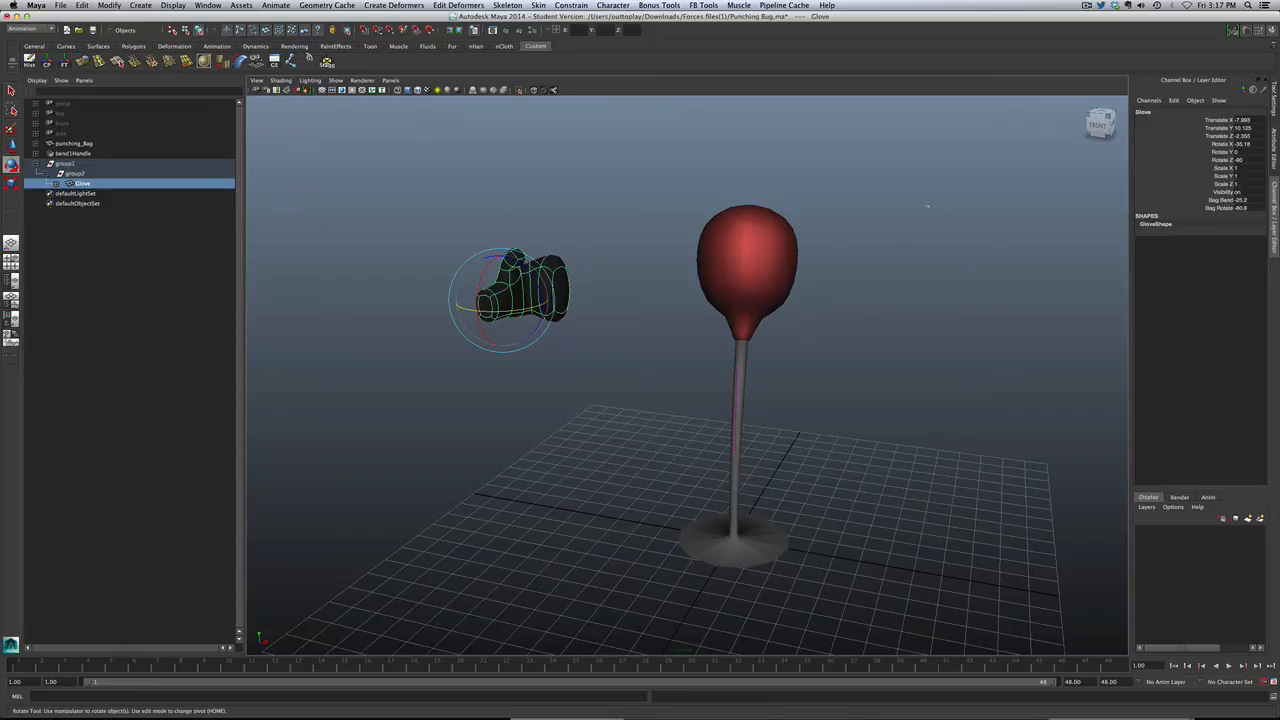
{"action": "mouse_move", "coordinate": [1227, 208]}
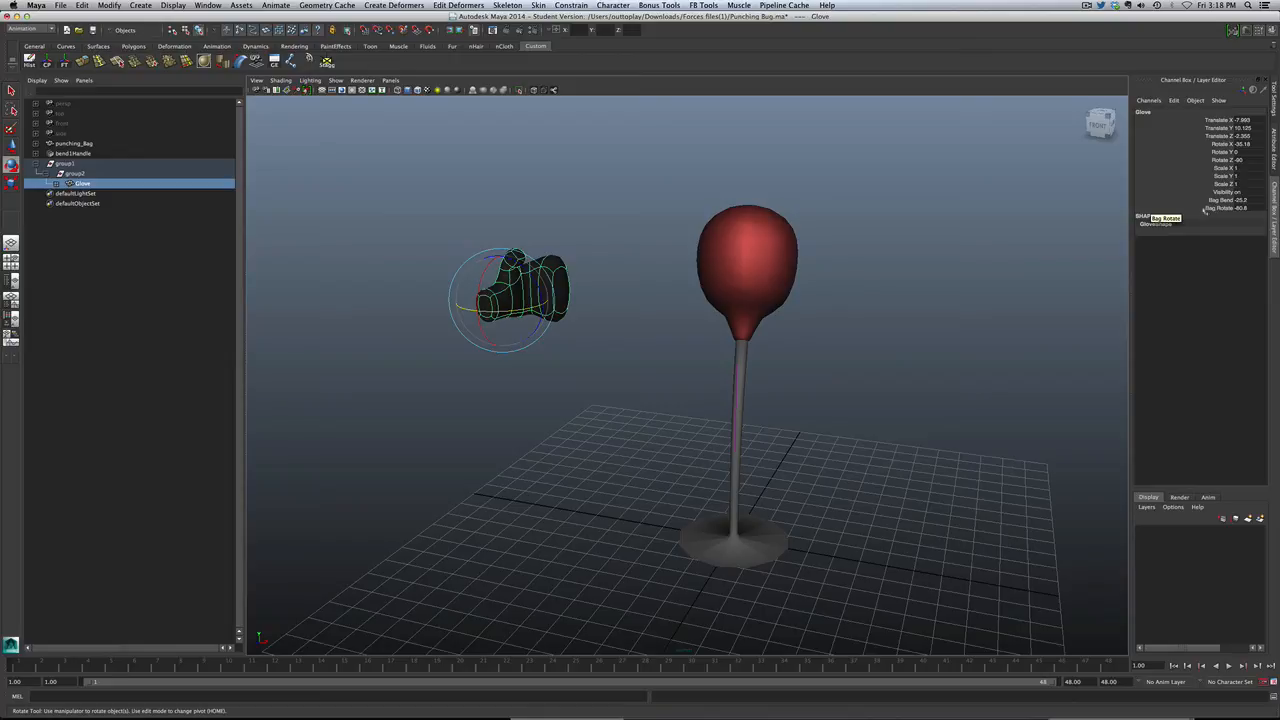
{"action": "mouse_move", "coordinate": [731, 591]}
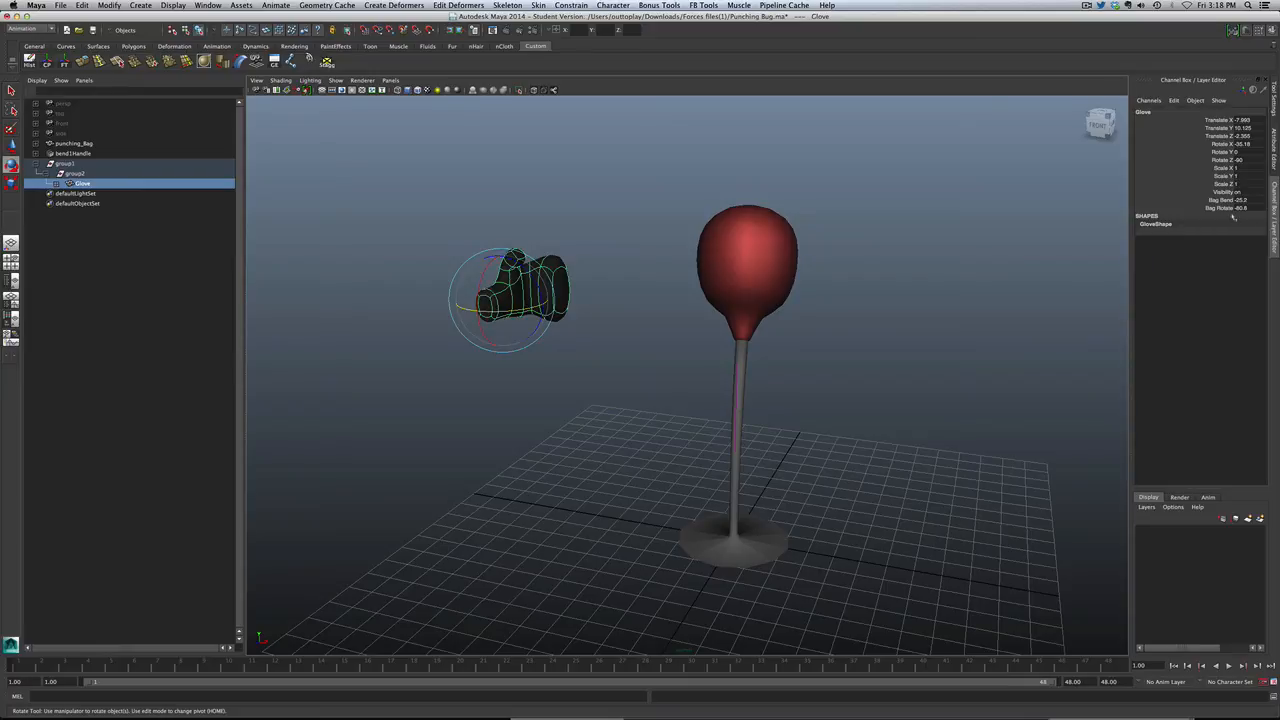
{"action": "mouse_move", "coordinate": [367, 383]}
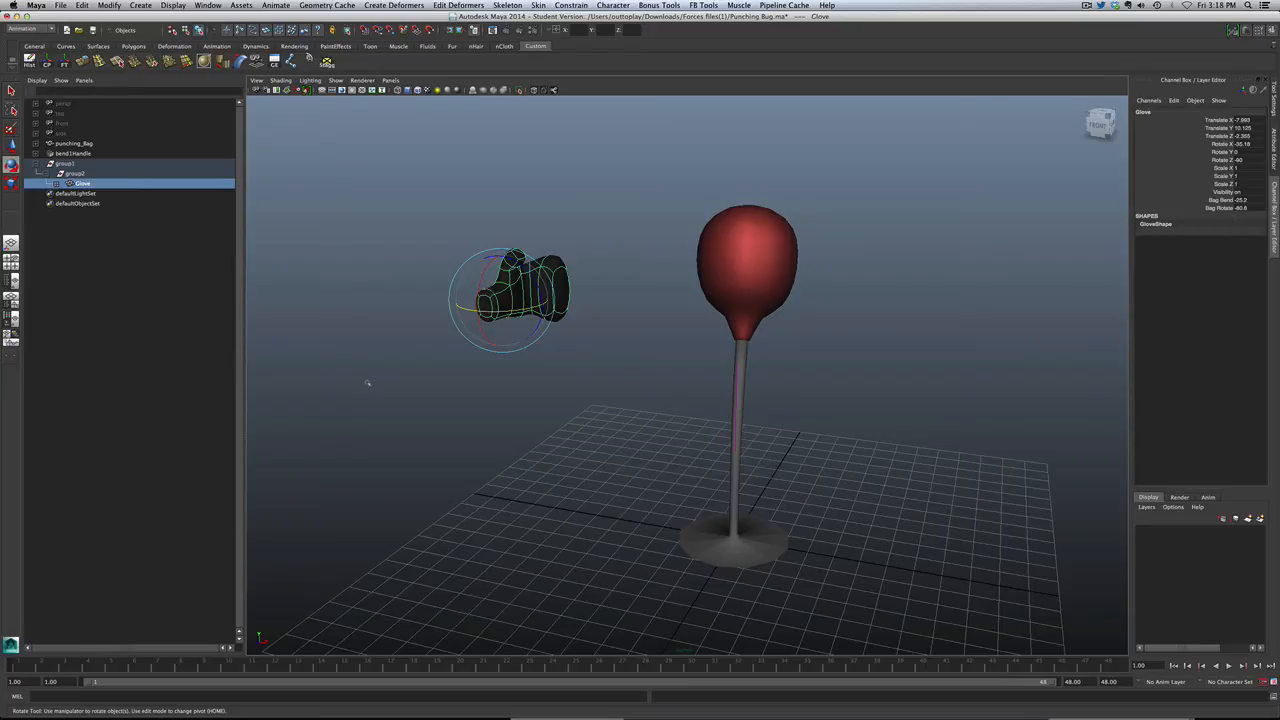
{"action": "mouse_move", "coordinate": [367, 383]}
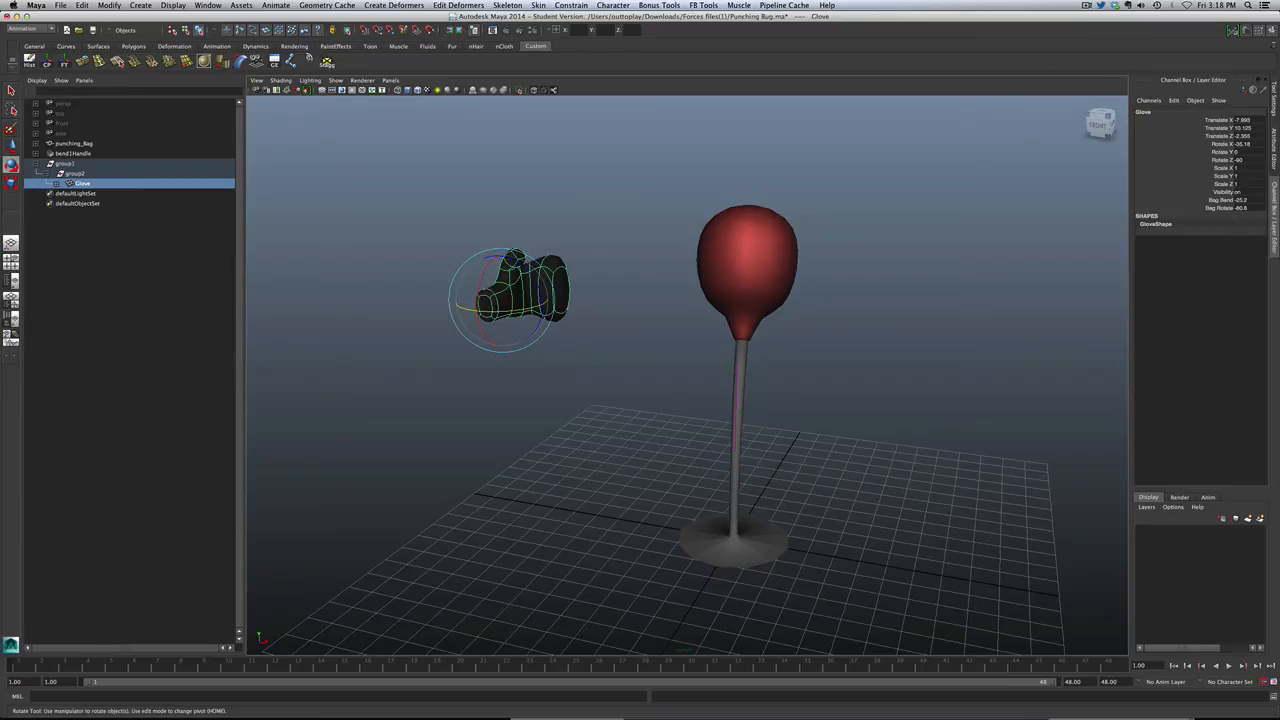